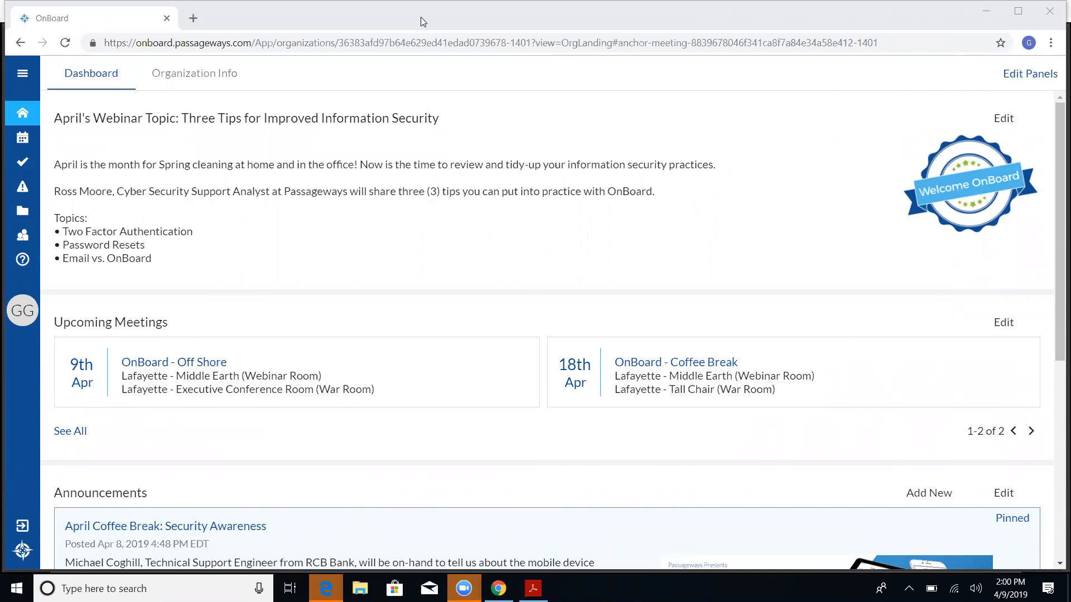
mouse_move(246, 127)
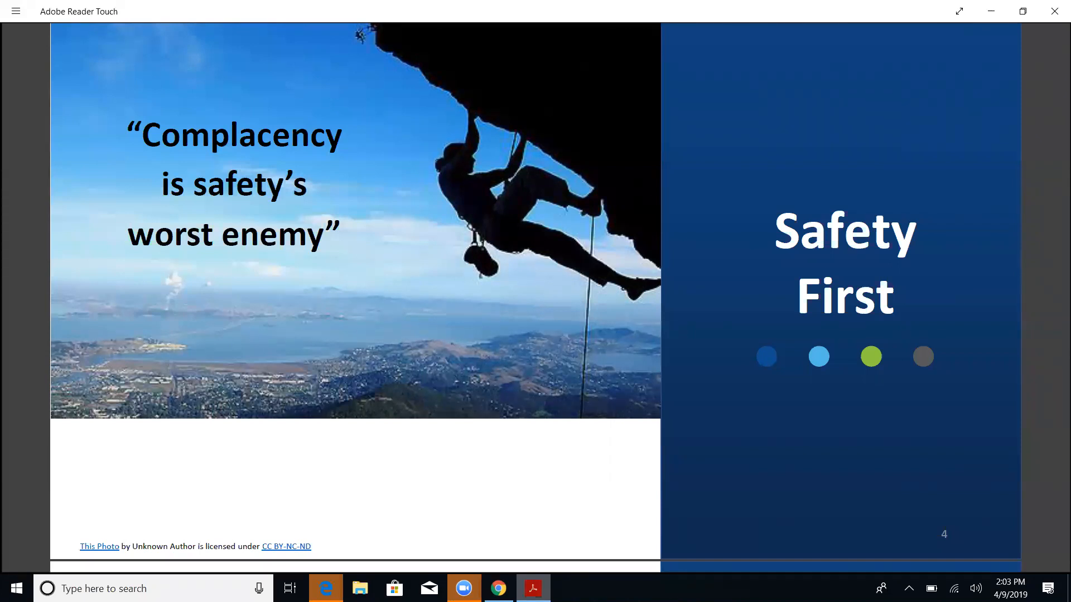
Scroll the PDF to slide 6, 'How do the bad guys figure out my password?'
scroll("down", 3)
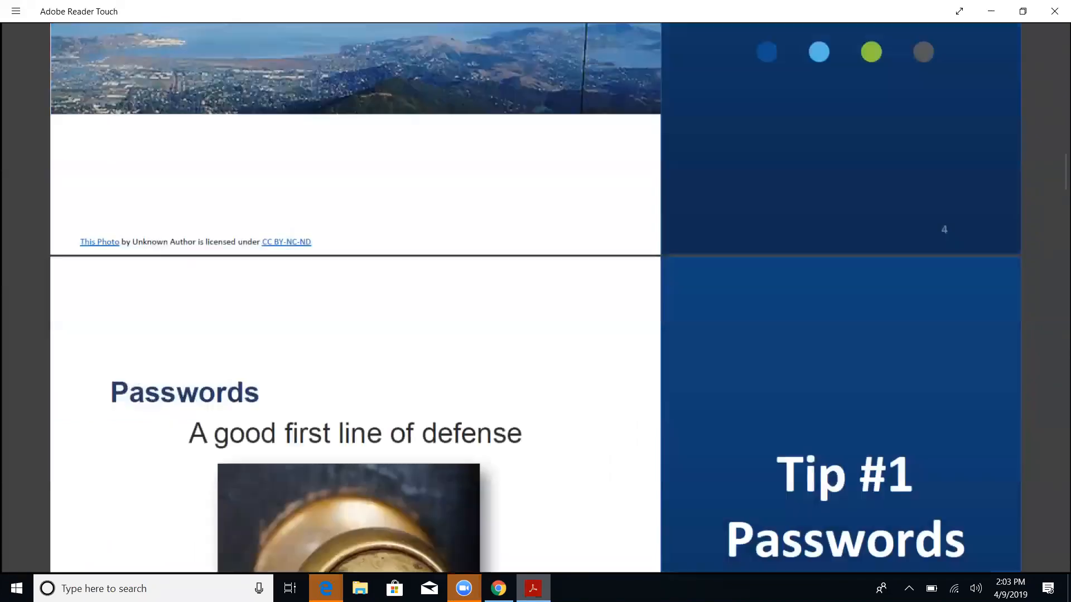
scroll("down", 3)
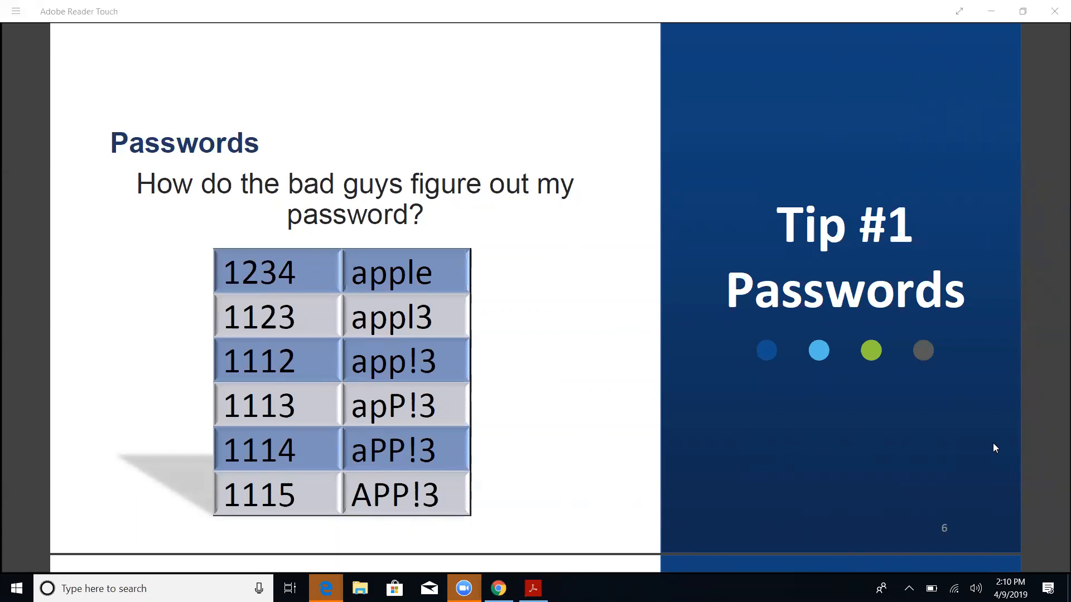
mouse_move(939, 557)
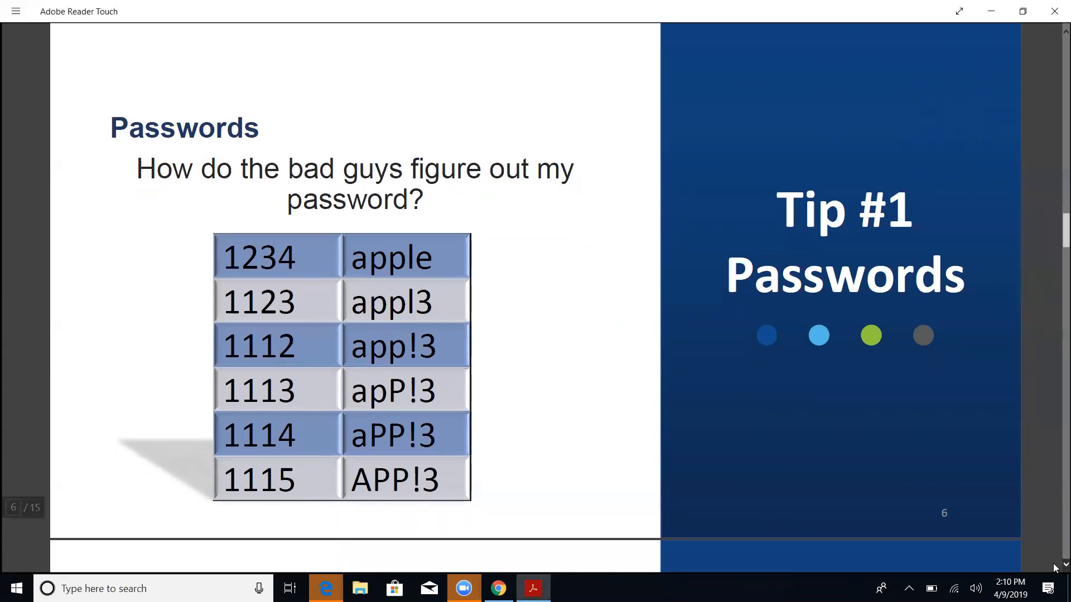
Scroll to slide 7 comparing 2.6-day and 7.5-million-year crack times
scroll("down", 3)
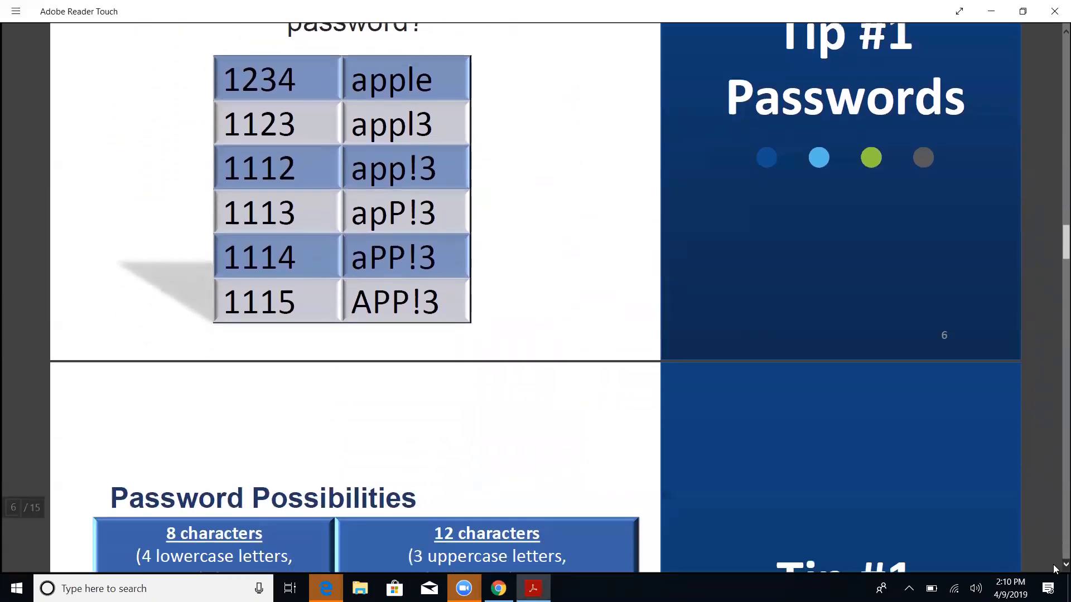
scroll("down", 3)
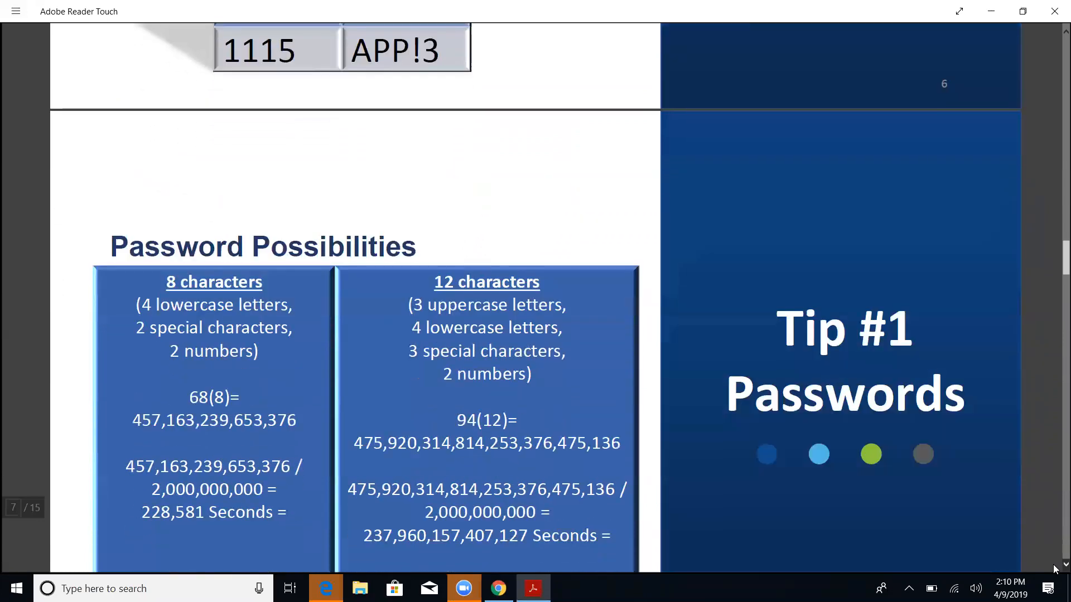
scroll("down", 3)
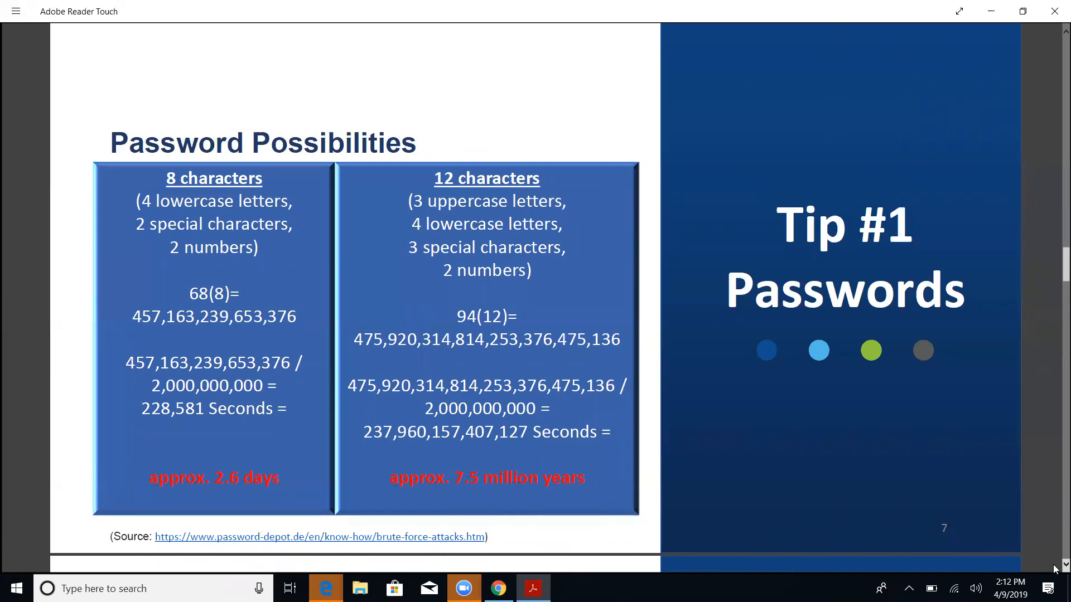
mouse_move(767, 360)
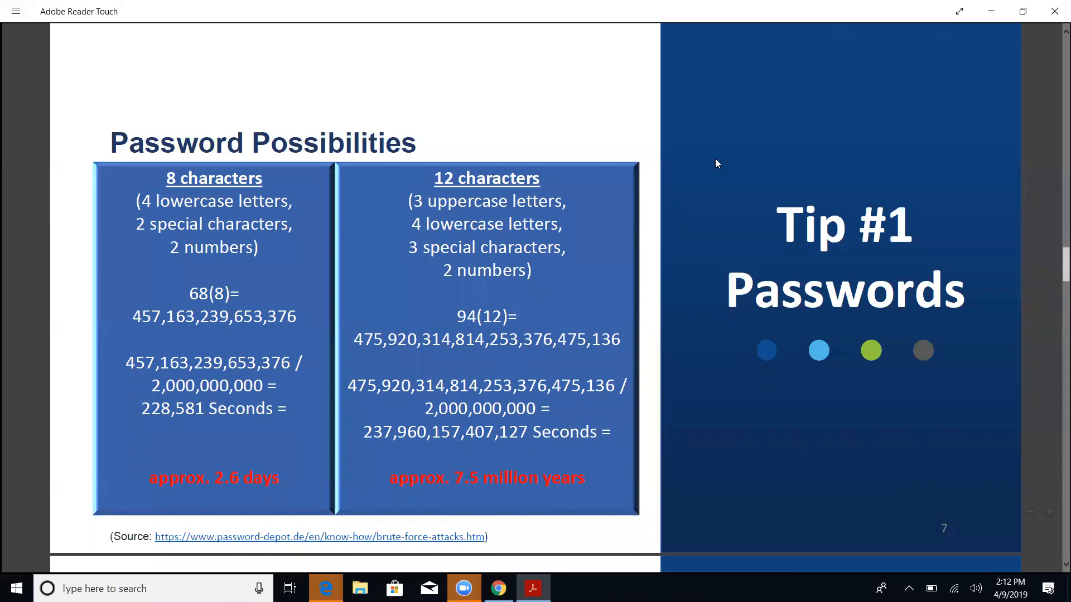
mouse_move(795, 425)
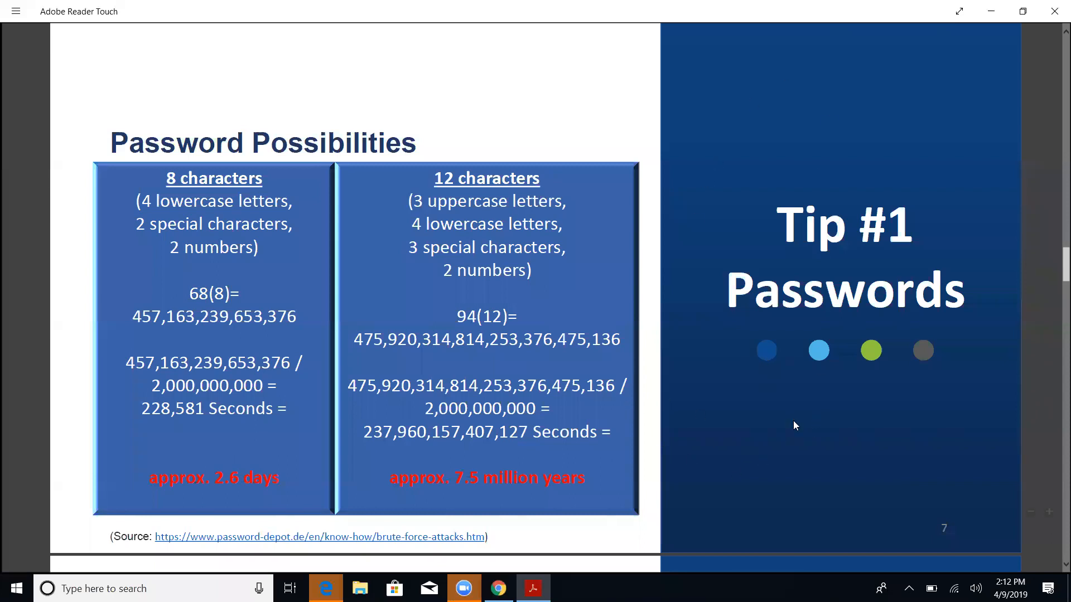
mouse_move(490, 532)
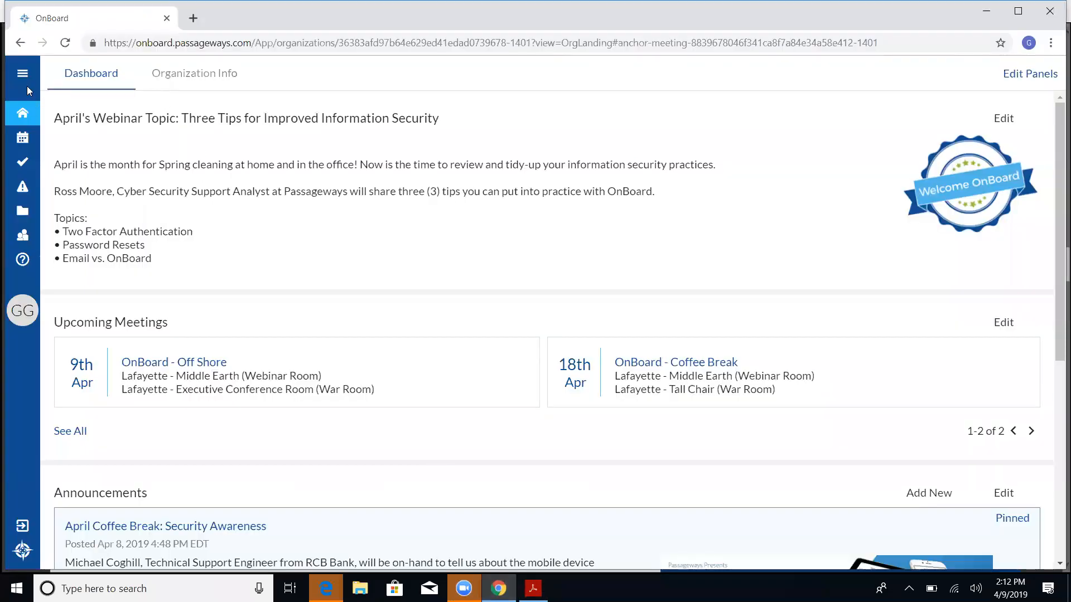
Toggle the sidebar section names, then show the Directory's Members list of 15 people
left_click(21, 73)
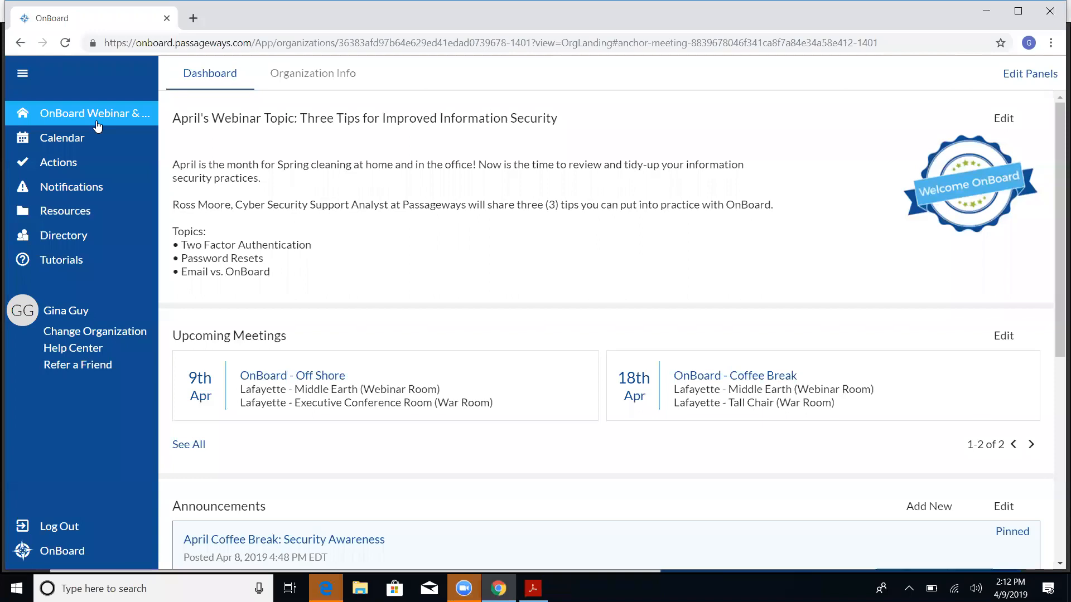
mouse_move(74, 242)
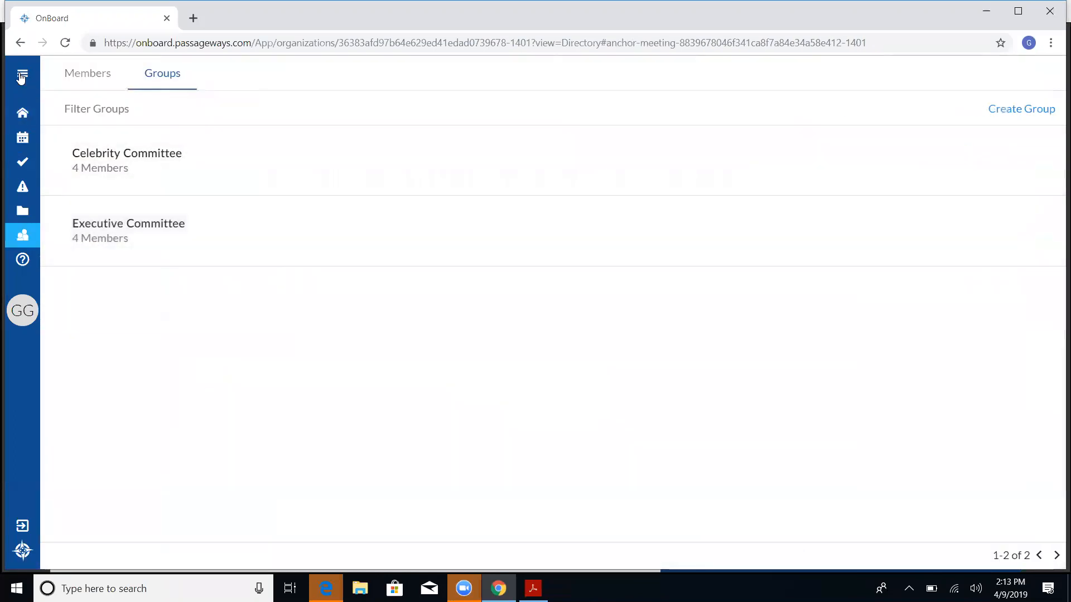
left_click(22, 76)
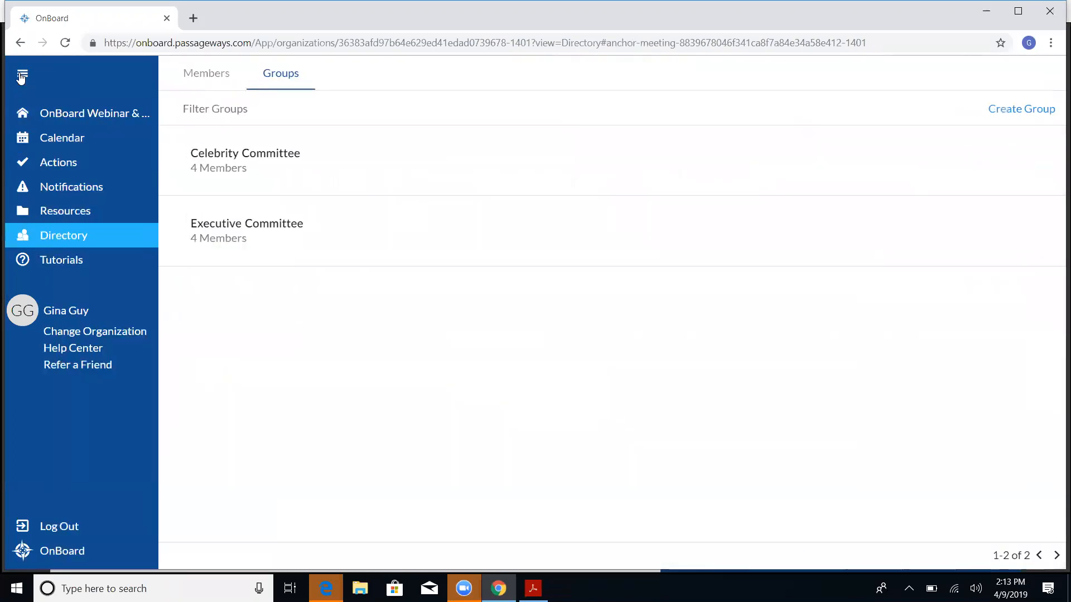
left_click(24, 78)
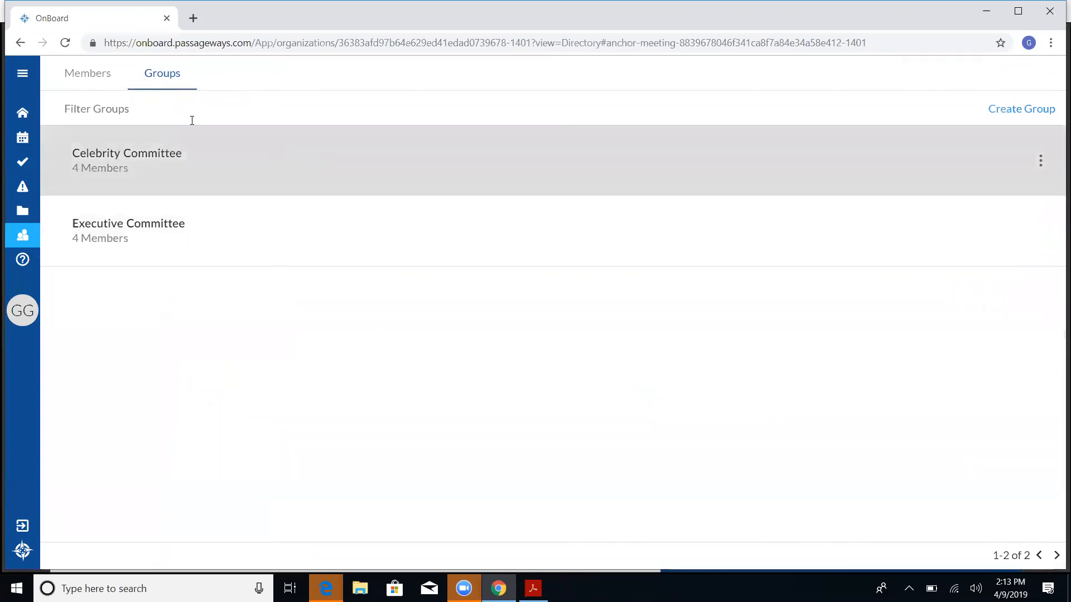
mouse_move(84, 78)
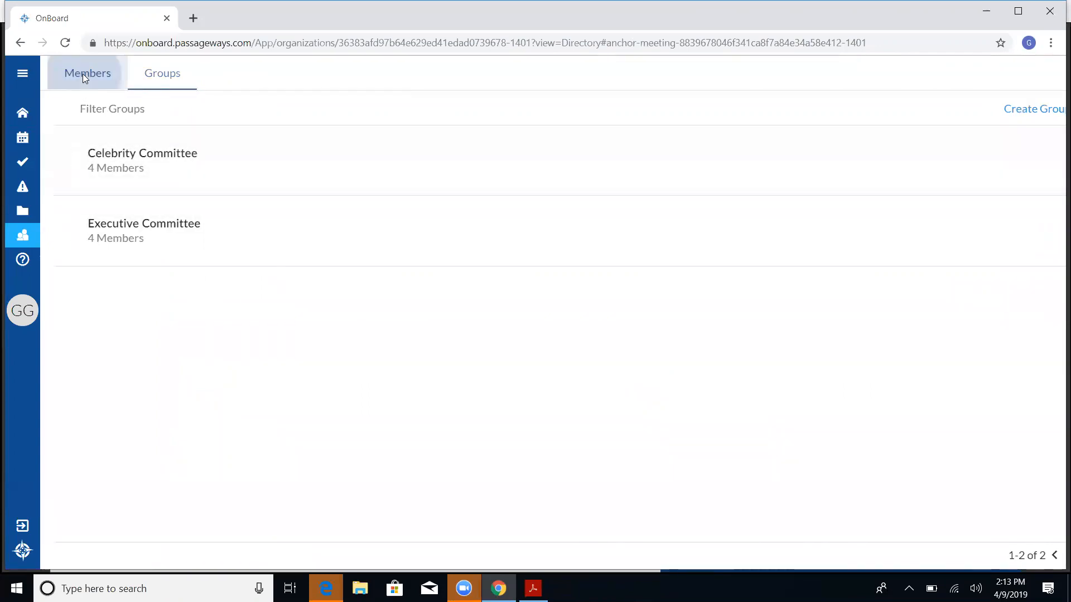
left_click(87, 73)
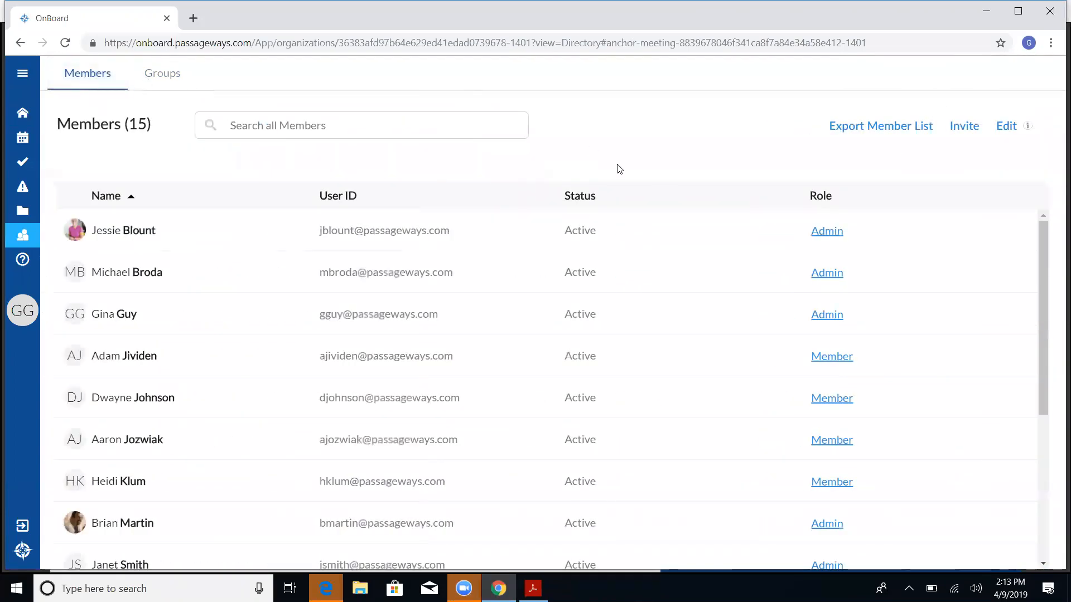
mouse_move(1015, 113)
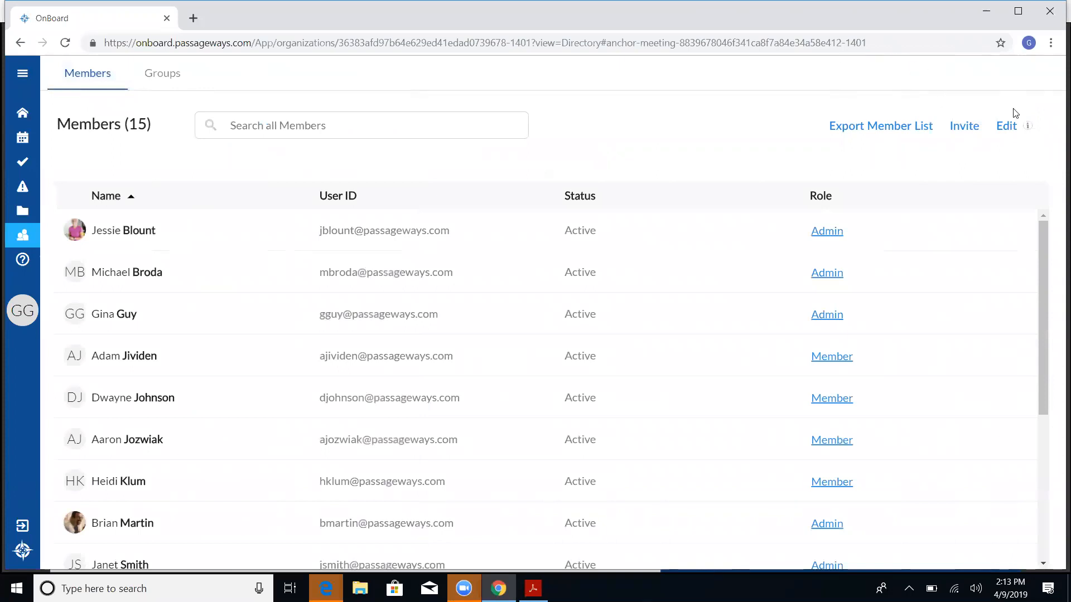
mouse_move(1006, 131)
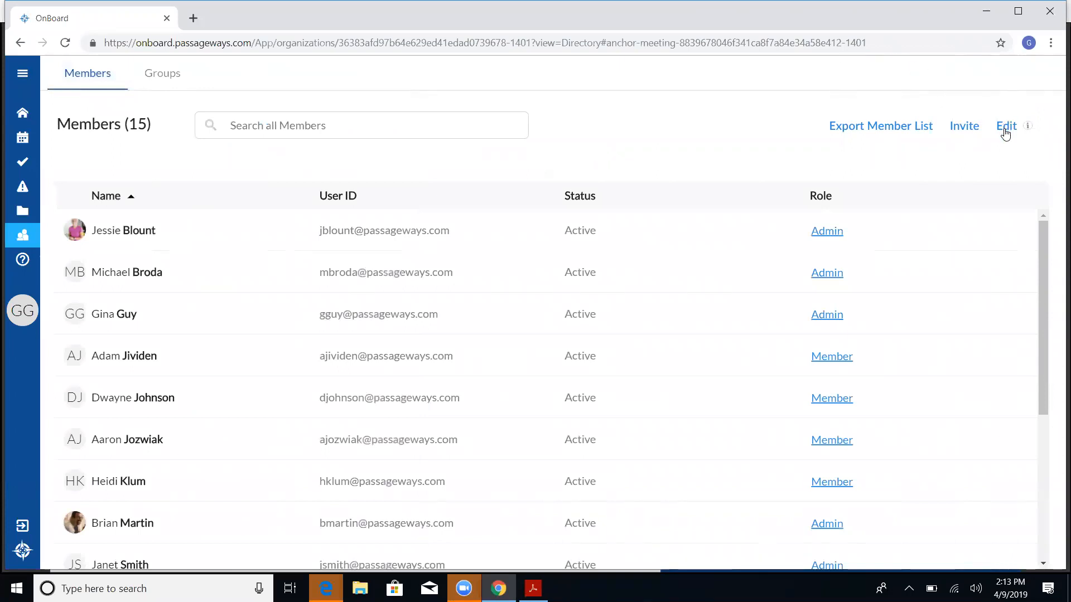
Enter member editing and tick three members with hidden passwords for resetting
left_click(1007, 126)
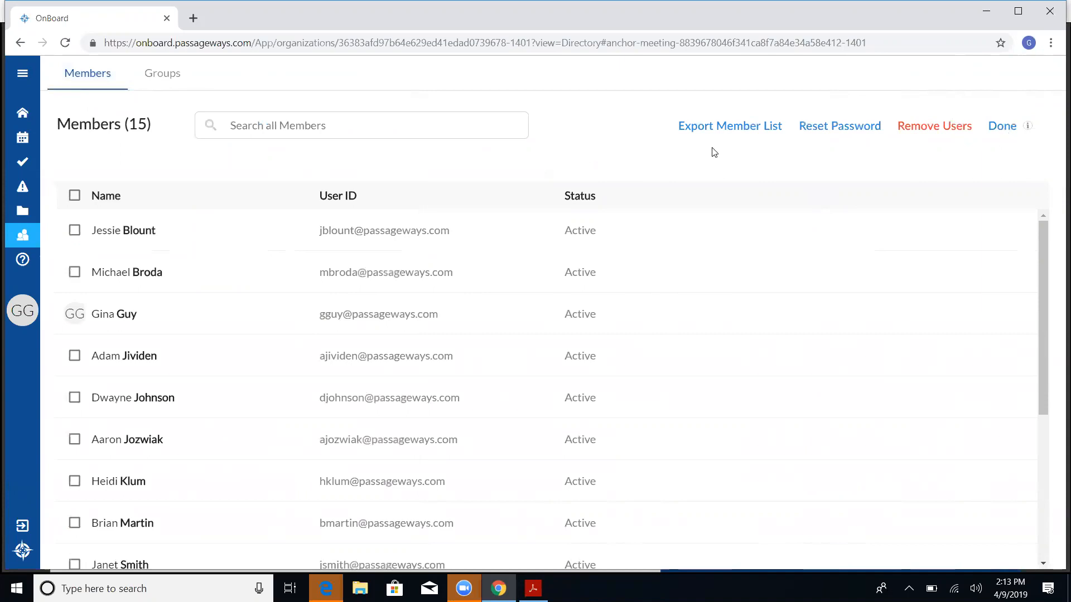
mouse_move(98, 398)
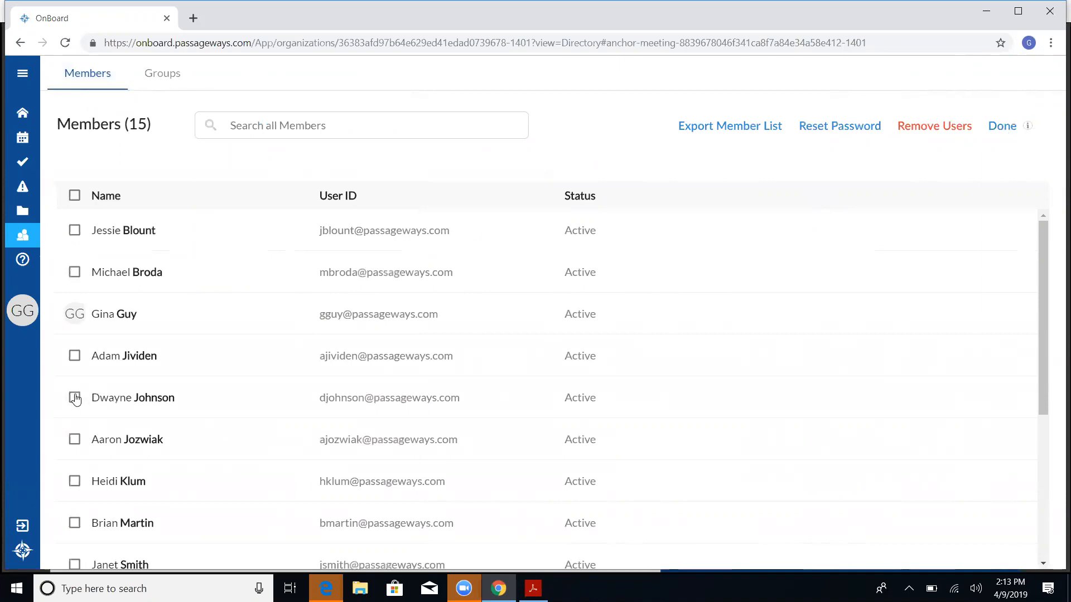
left_click(74, 397)
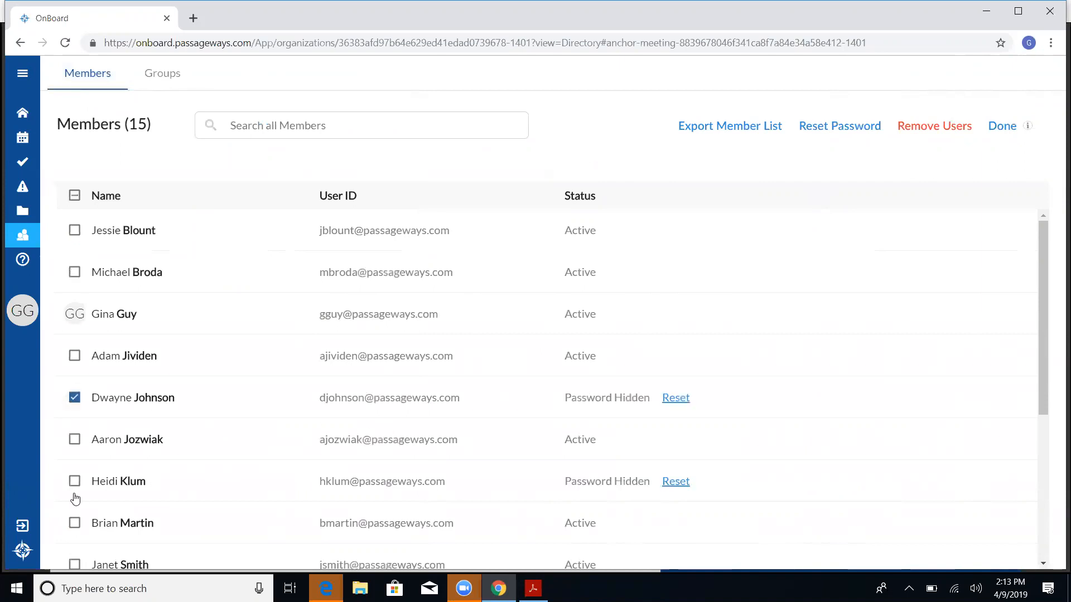
left_click(75, 480)
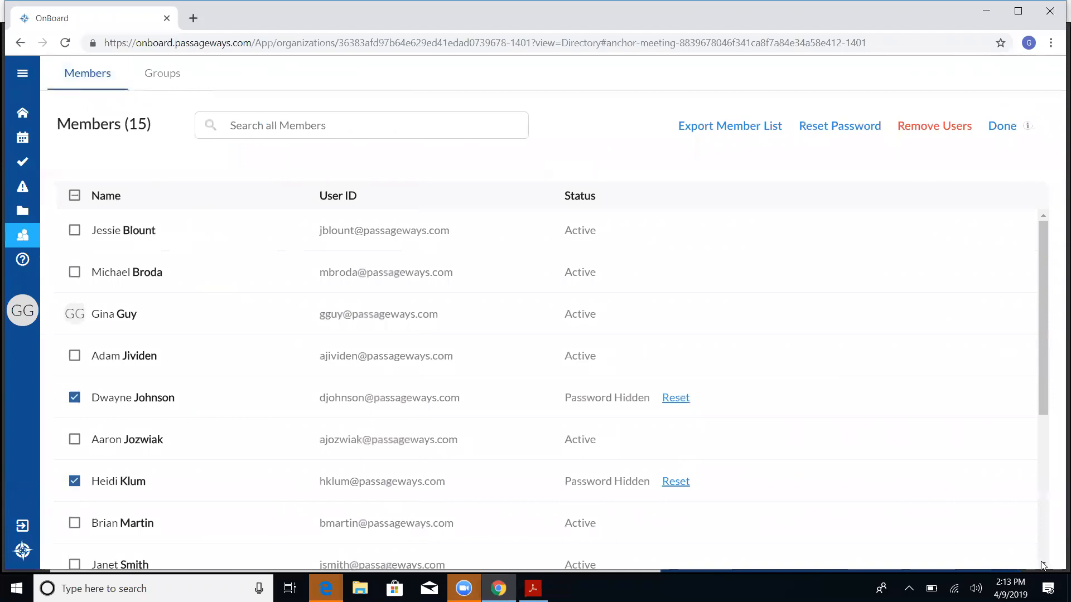
scroll("down", 3)
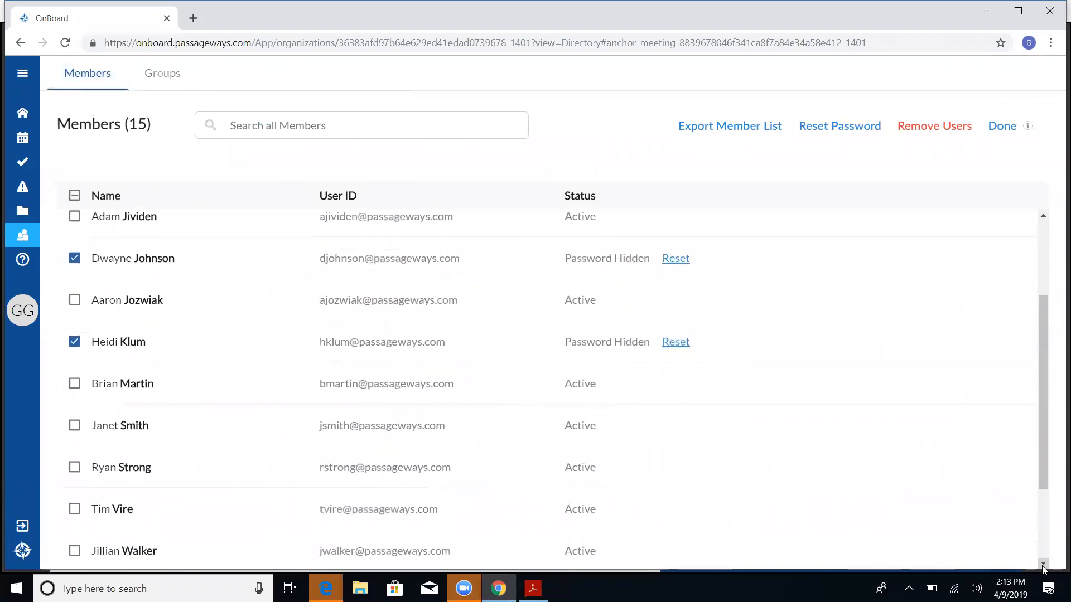
scroll("down", 3)
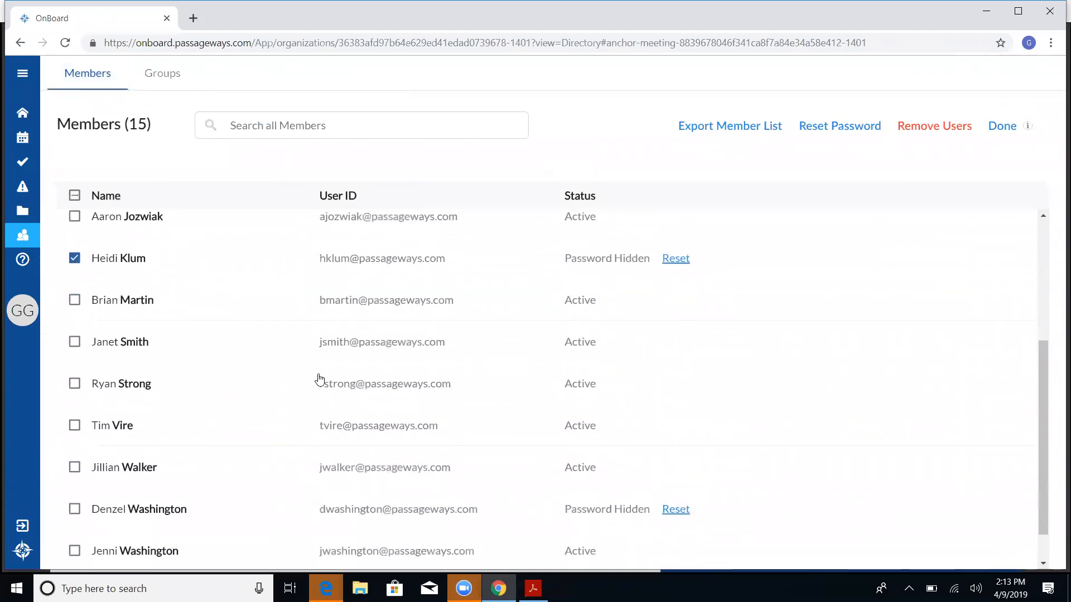
left_click(74, 509)
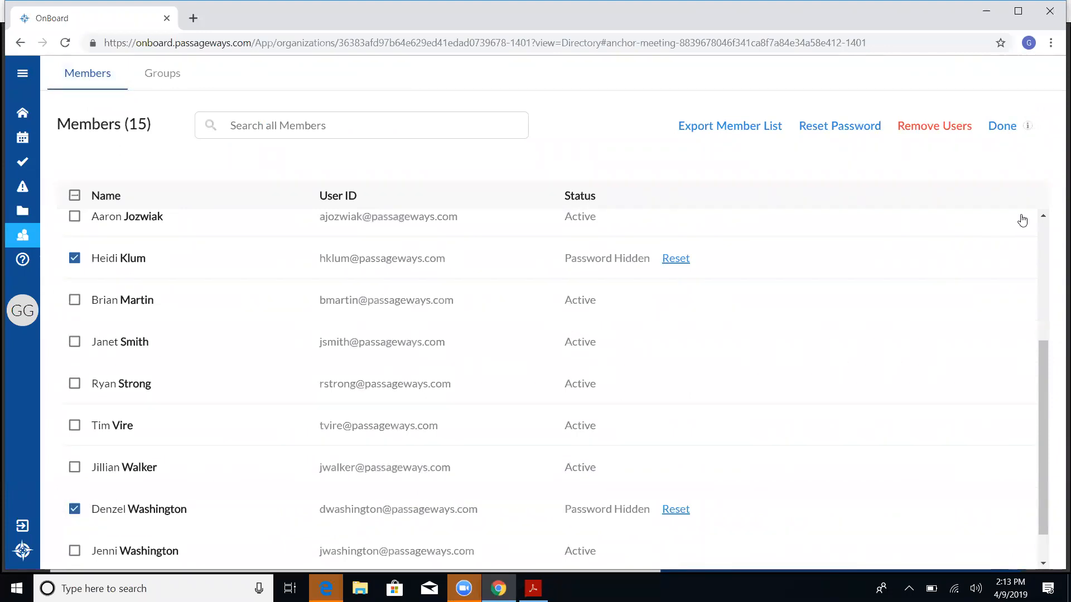
scroll("up", 3)
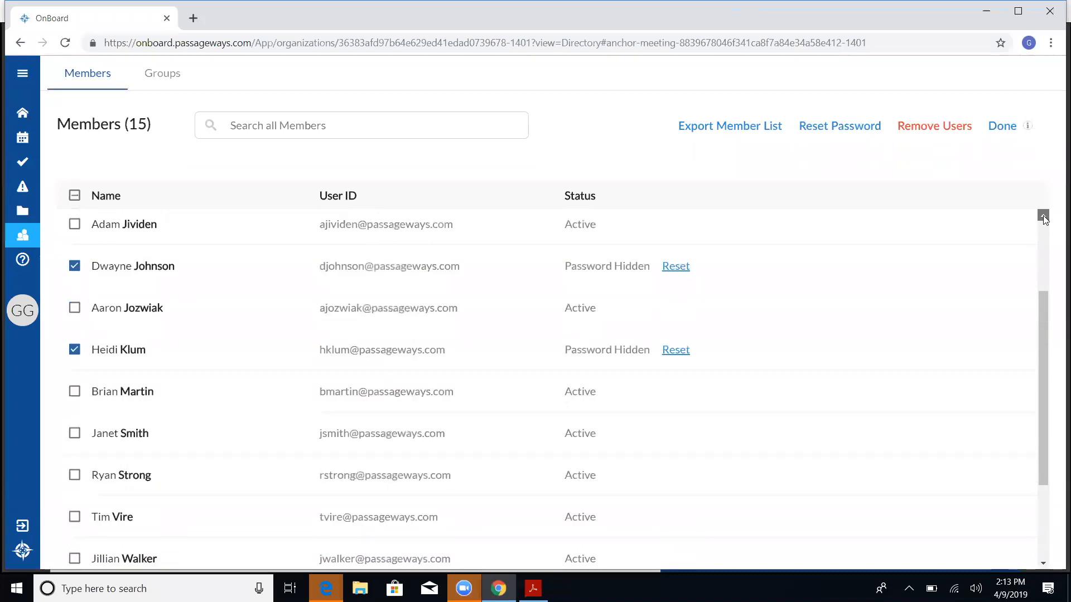
scroll("up", 3)
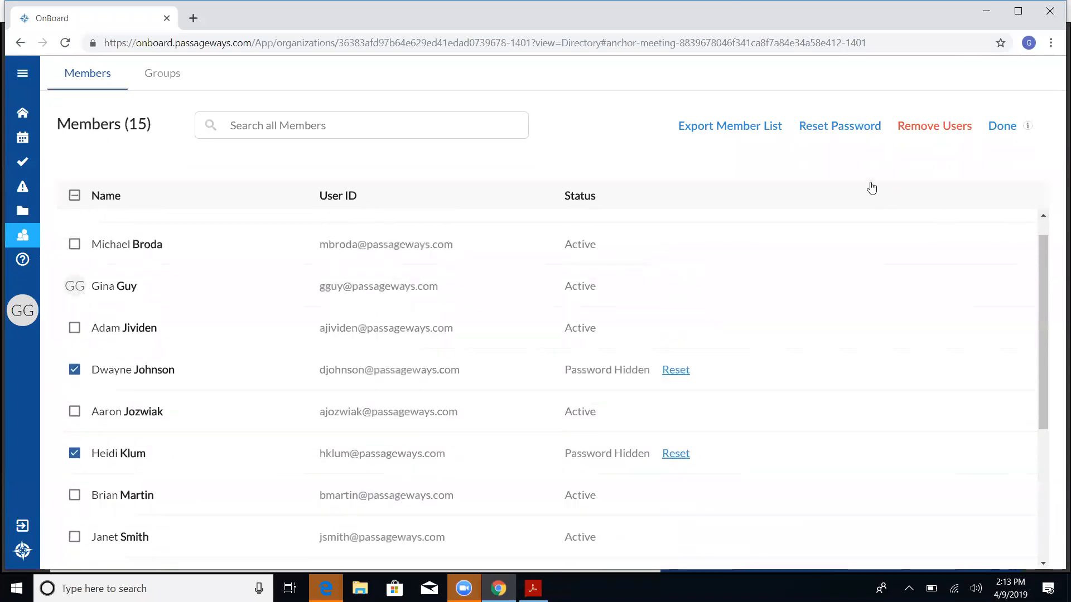
mouse_move(789, 179)
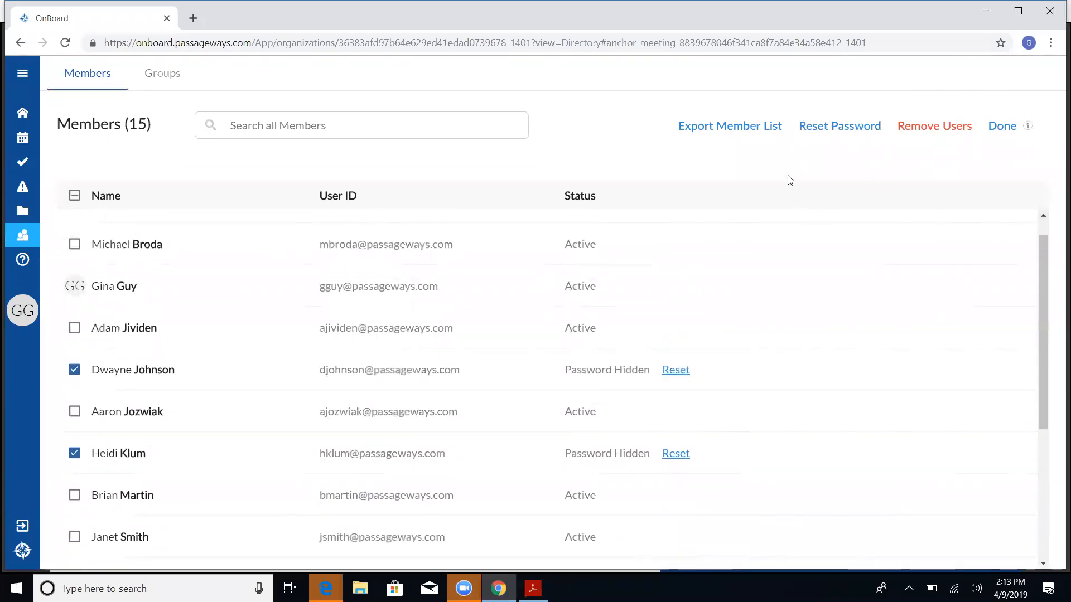
mouse_move(835, 165)
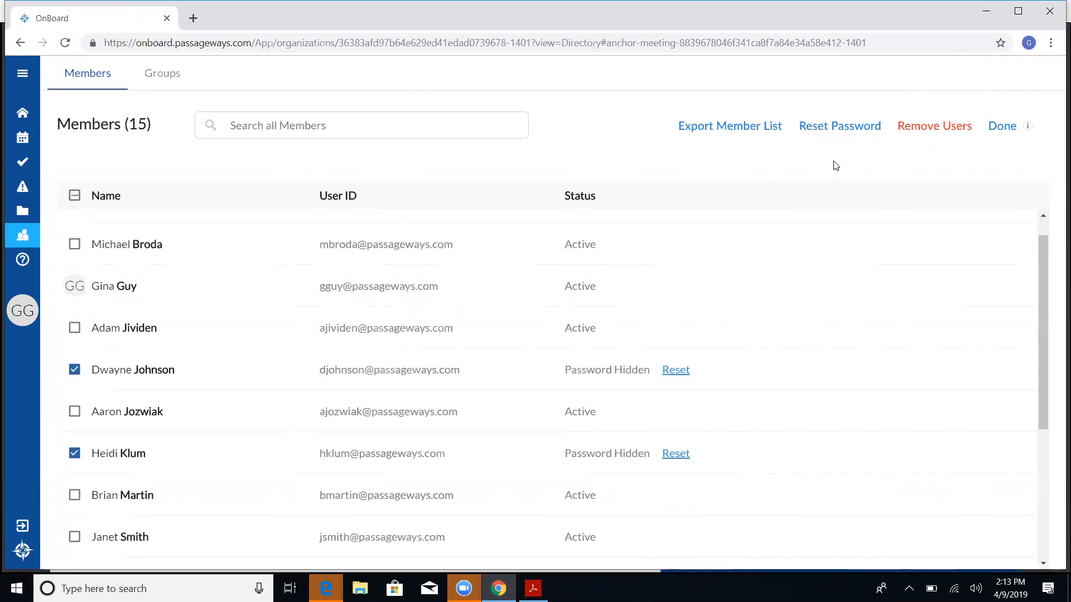
mouse_move(102, 375)
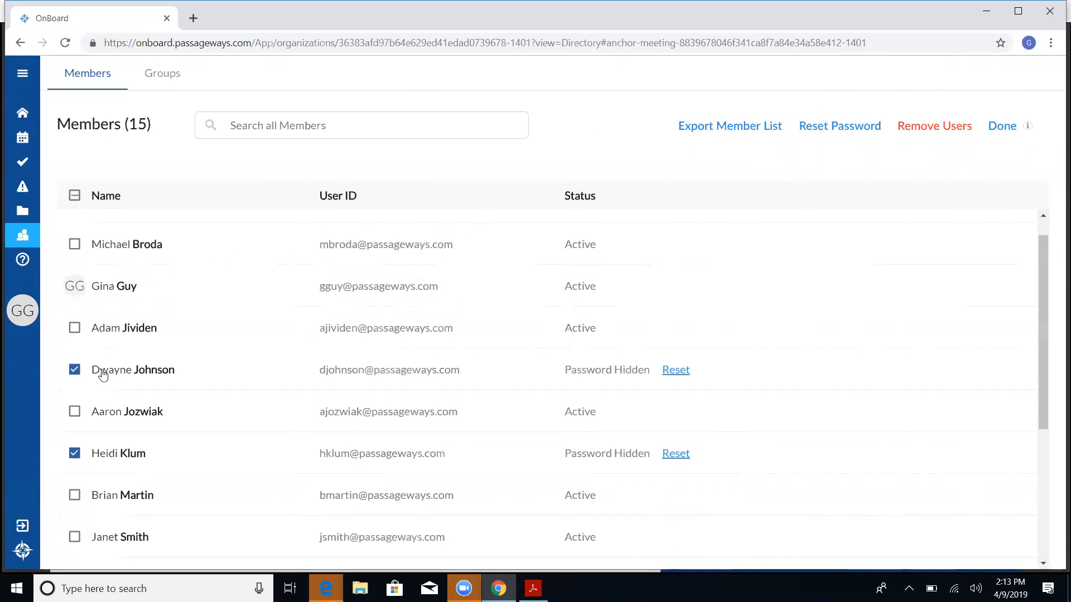
mouse_move(833, 139)
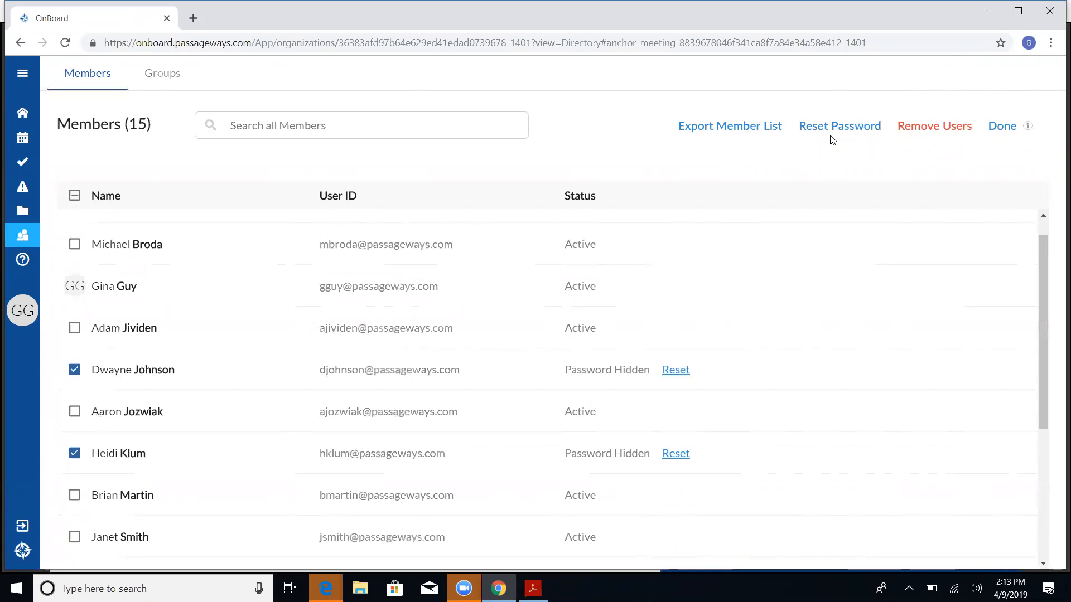
Reset the three selected members' passwords with new passwords emailed automatically
left_click(840, 126)
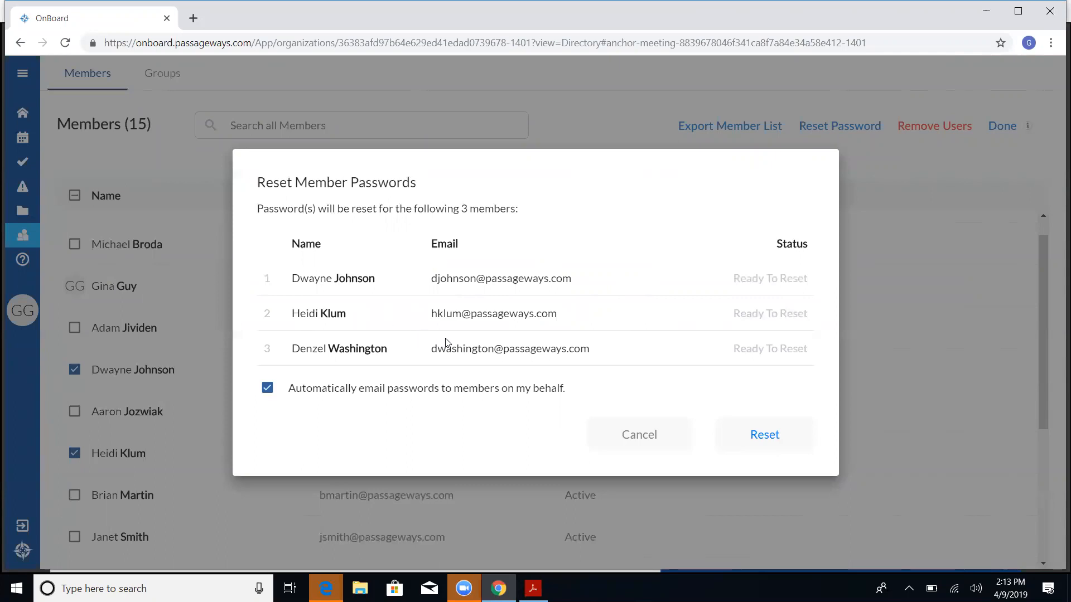
mouse_move(661, 244)
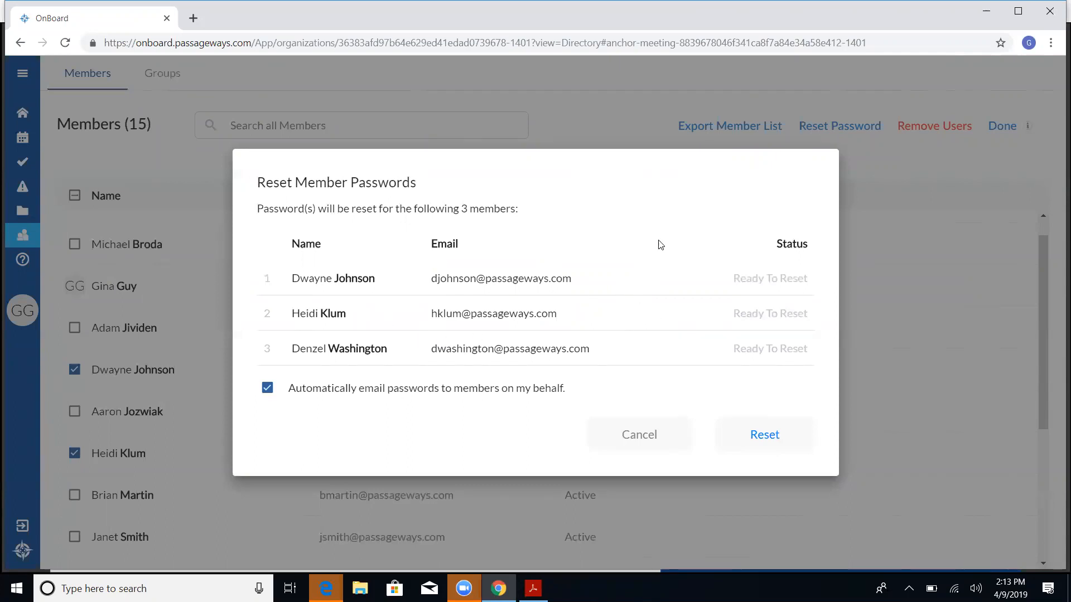
mouse_move(738, 411)
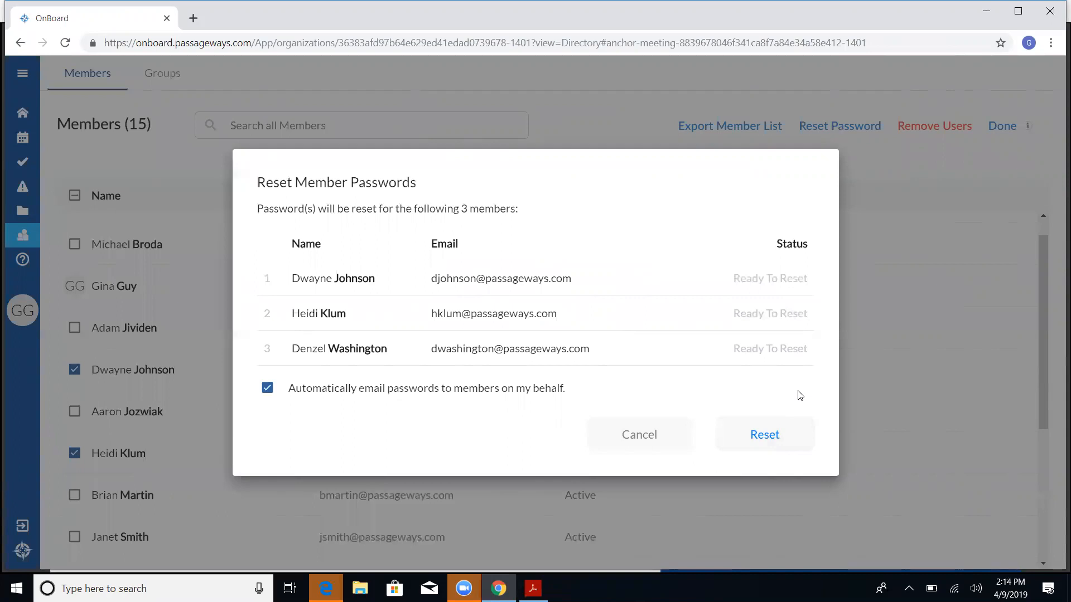
mouse_move(639, 226)
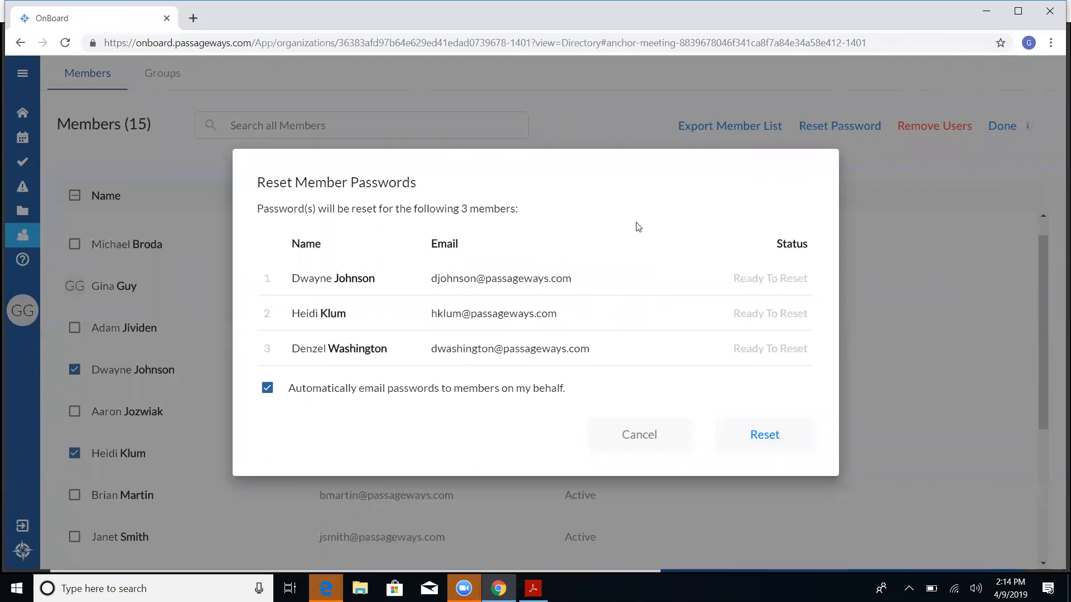
left_click(765, 434)
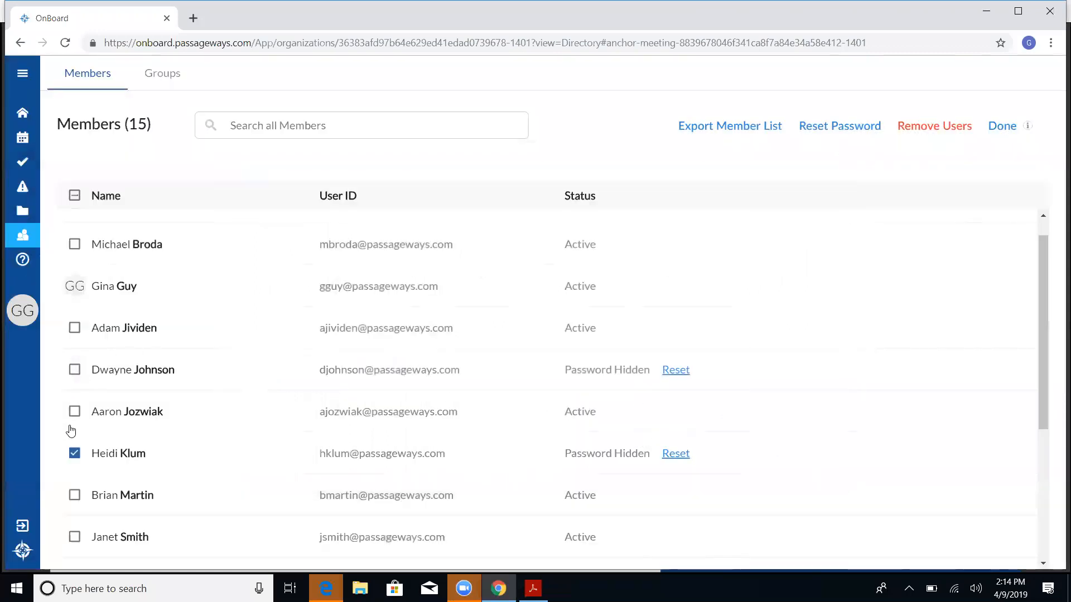
Untick the last still-checked member and scroll through the remaining list
left_click(74, 454)
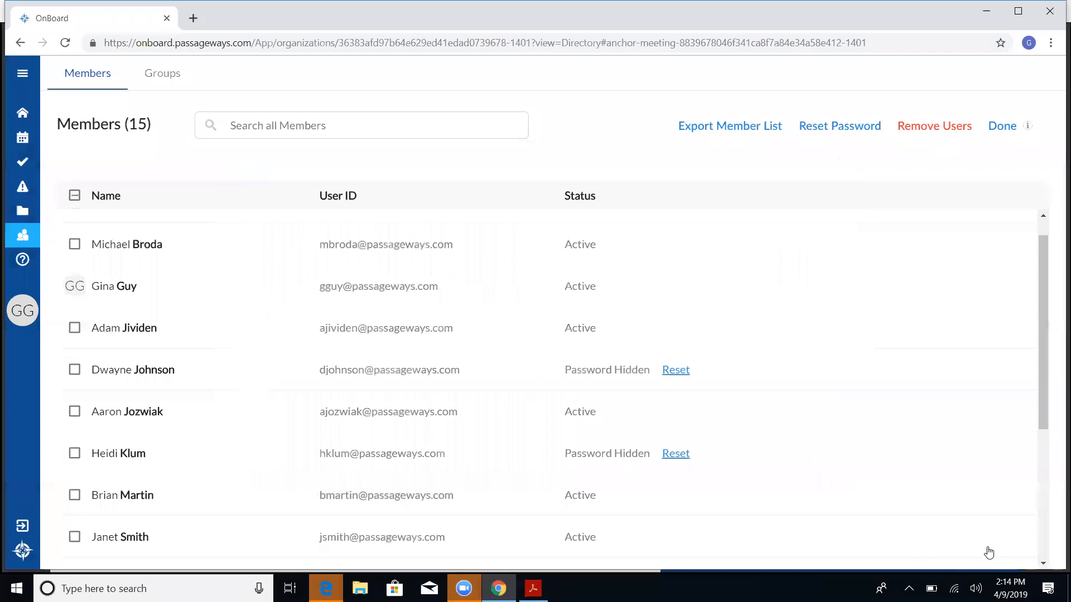
scroll("down", 3)
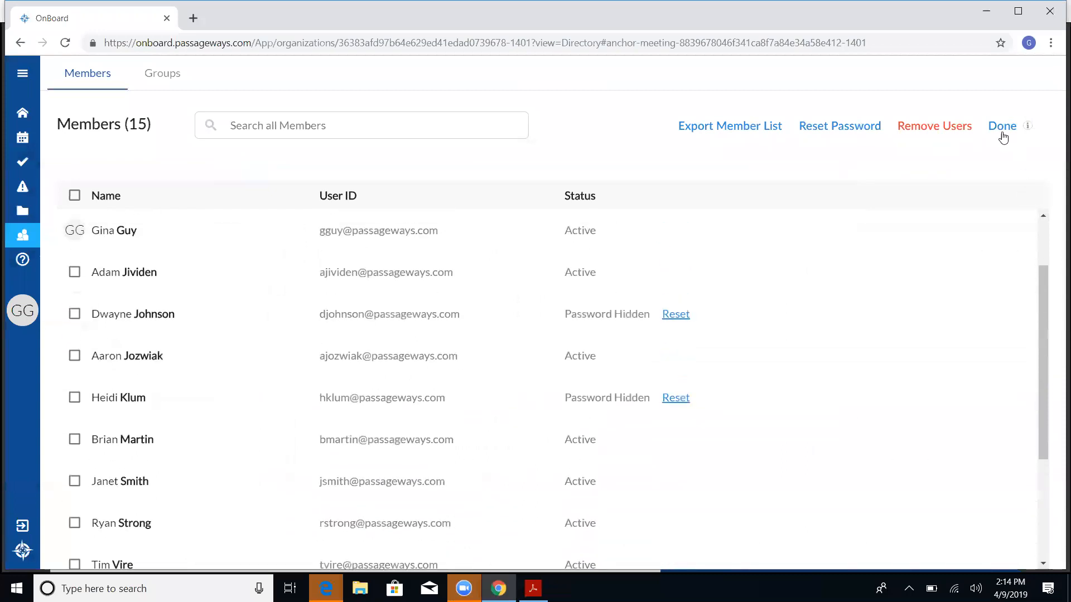
Finish editing the member directory so it lists each member's role
left_click(1002, 126)
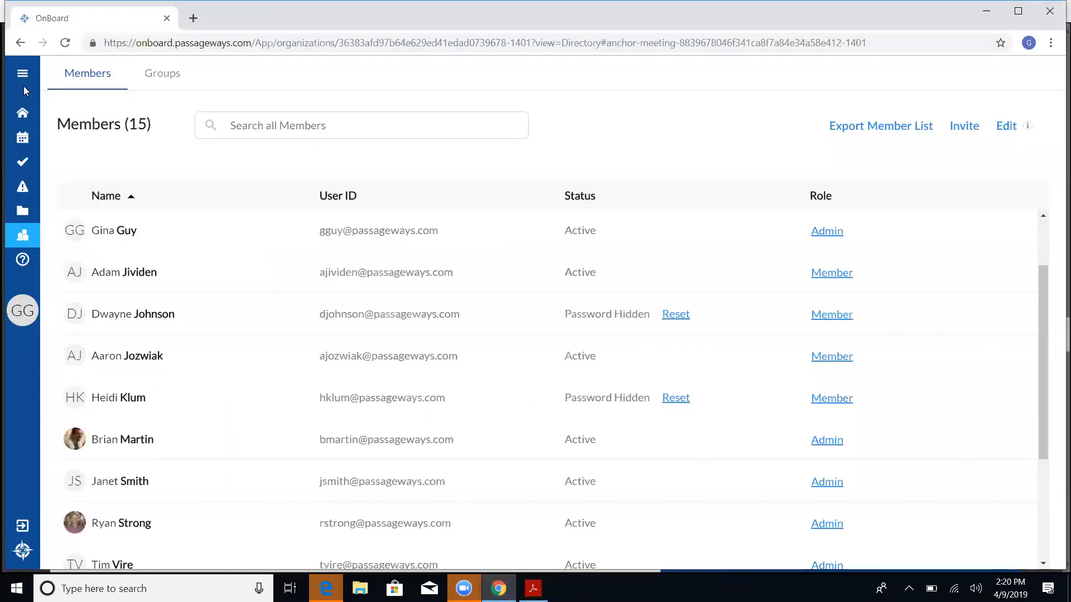
Return to the organization dashboard and open your own account information page
left_click(22, 114)
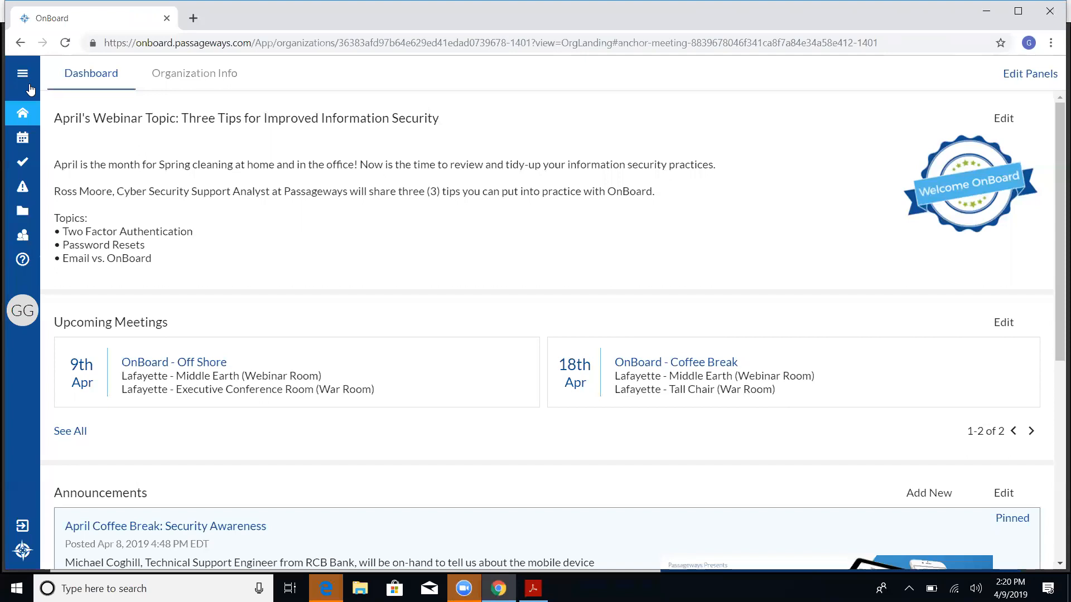
mouse_move(26, 102)
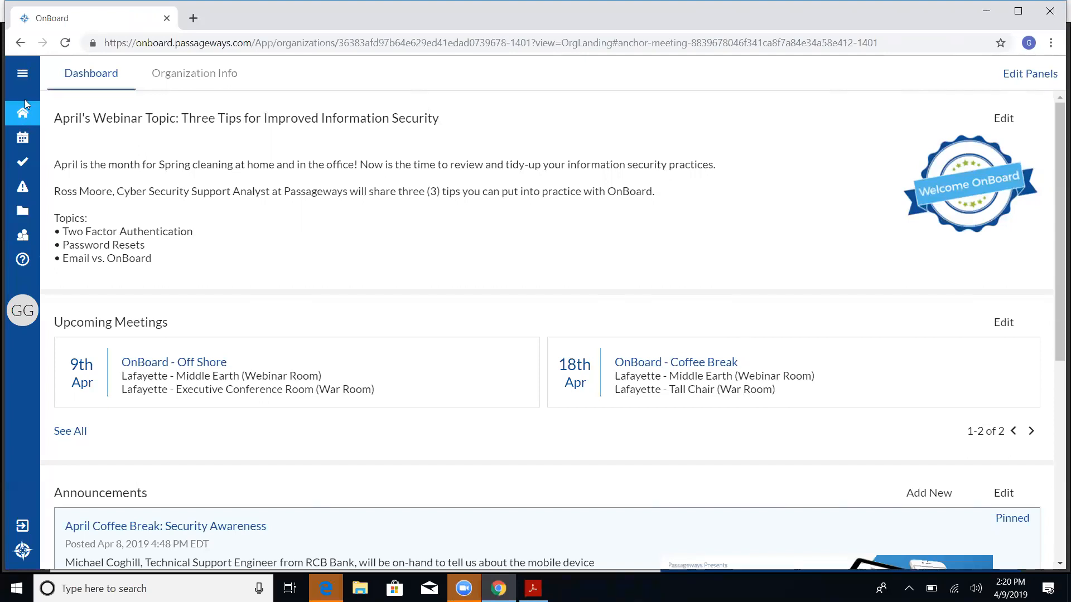
mouse_move(22, 318)
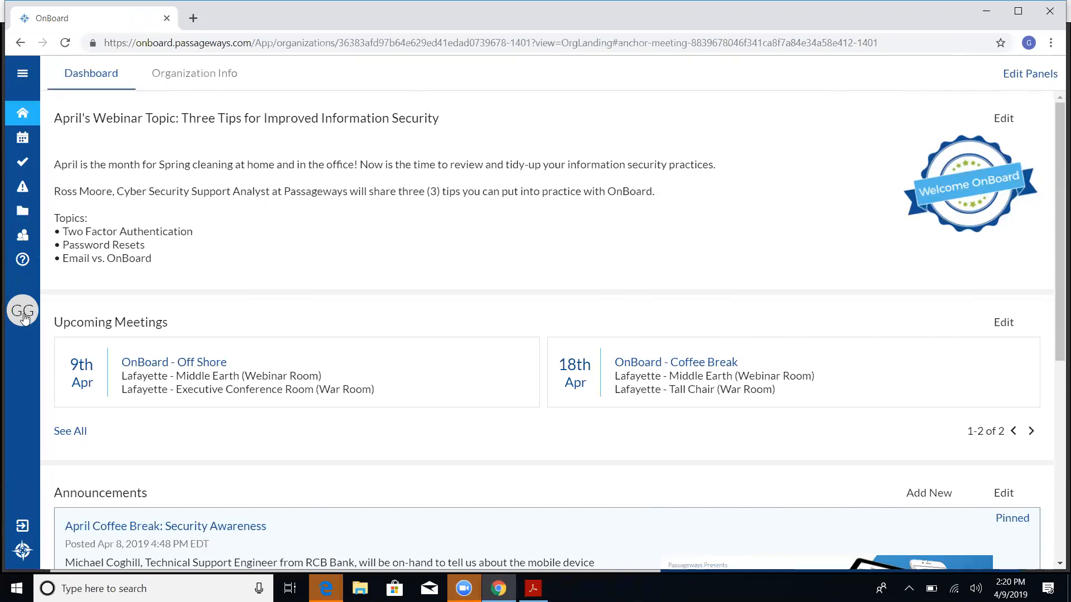
left_click(22, 310)
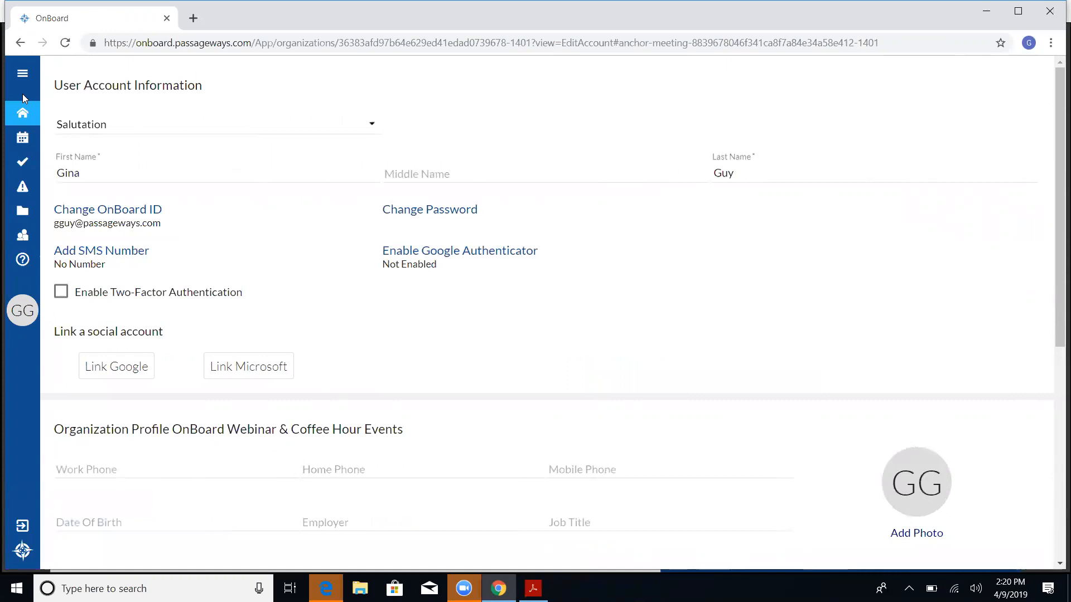
mouse_move(15, 338)
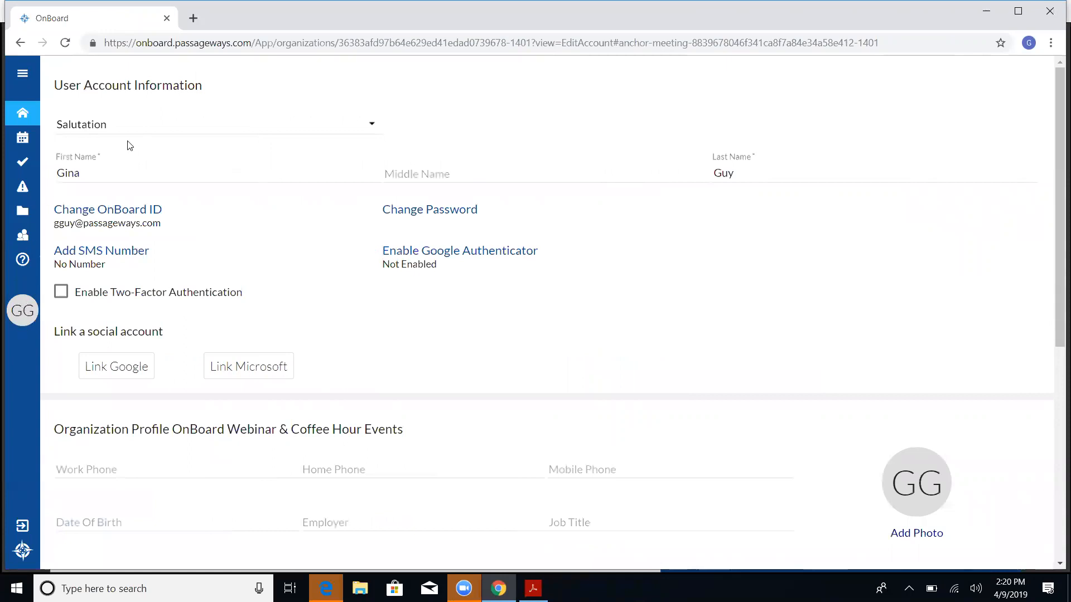
mouse_move(106, 136)
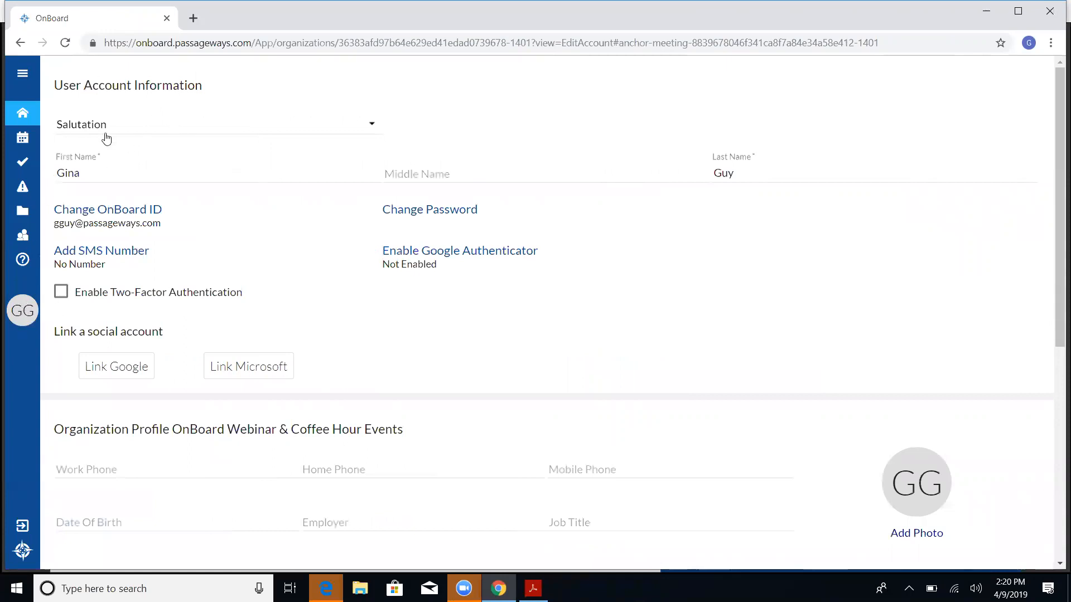
mouse_move(66, 311)
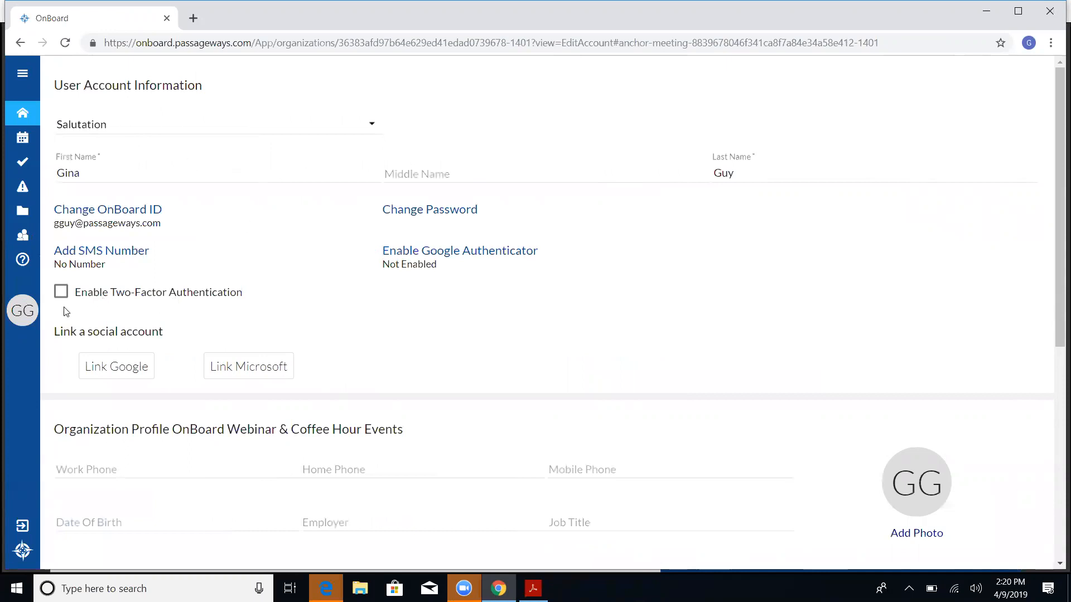
mouse_move(63, 298)
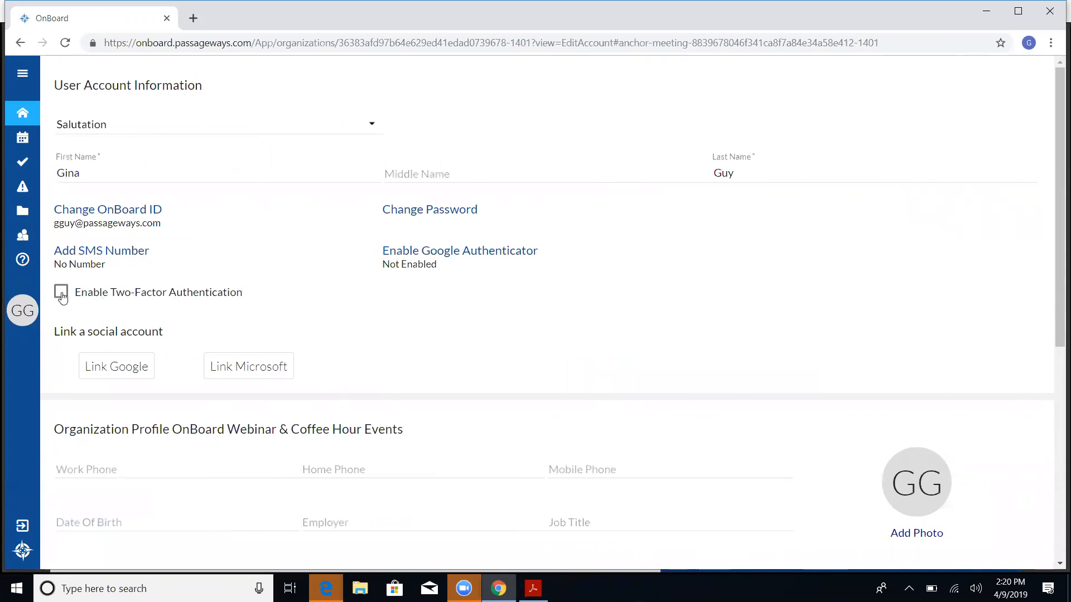
Tick Enable Two-Factor Authentication on the account page
left_click(61, 292)
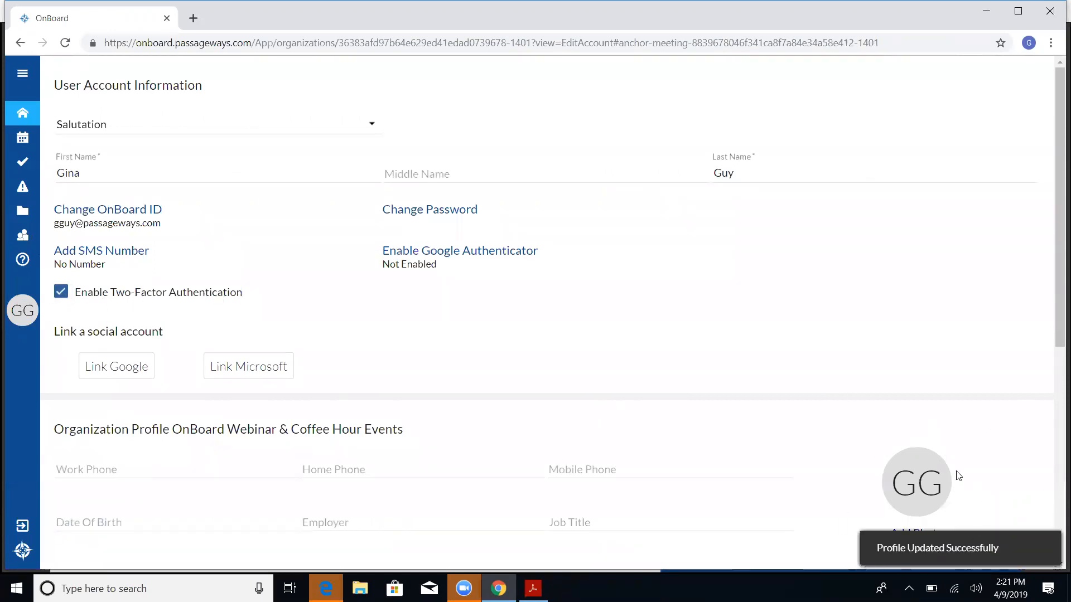
mouse_move(604, 407)
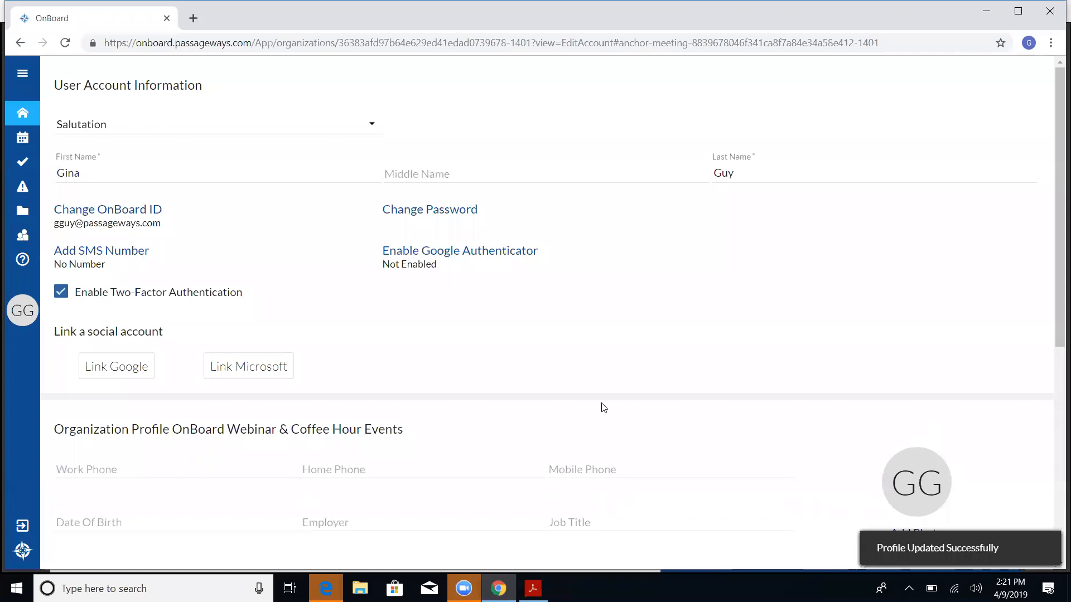
mouse_move(133, 292)
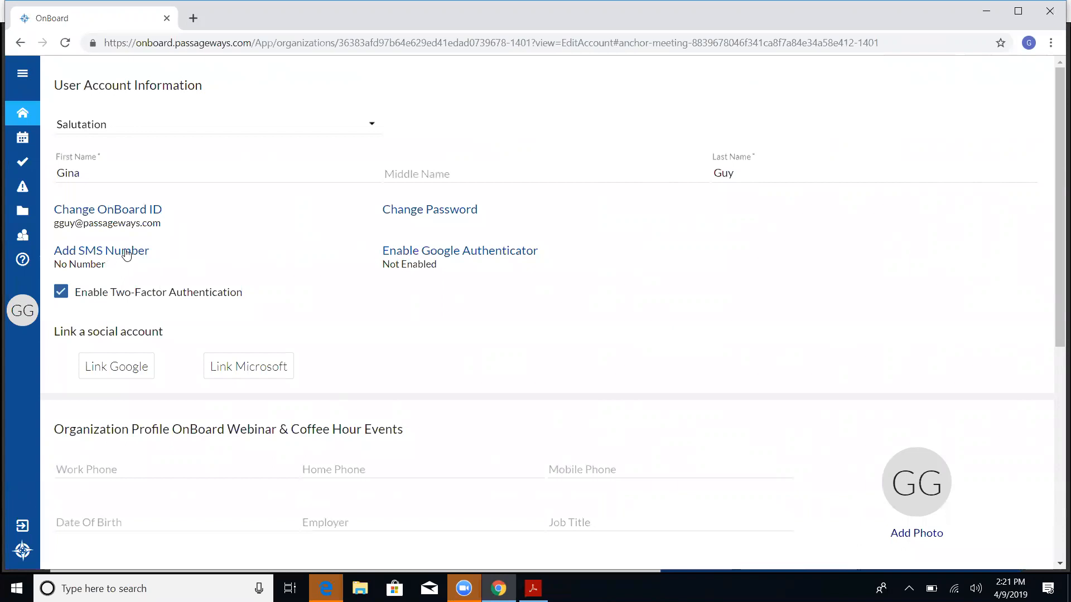
Cancel the Add SMS Number prompt, then untick Enable Two-Factor Authentication
left_click(101, 250)
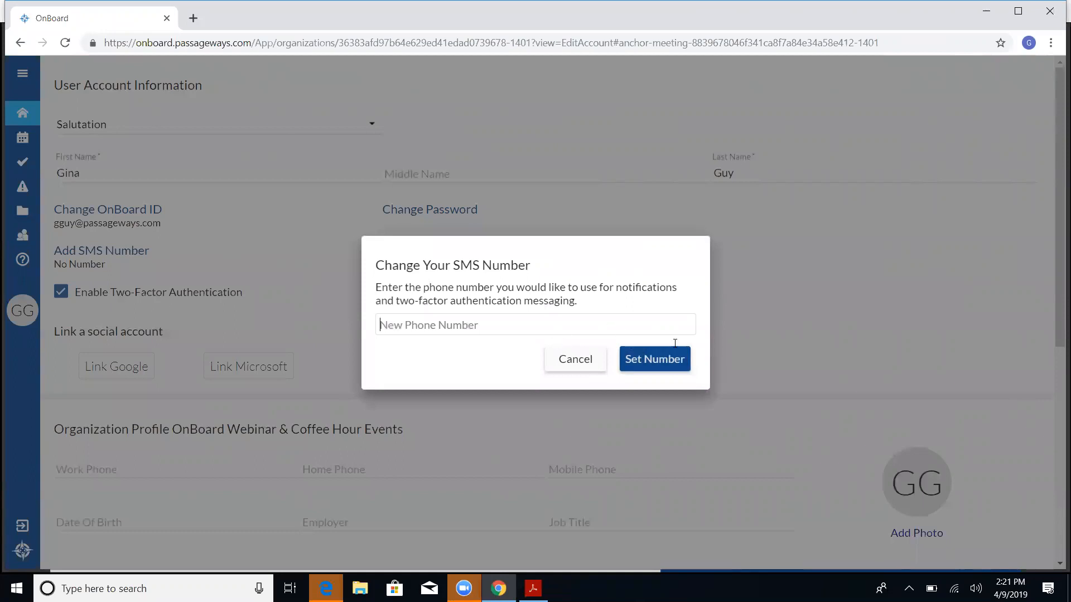
mouse_move(569, 364)
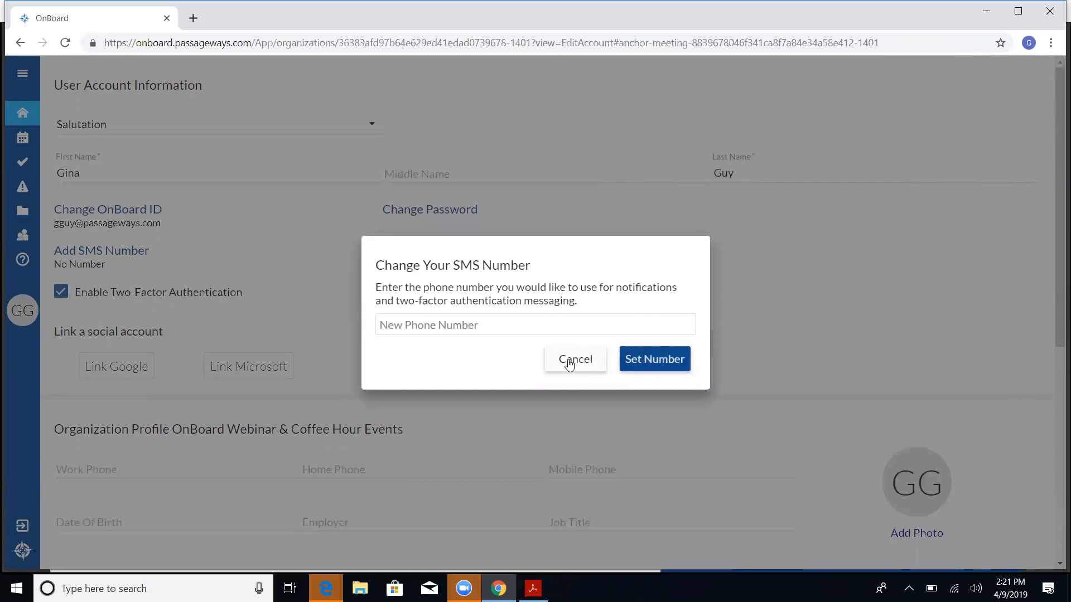
left_click(575, 359)
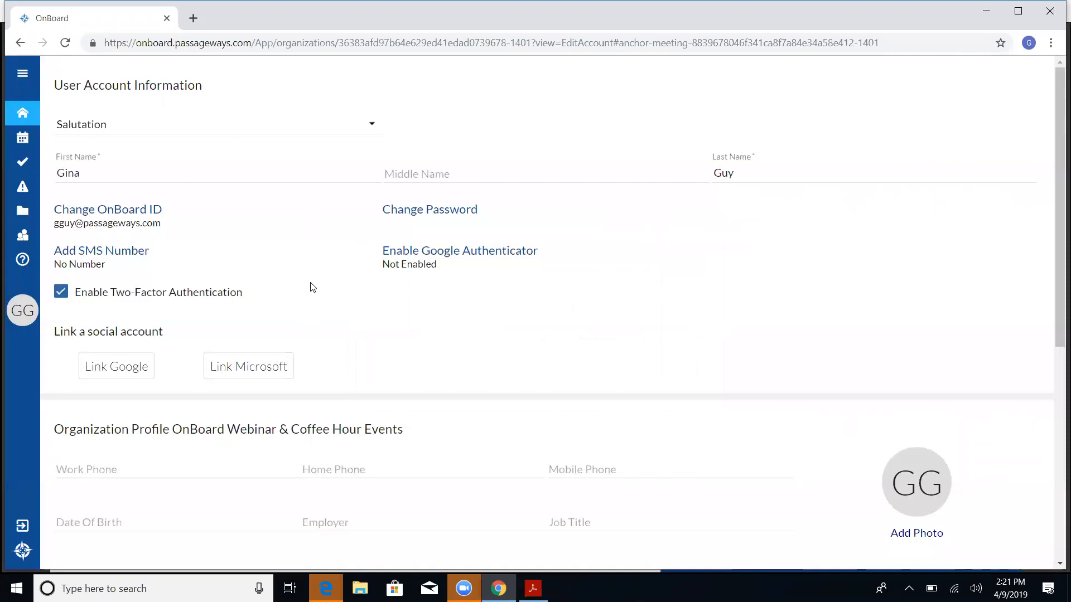
mouse_move(266, 251)
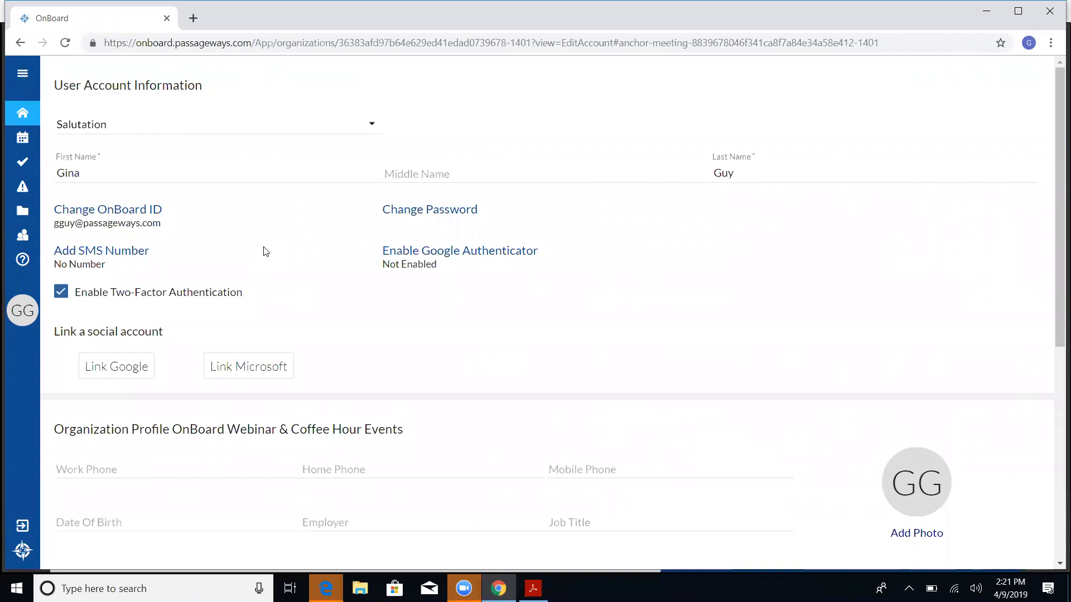
mouse_move(299, 262)
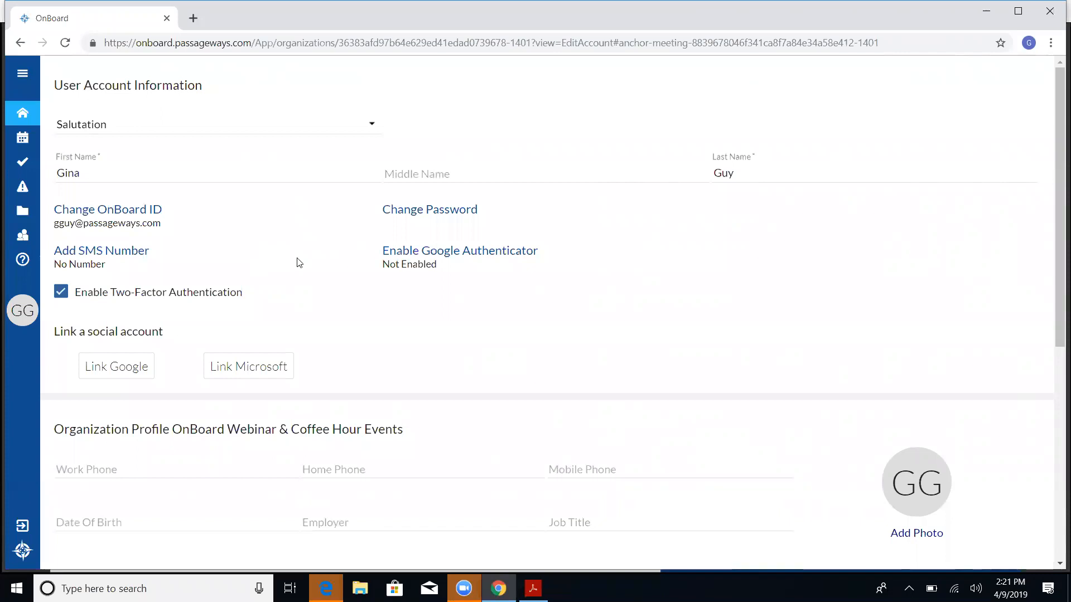
mouse_move(307, 202)
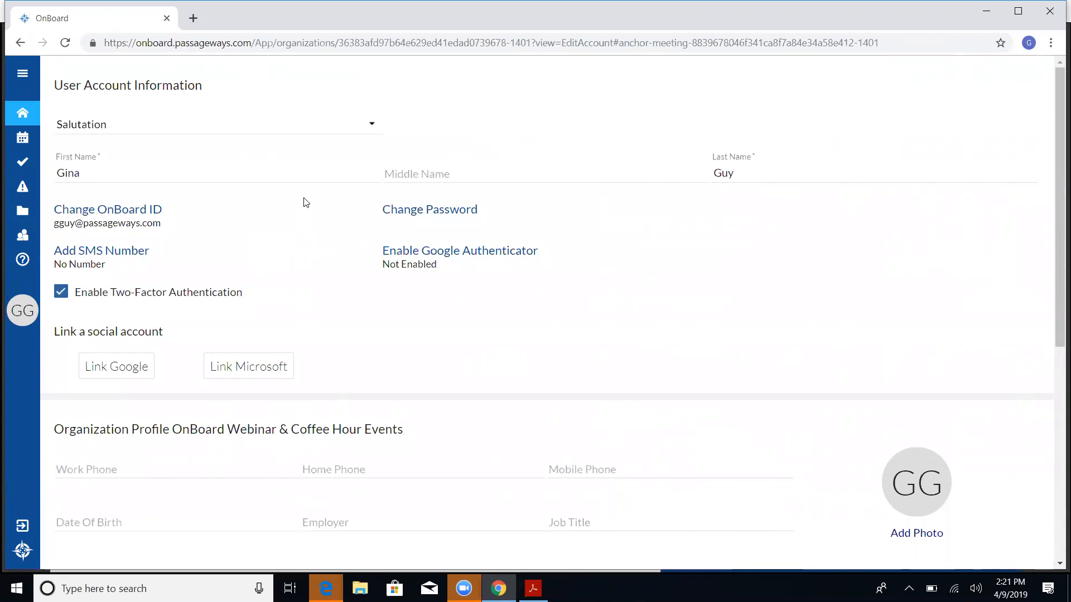
mouse_move(246, 225)
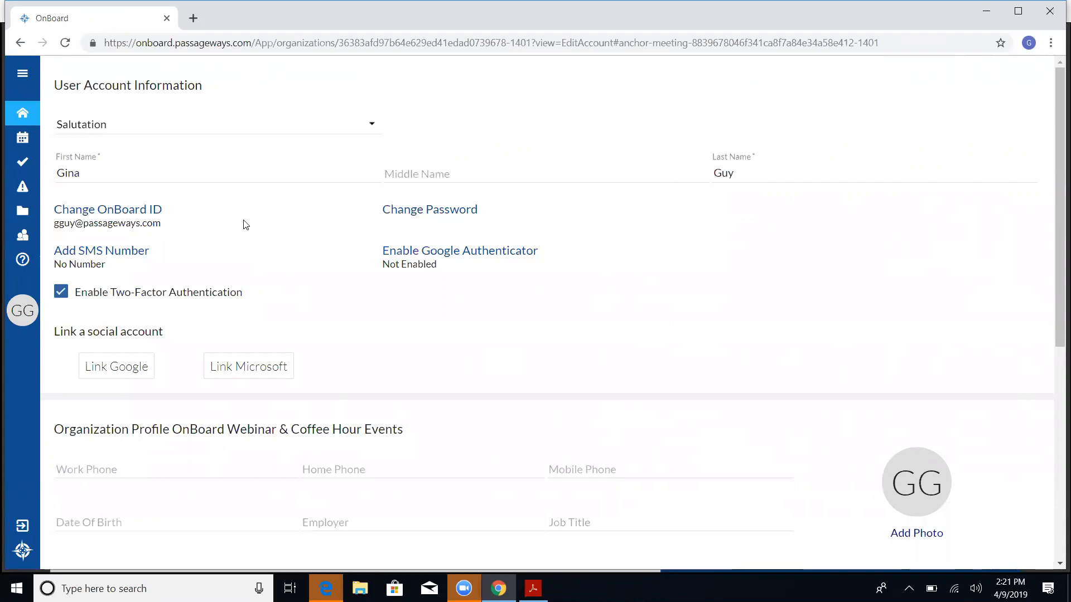
left_click(61, 292)
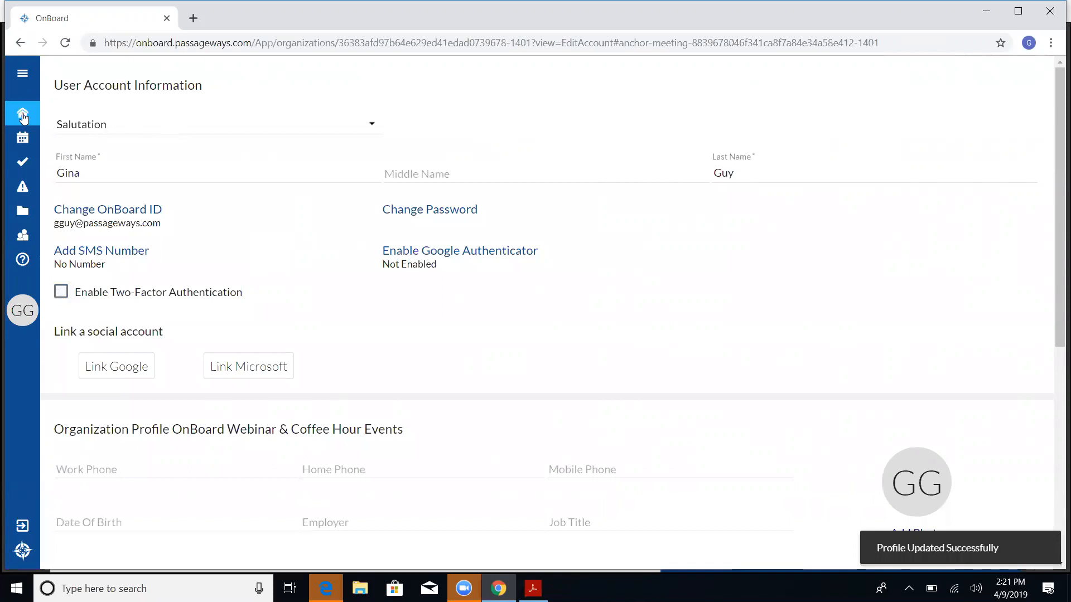
From the Home dashboard, open Organization Info and scroll to the Two-Factor Authentication section
left_click(22, 113)
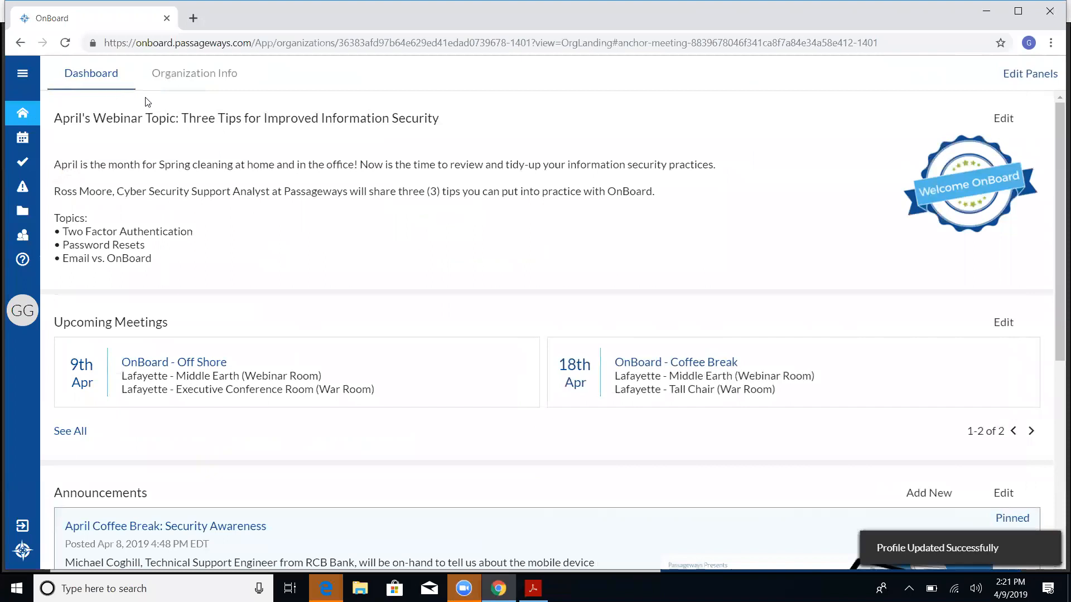
left_click(194, 73)
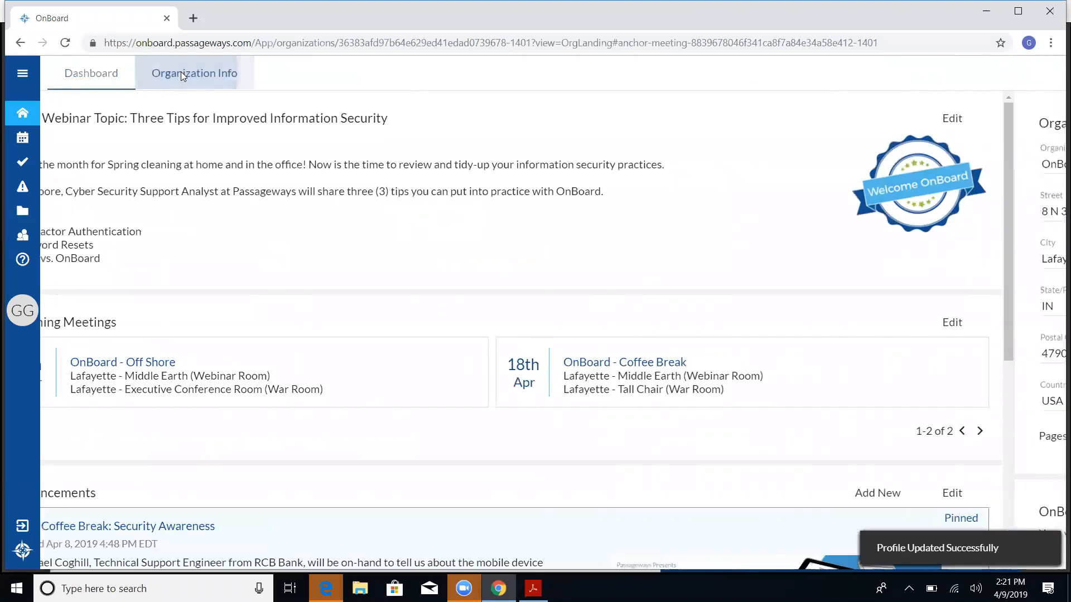
left_click(194, 73)
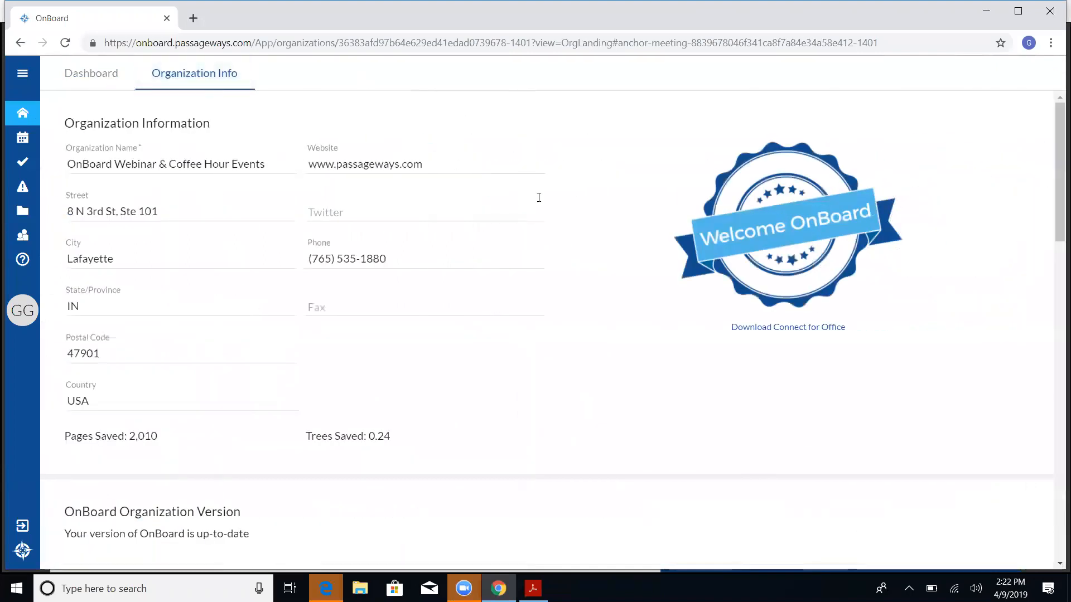
mouse_move(918, 471)
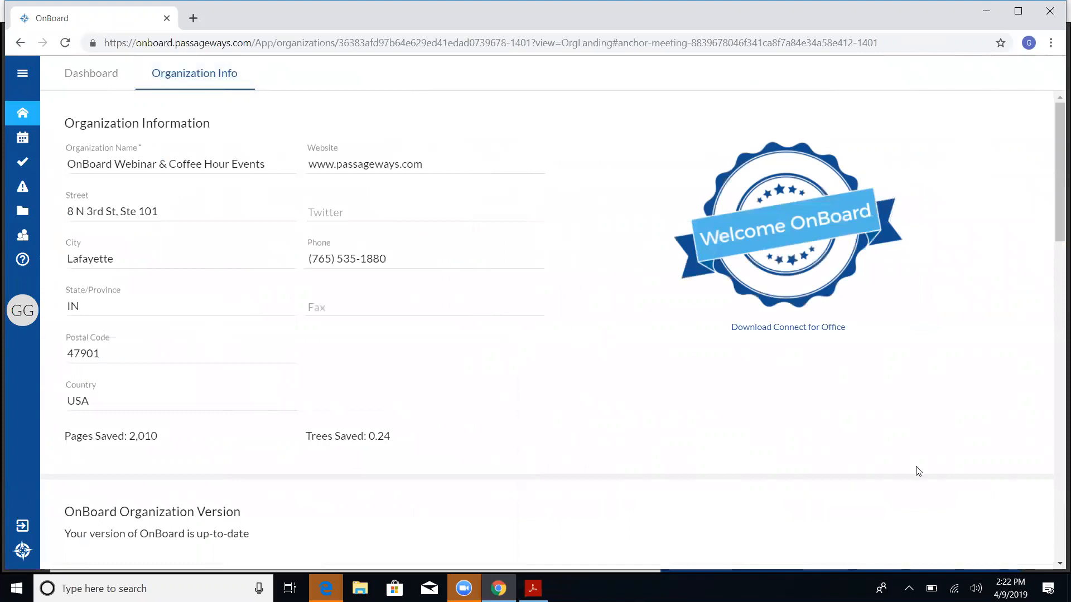
scroll("down", 3)
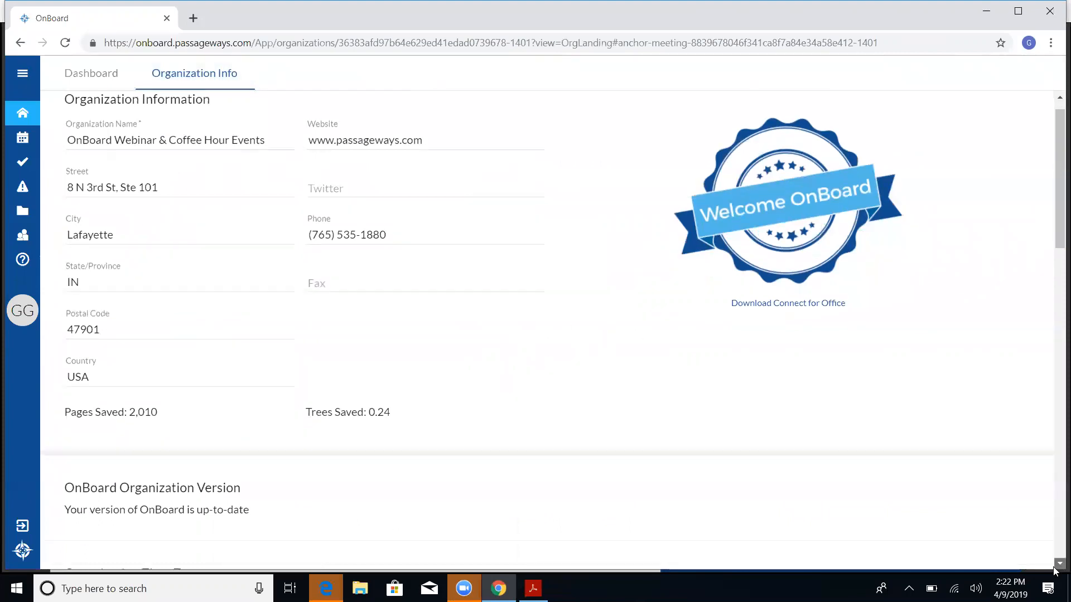
scroll("down", 3)
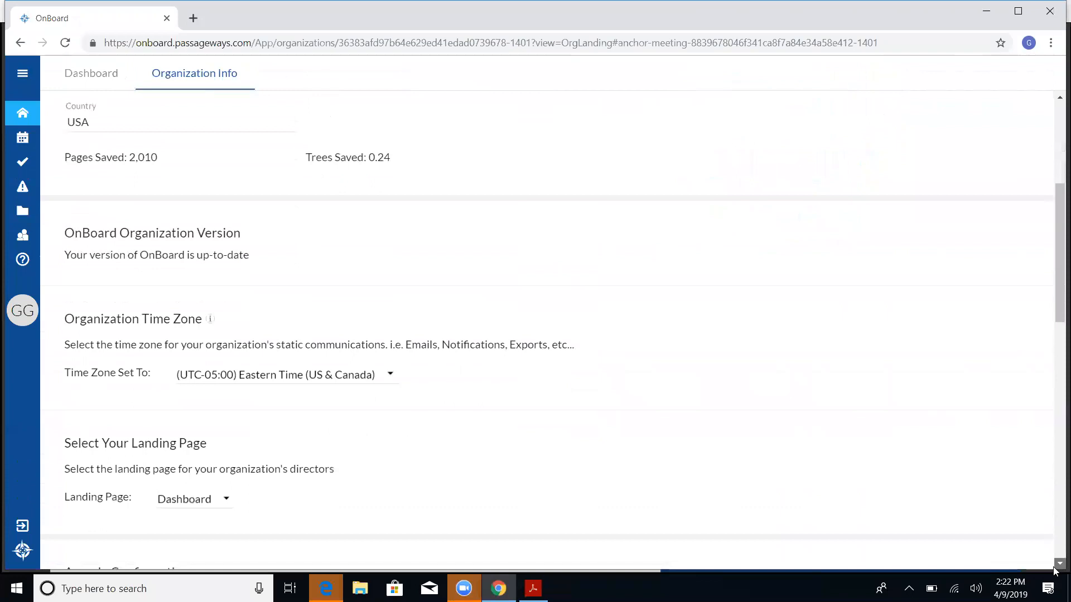
scroll("down", 3)
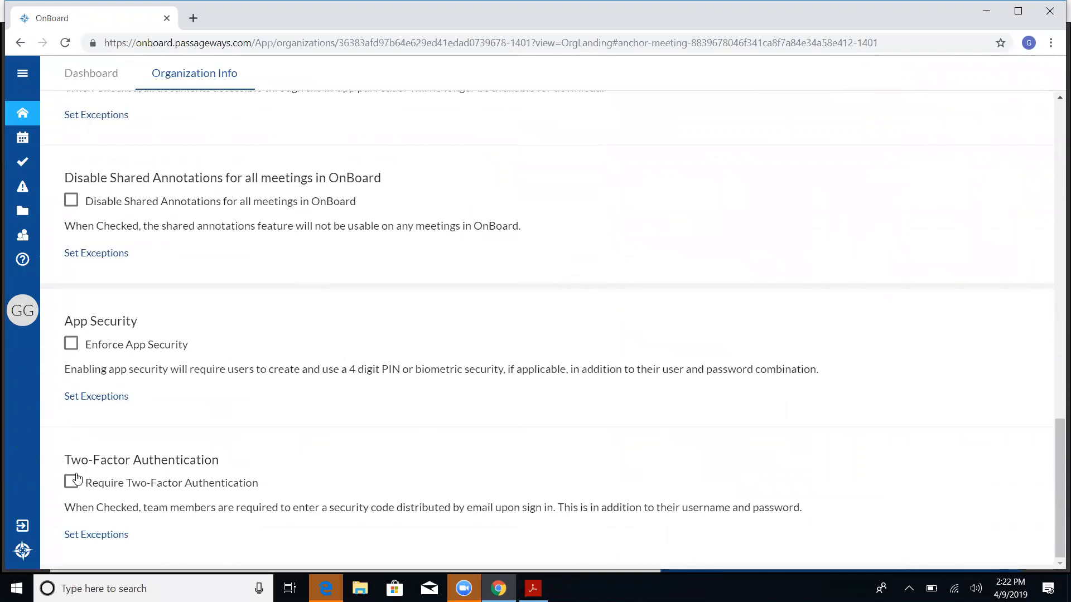
Tick 'Require Two-Factor Authentication' for the whole organization
left_click(71, 483)
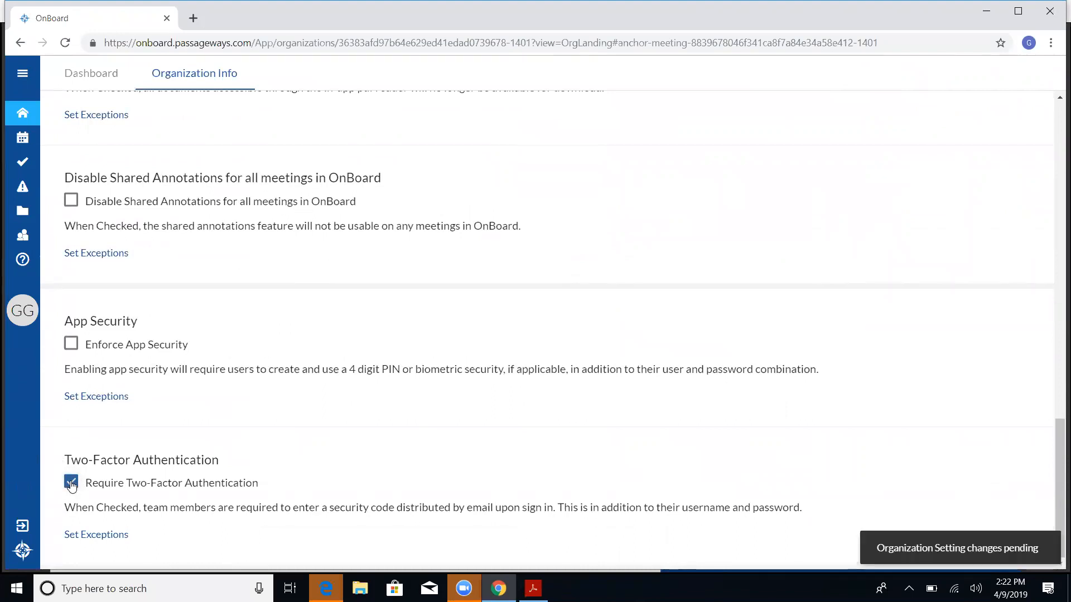
left_click(71, 483)
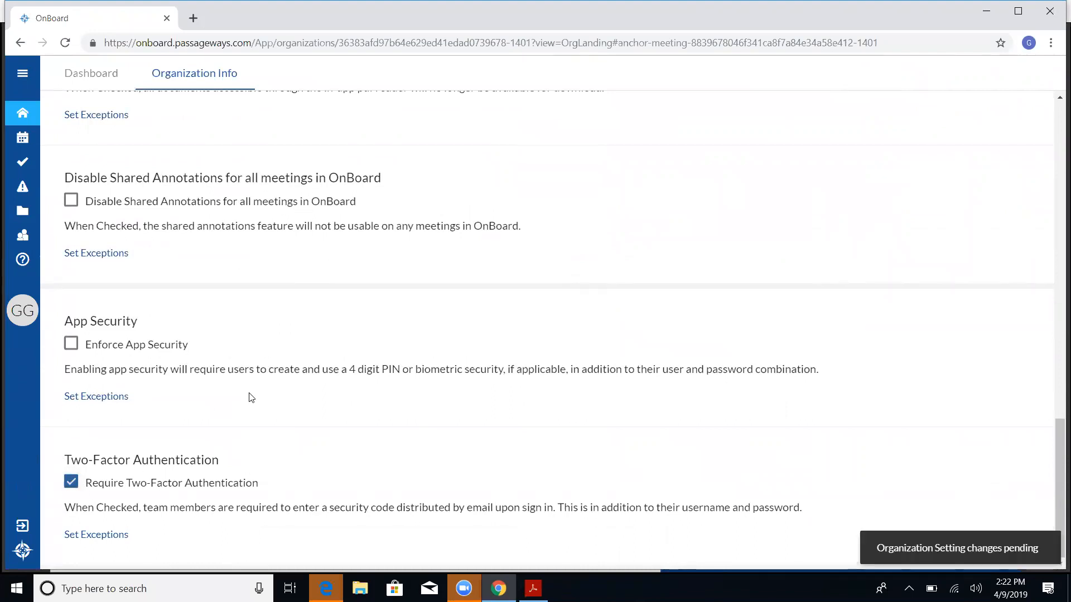
mouse_move(209, 474)
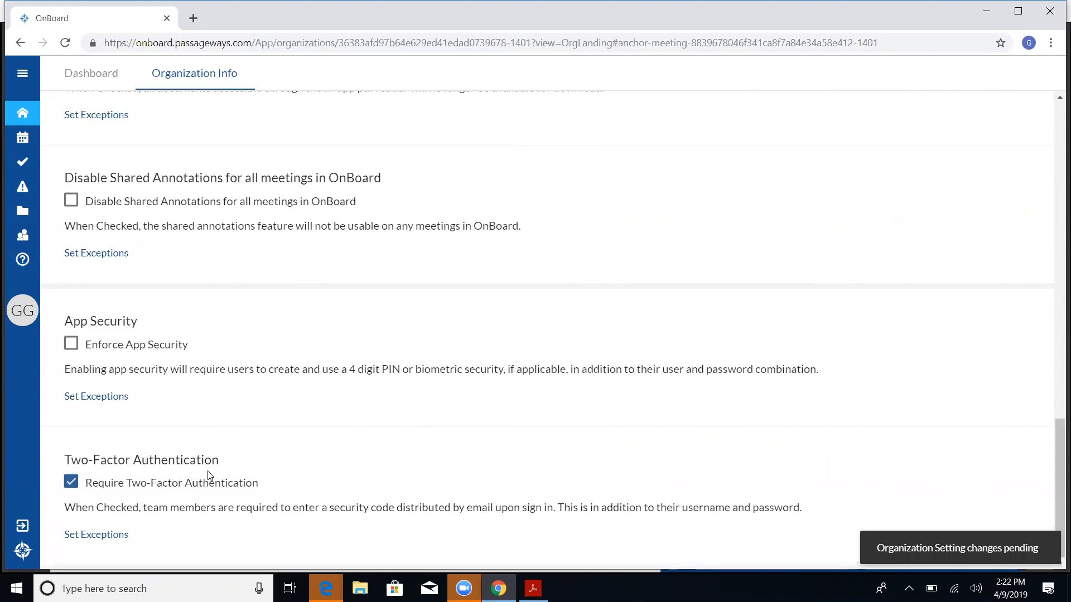
mouse_move(179, 440)
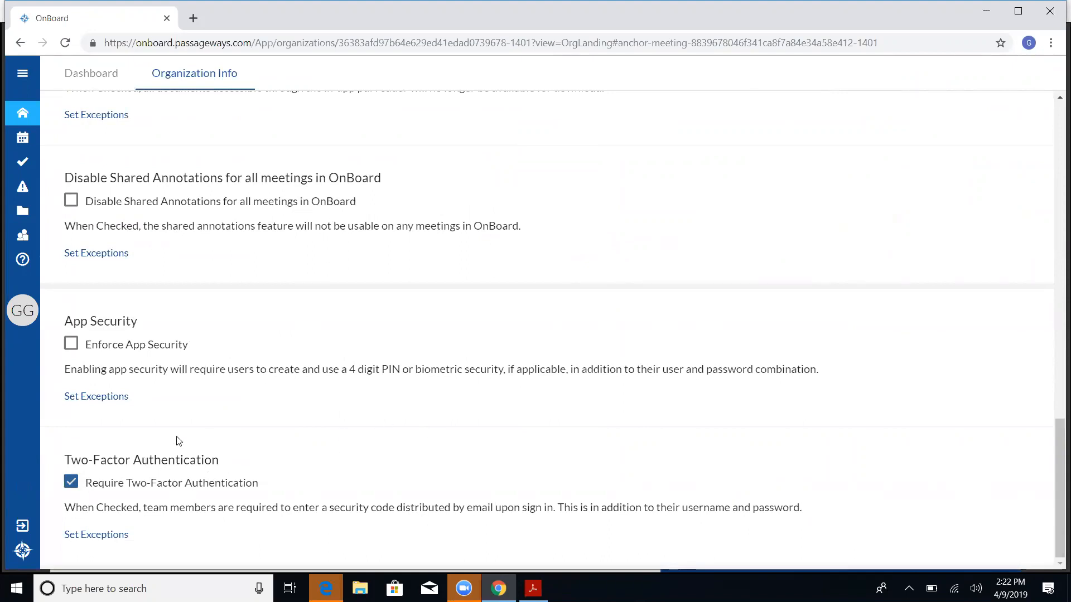
mouse_move(273, 472)
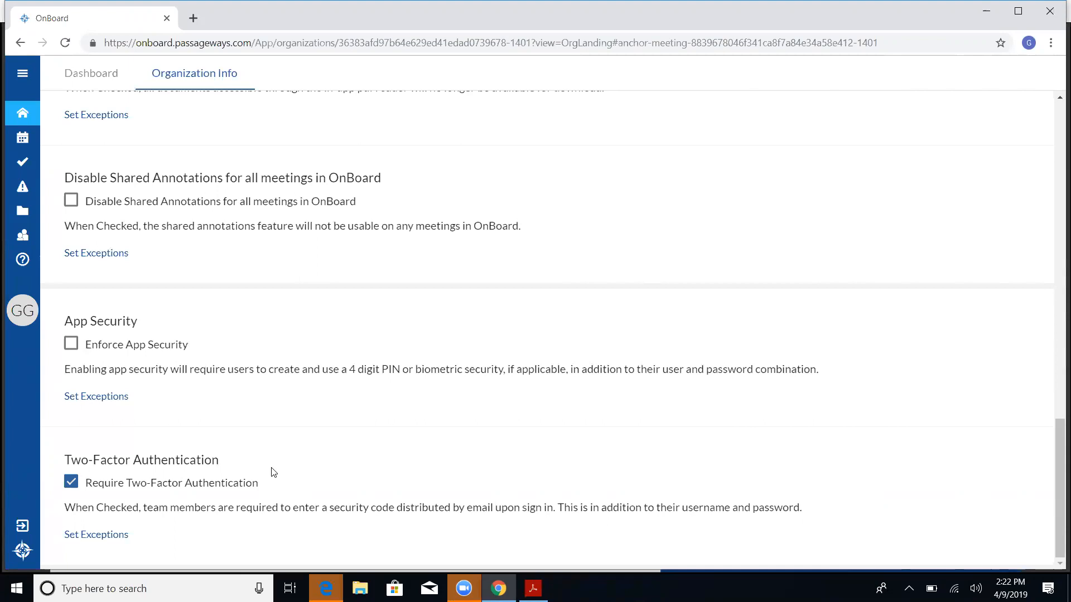
mouse_move(111, 541)
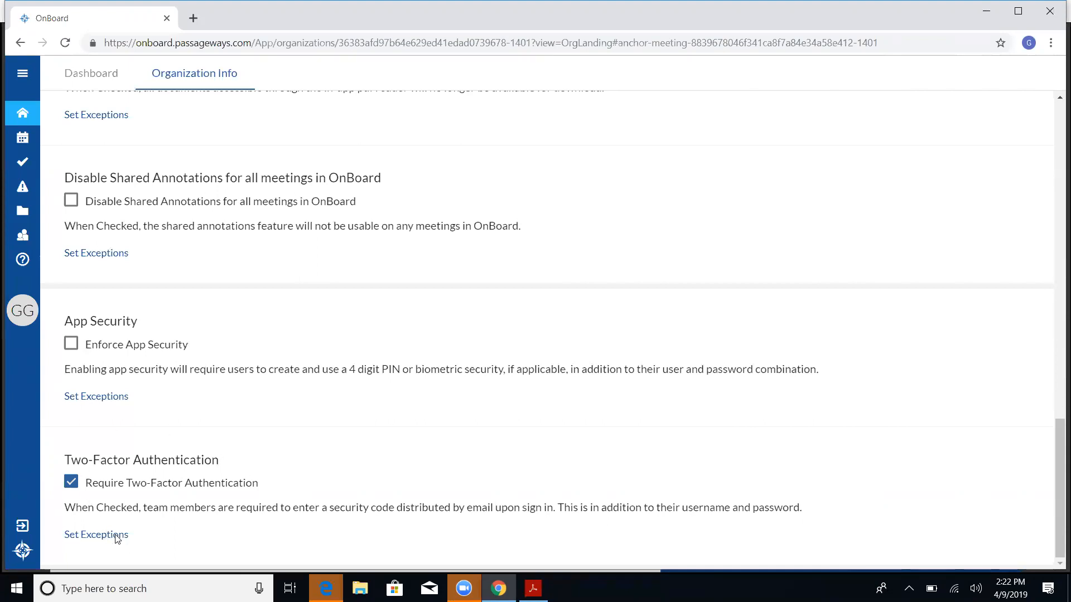
Open Set Exceptions, search for team member 'den', and pick the match
left_click(96, 534)
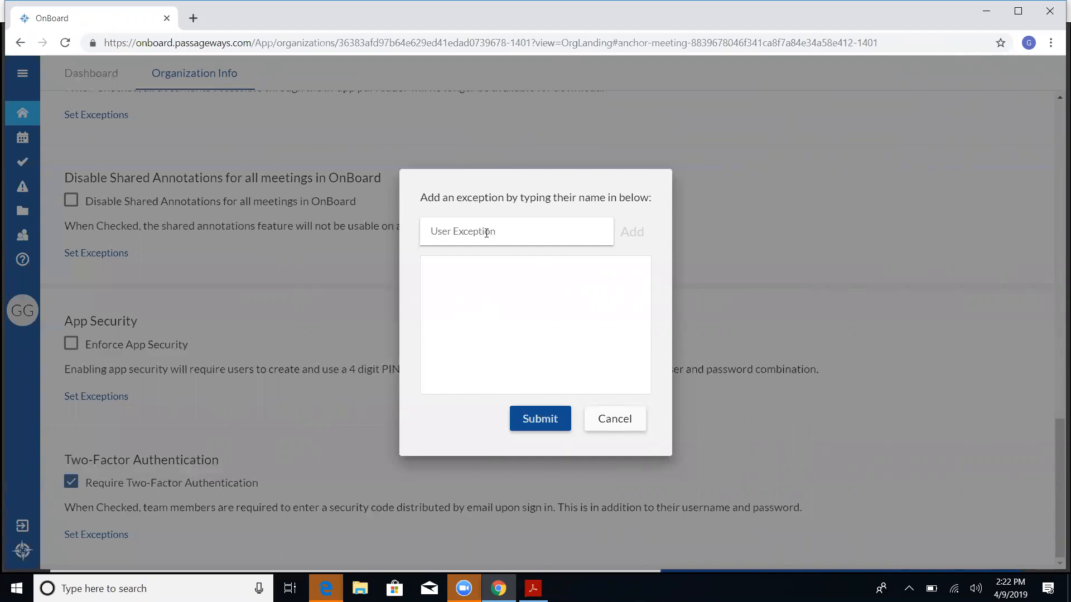
left_click(488, 231)
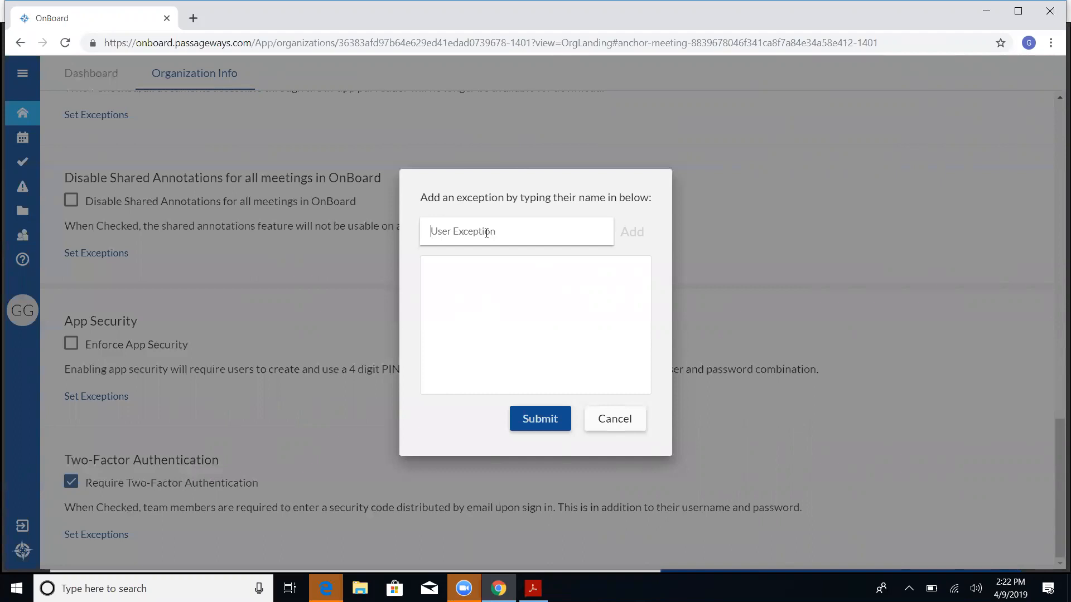
type("de")
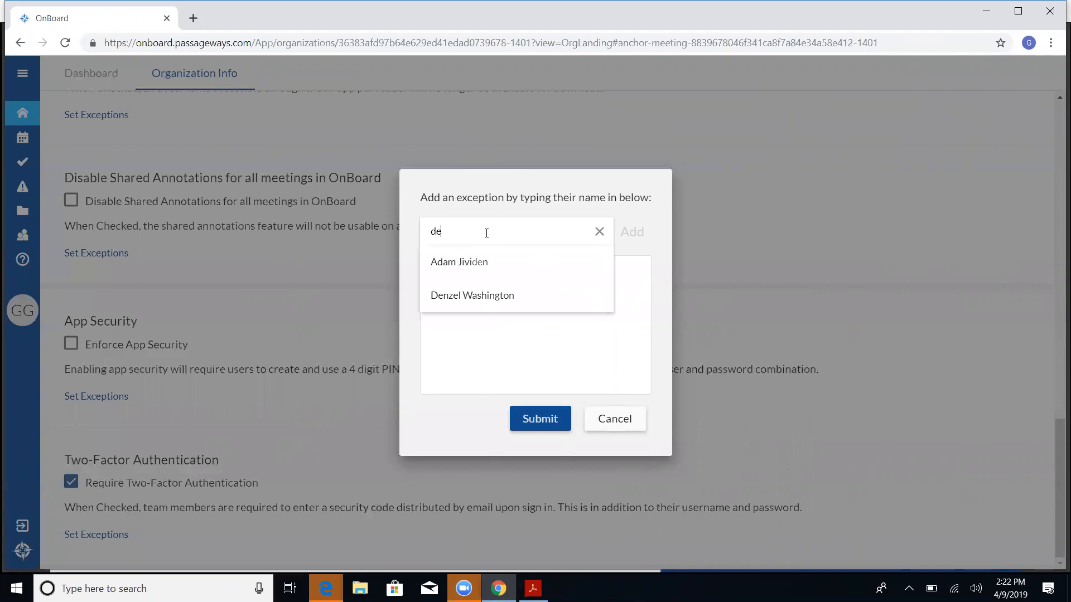
type("n")
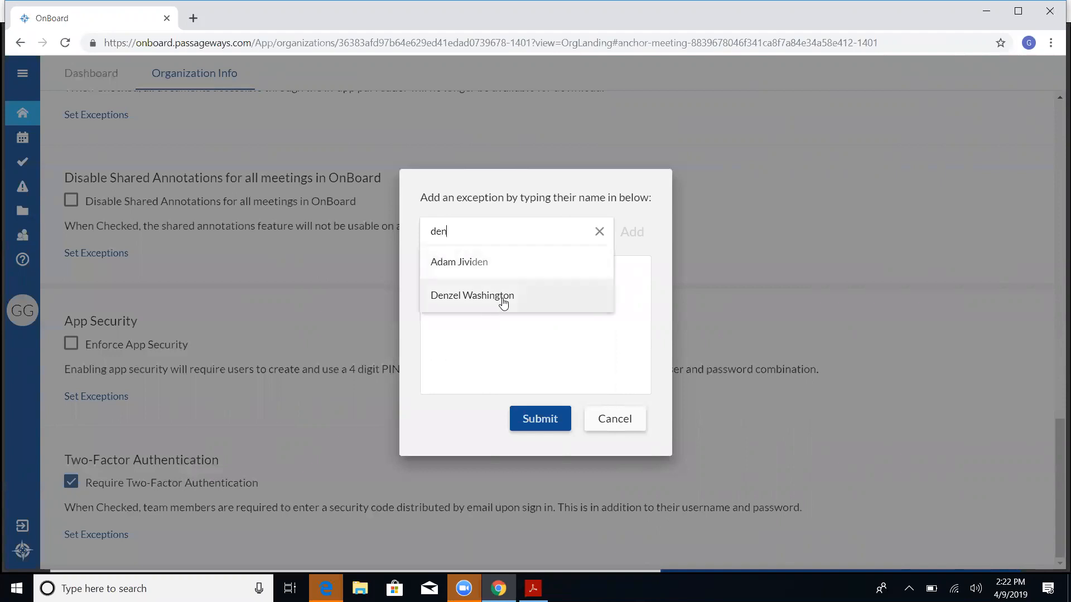
left_click(472, 295)
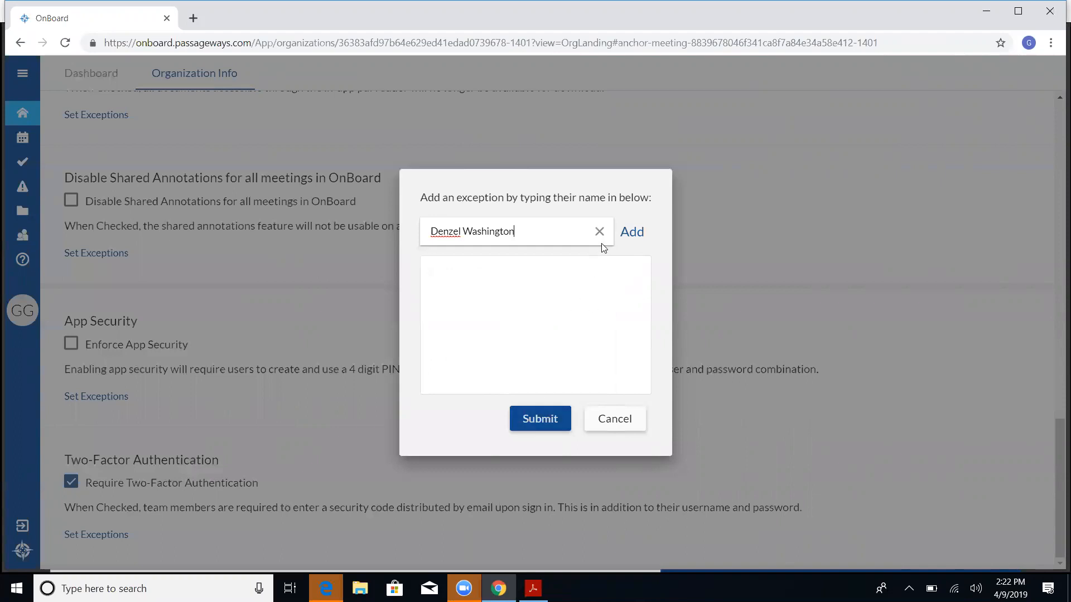
mouse_move(600, 235)
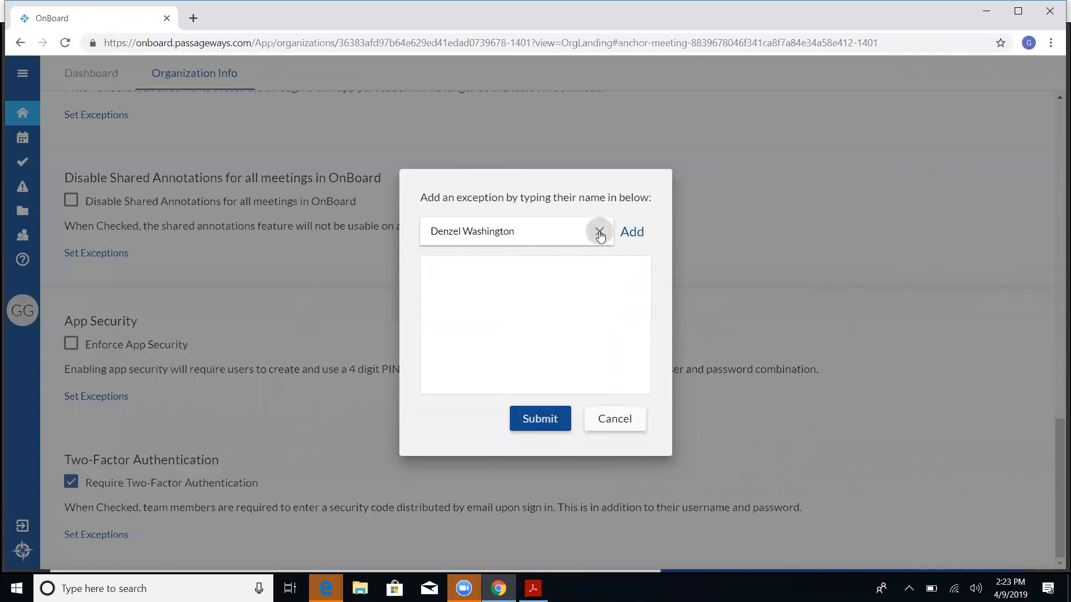
Clear the chosen member, cancel the exceptions dialog, and untick 'Require Two-Factor Authentication'
left_click(600, 232)
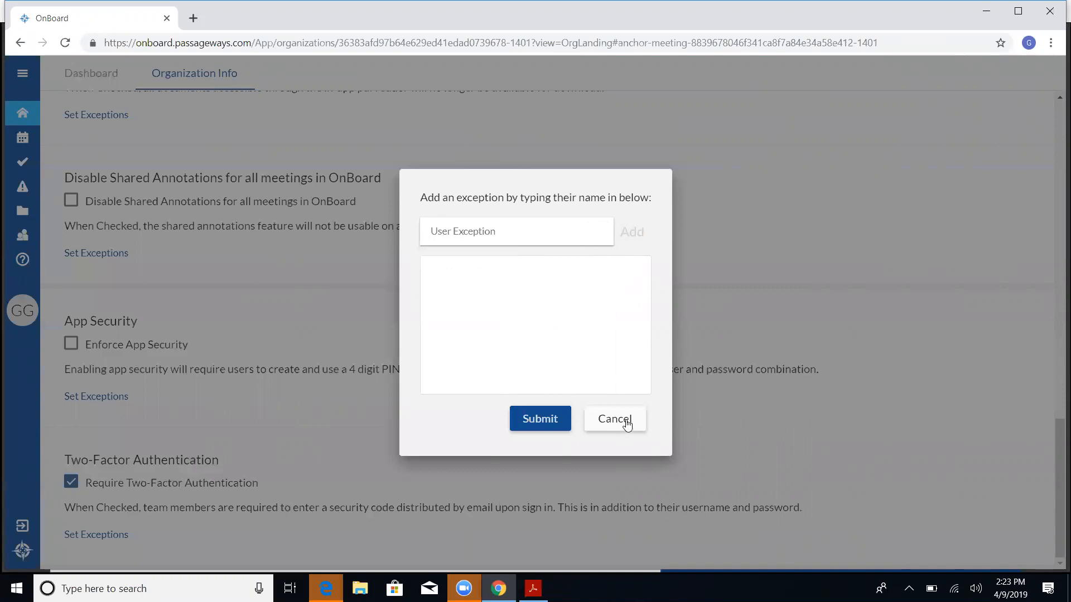
left_click(614, 419)
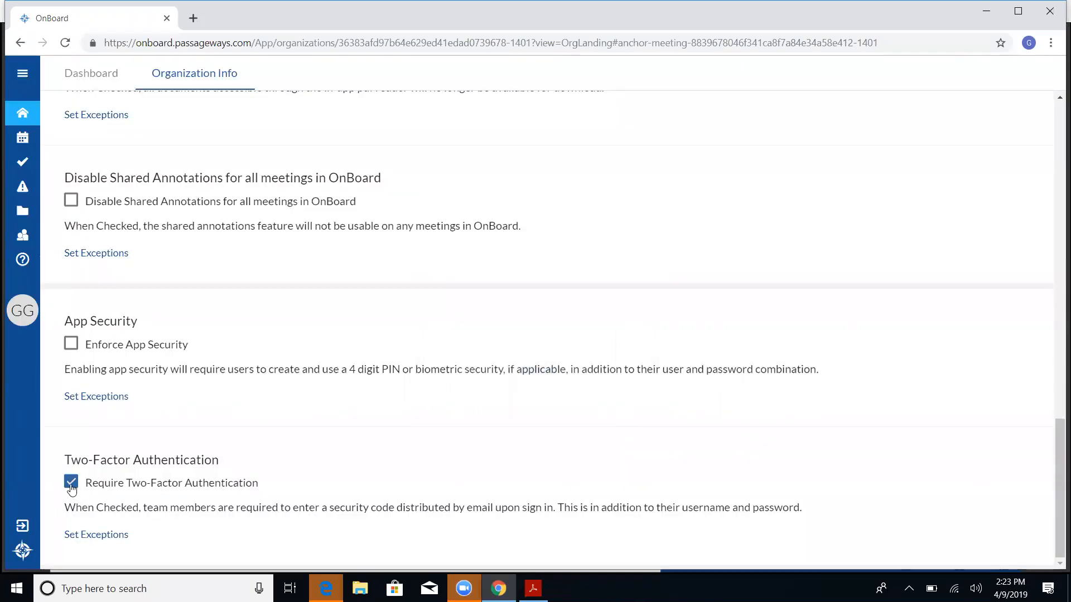
left_click(70, 483)
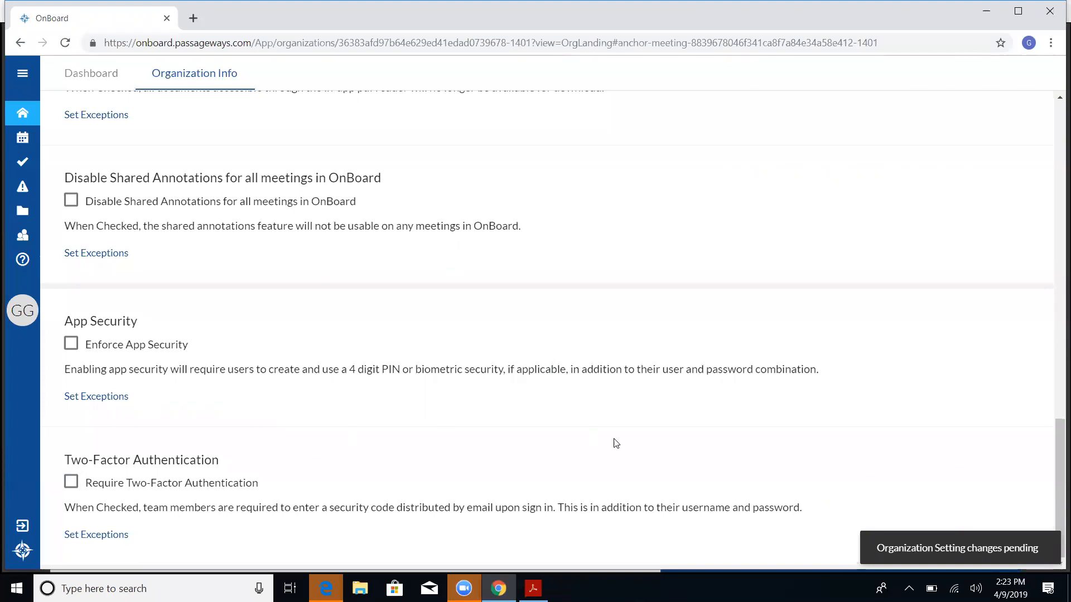
mouse_move(248, 172)
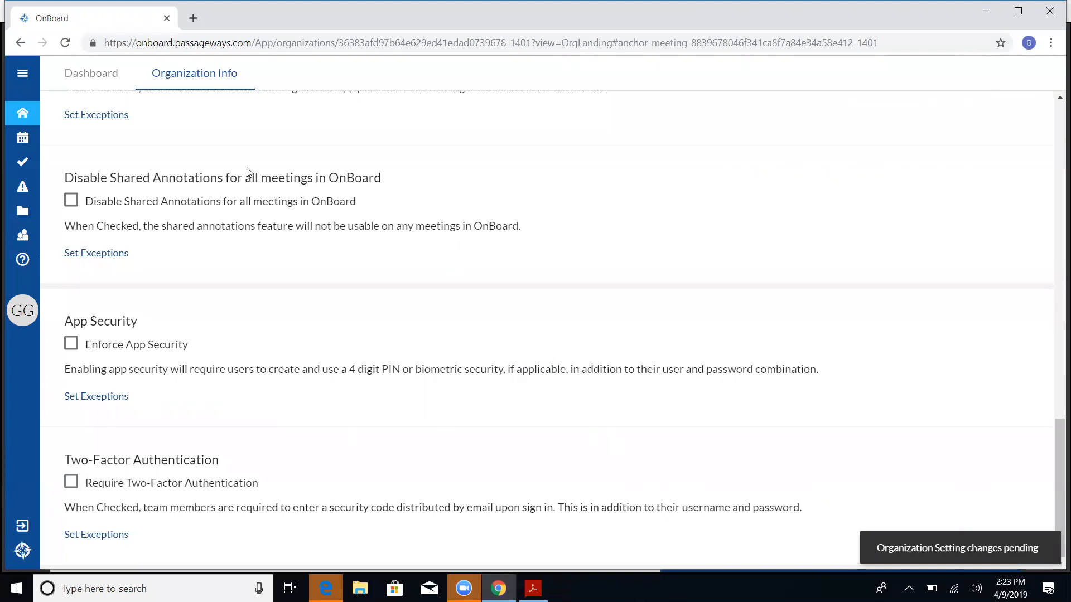
mouse_move(580, 503)
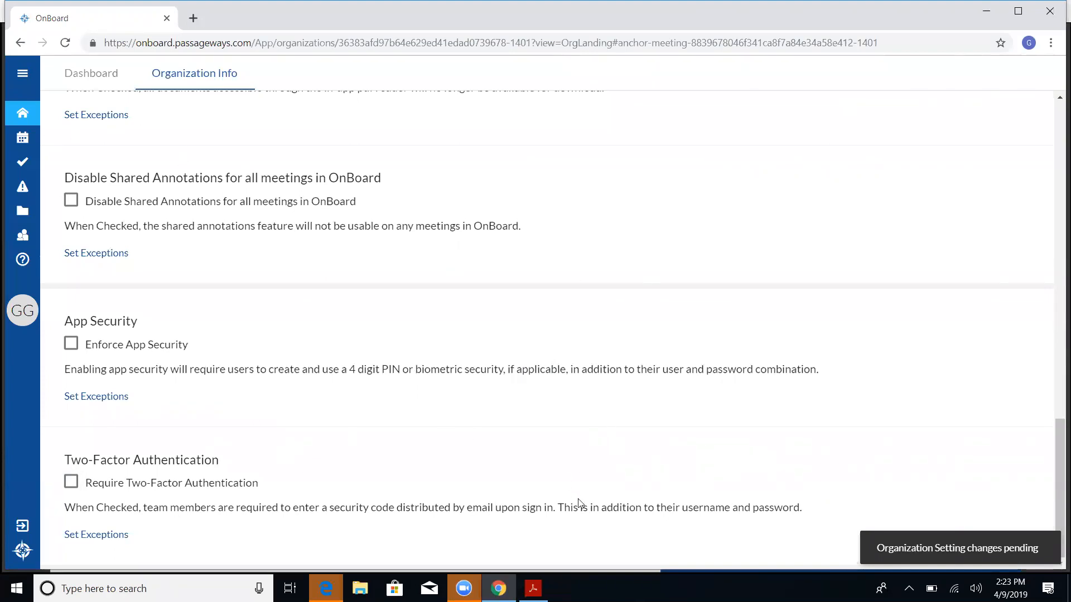
Return to Adobe Reader Touch showing slide 9, 'Tip #2 2FA'
left_click(533, 588)
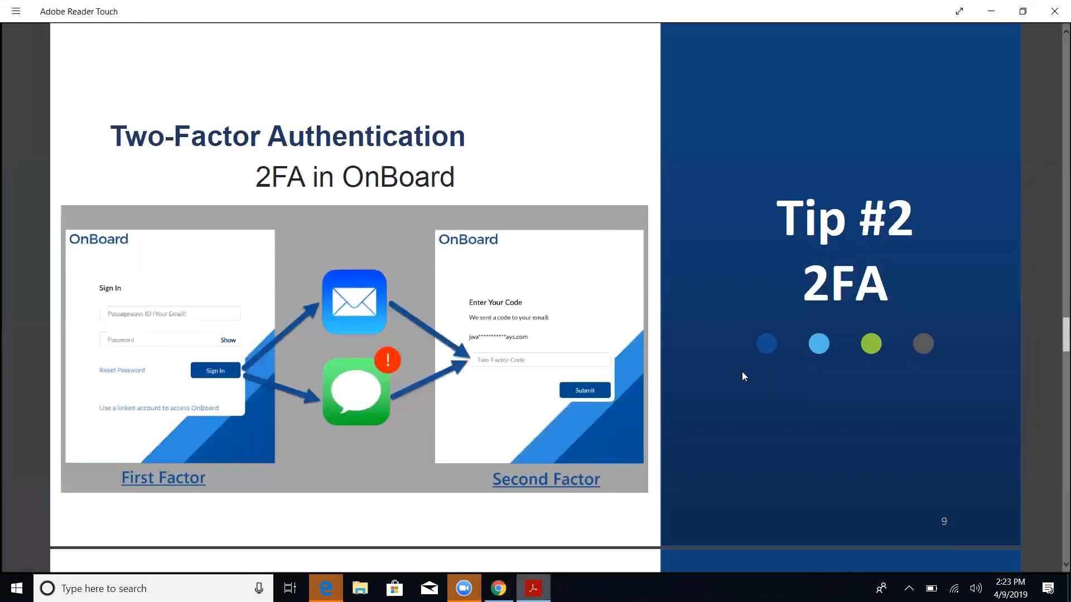
mouse_move(793, 356)
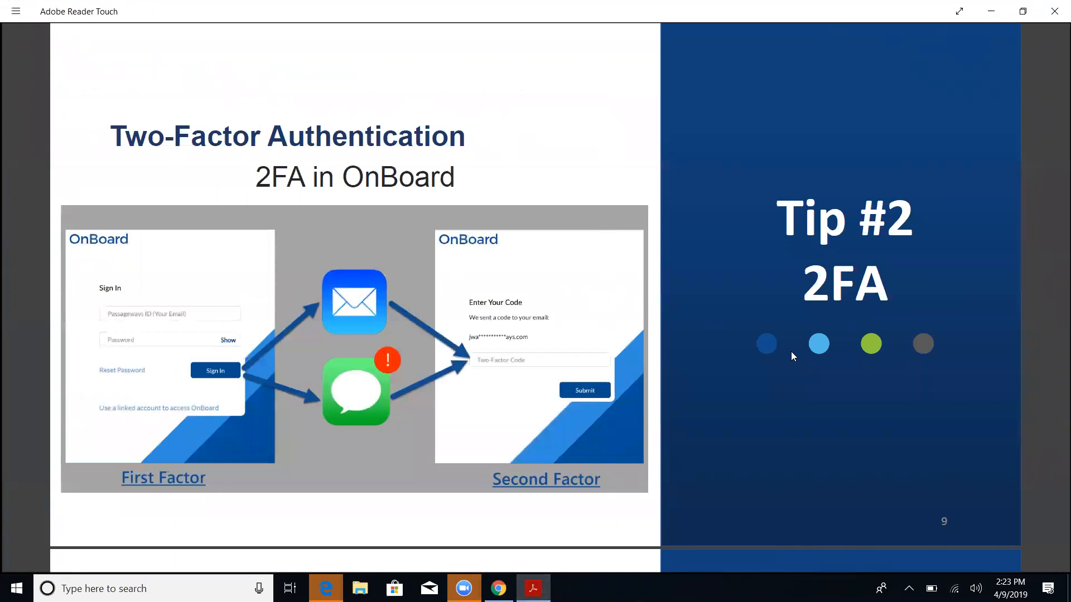
mouse_move(523, 529)
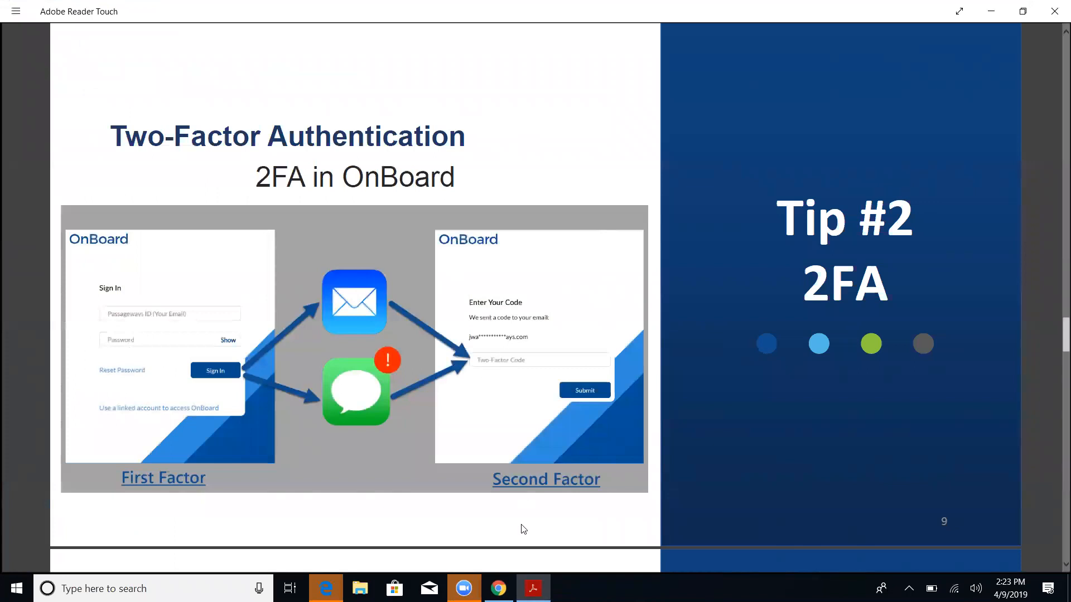
mouse_move(498, 588)
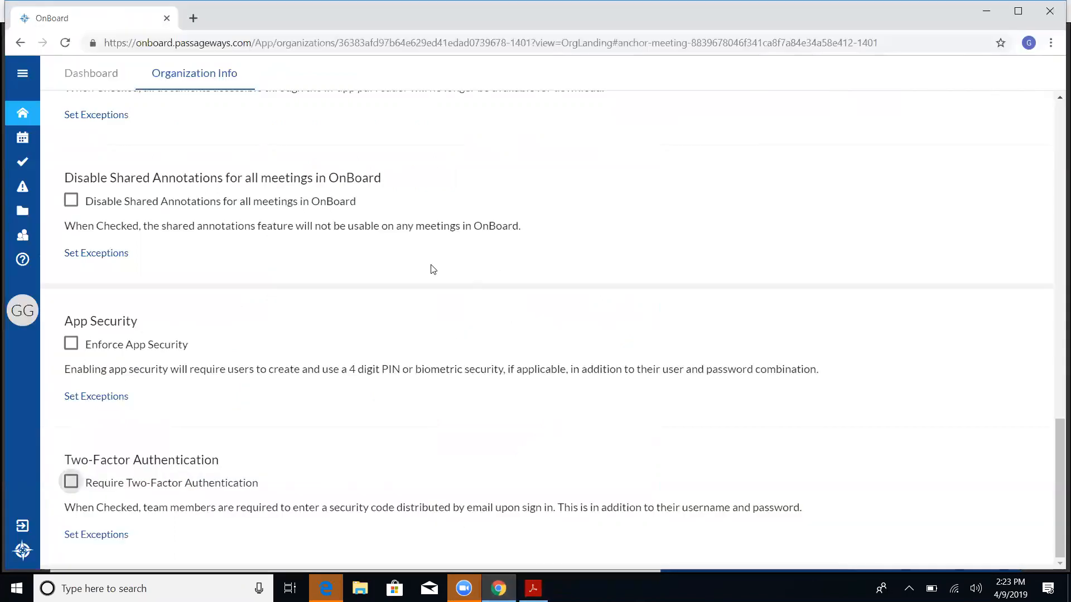
mouse_move(718, 219)
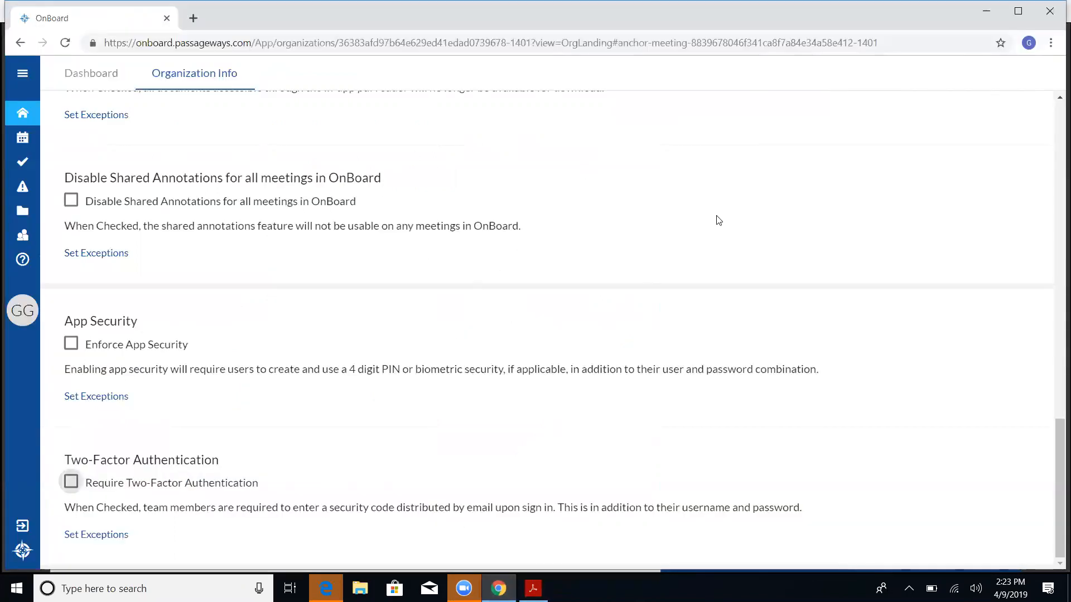
mouse_move(1037, 200)
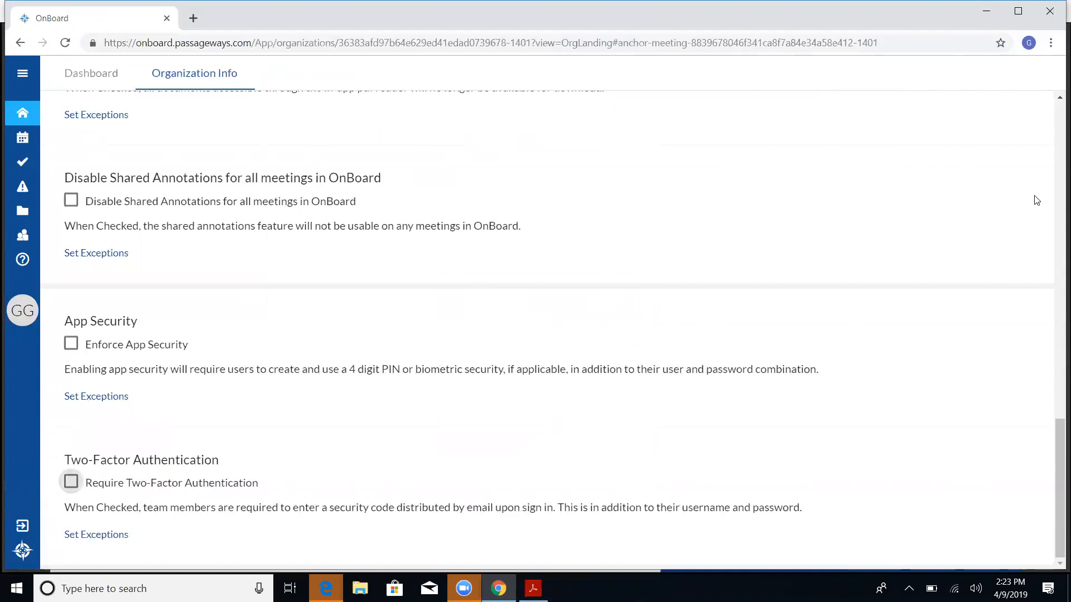
mouse_move(1059, 104)
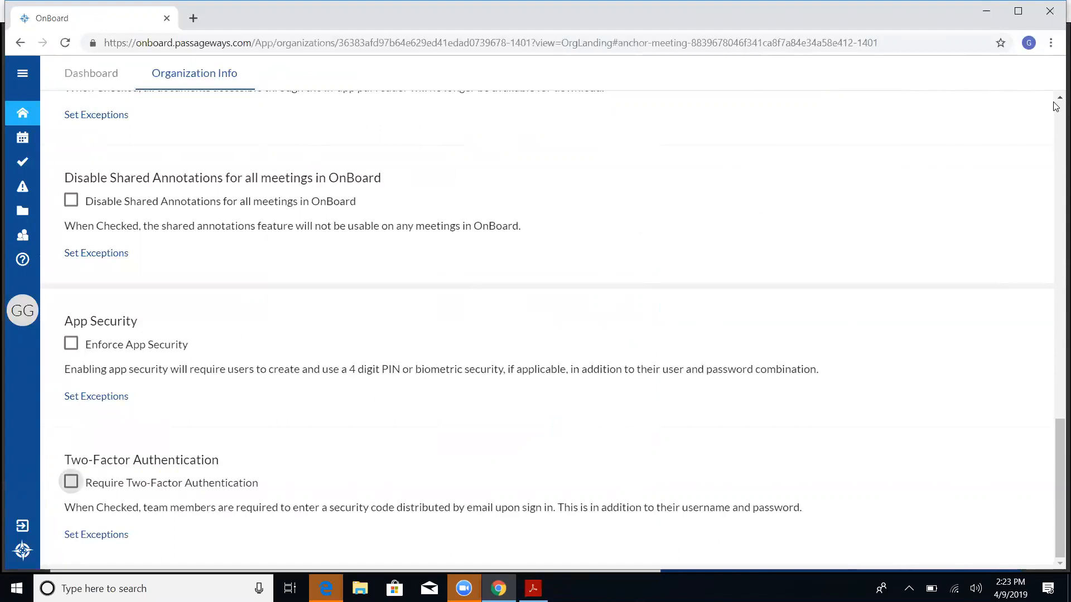
mouse_move(608, 183)
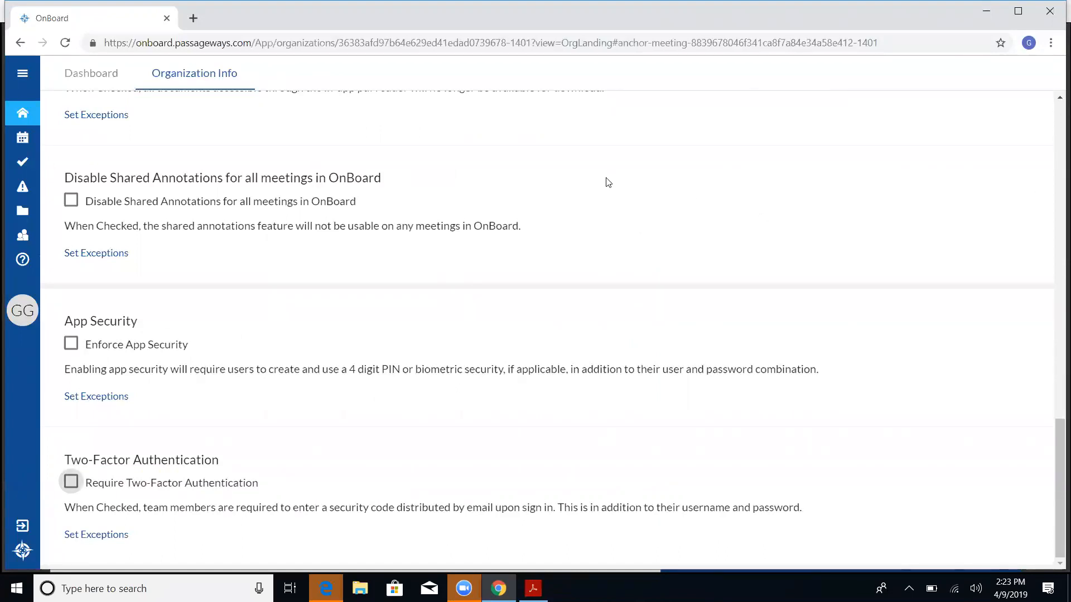
mouse_move(185, 159)
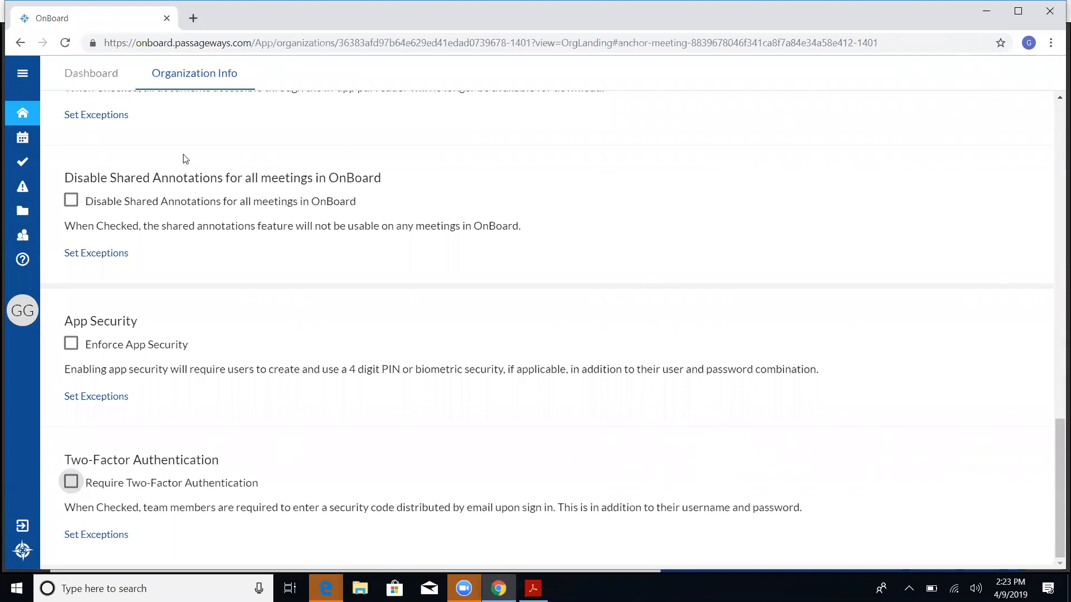
mouse_move(1055, 123)
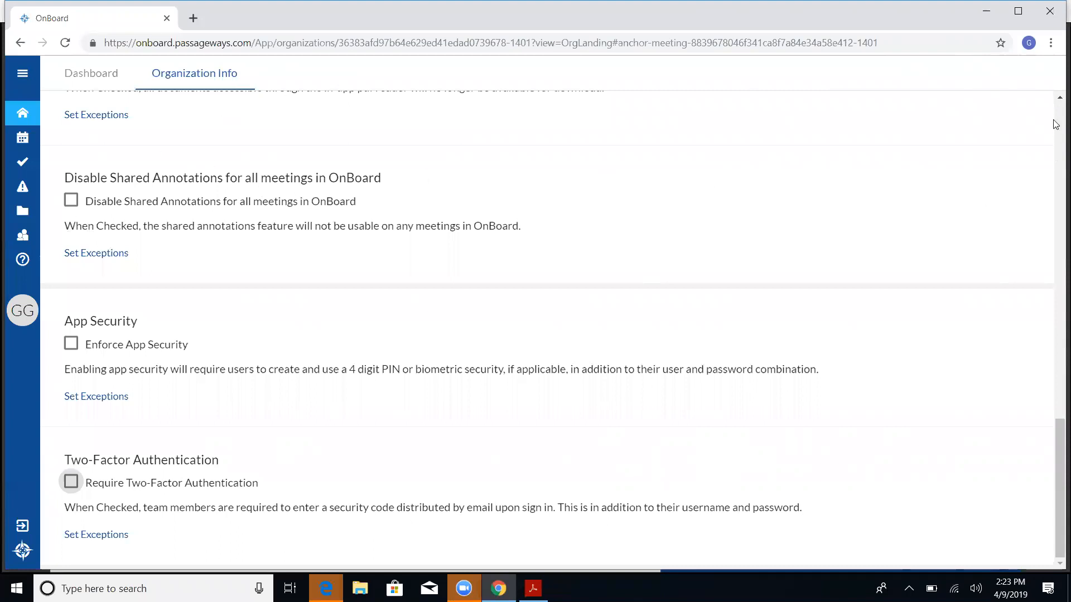
scroll("up", 3)
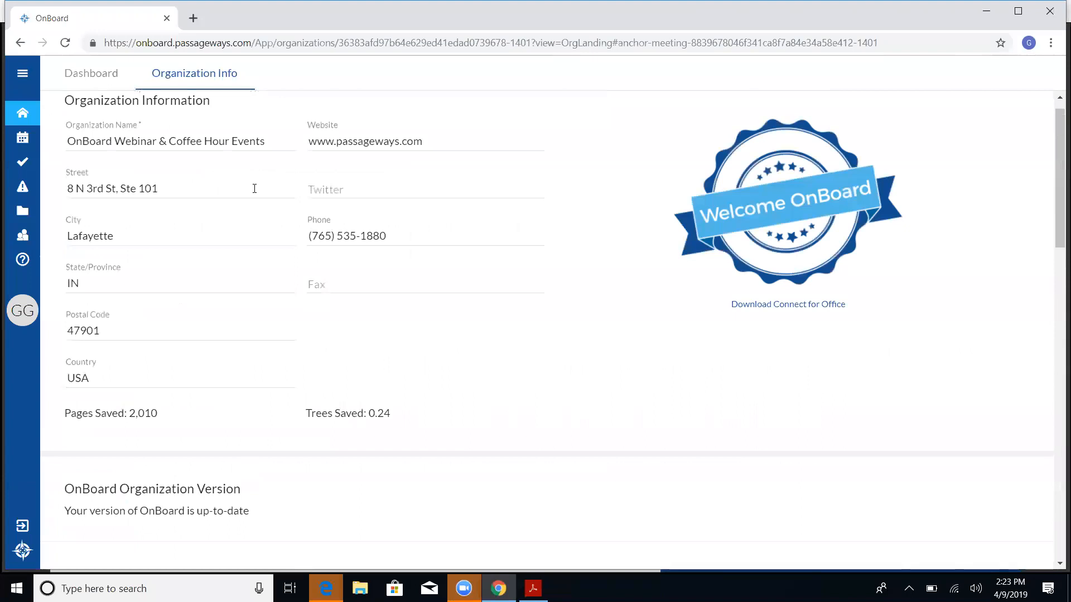
mouse_move(248, 256)
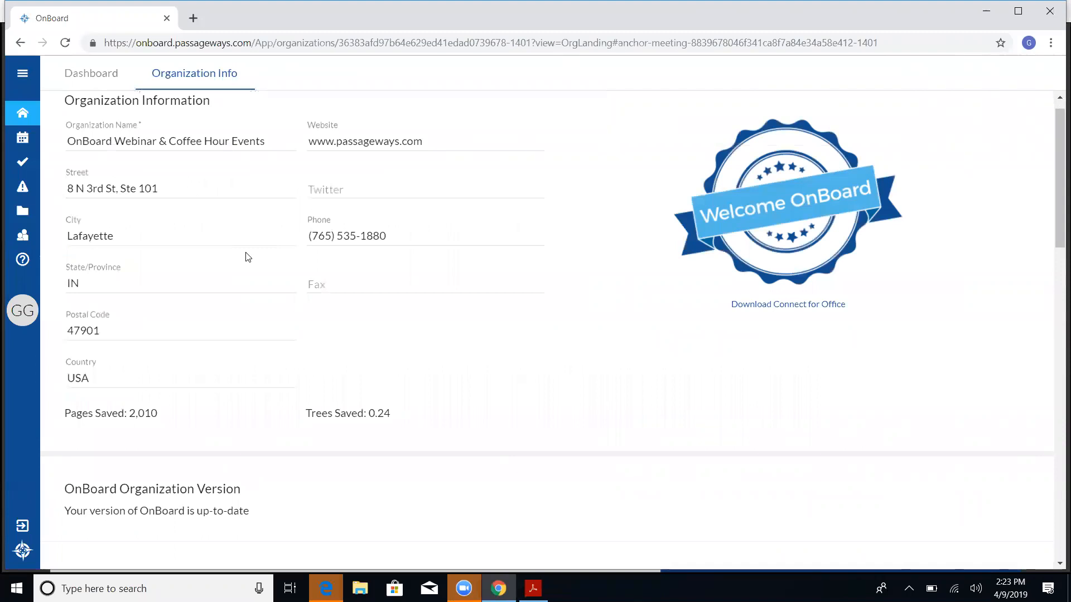
mouse_move(99, 277)
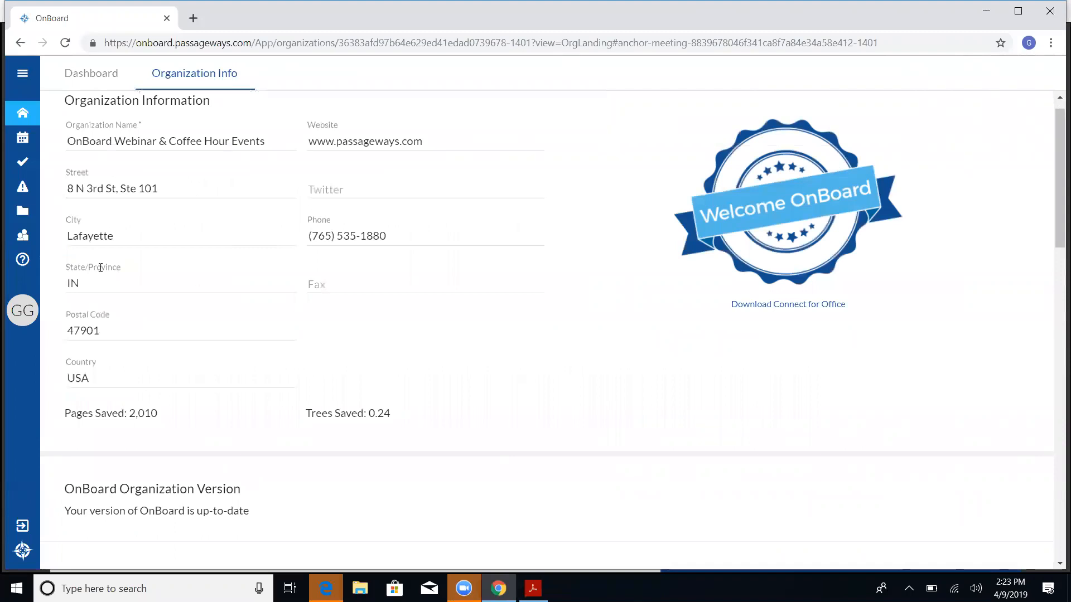
mouse_move(317, 318)
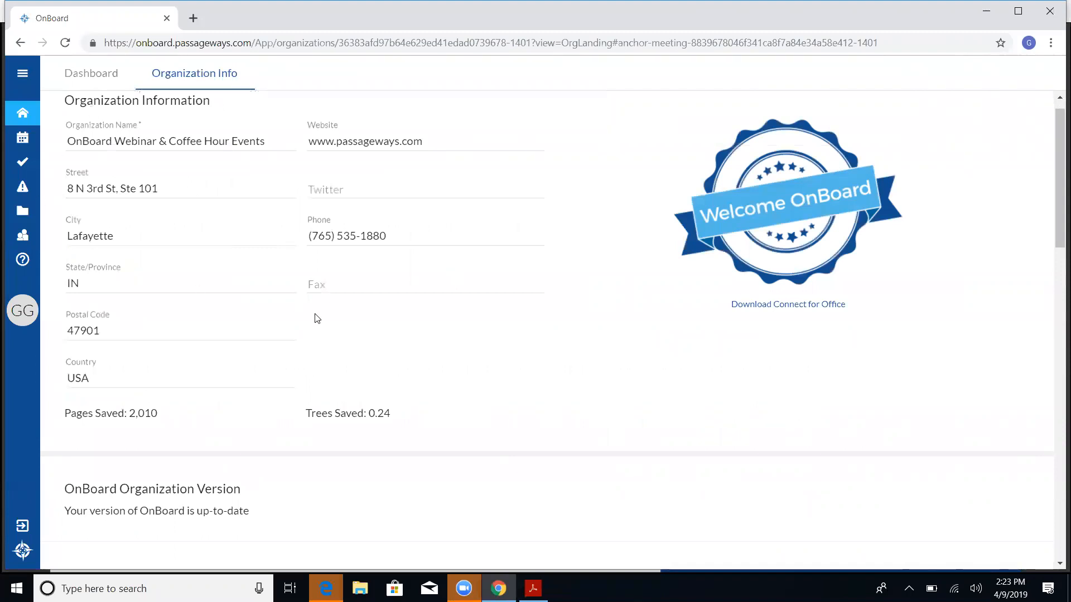
mouse_move(519, 432)
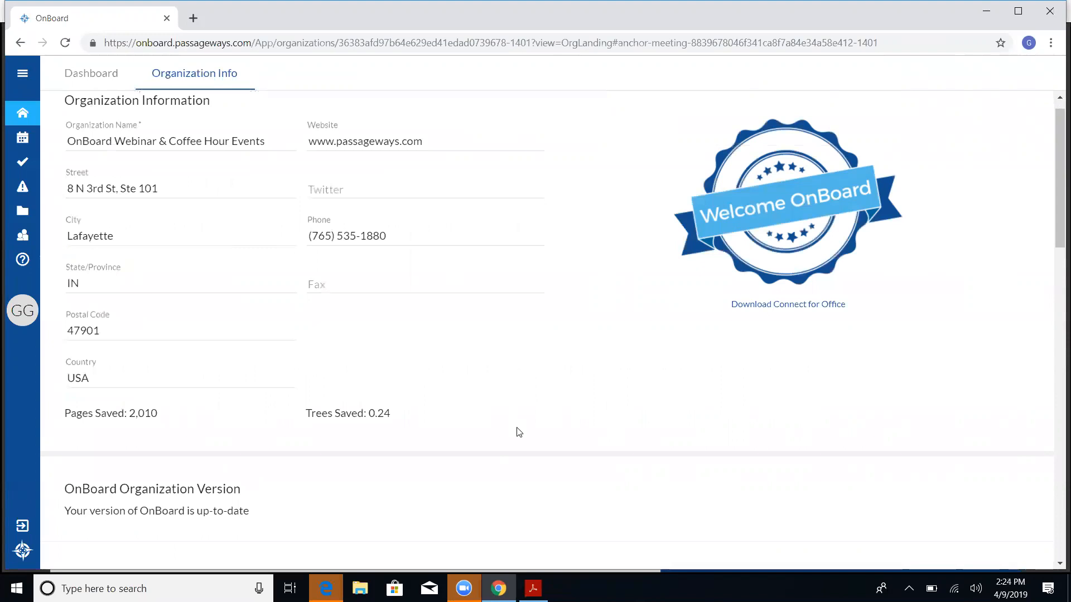
mouse_move(1058, 564)
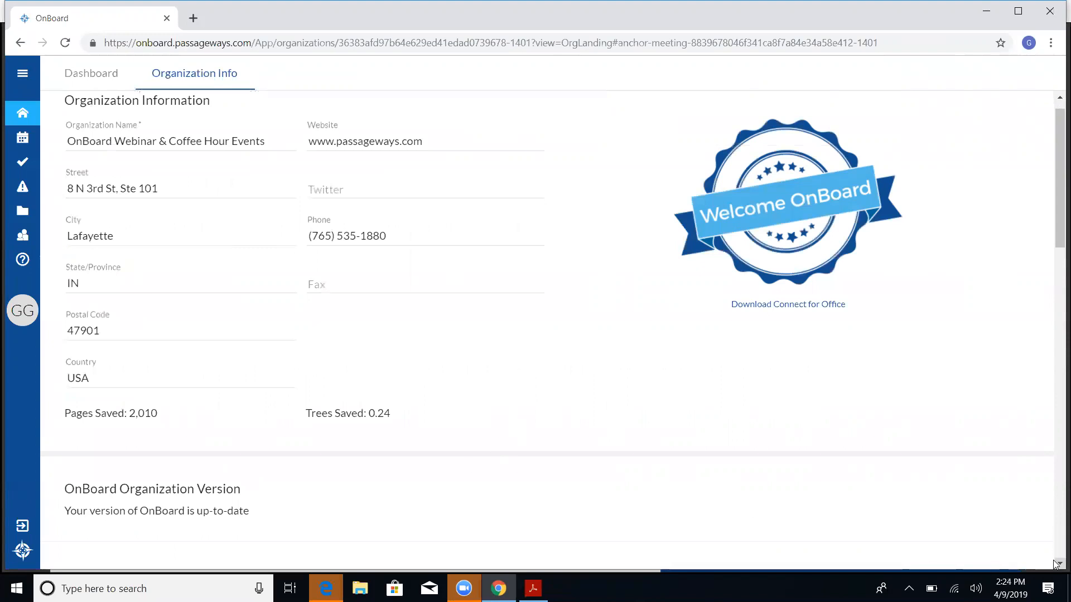
scroll("down", 3)
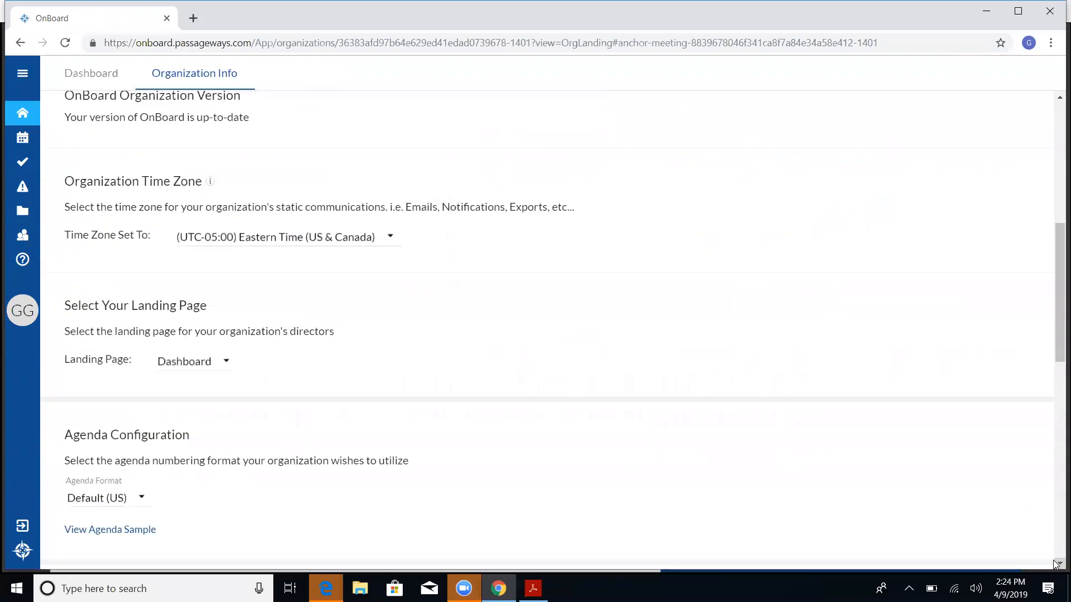
scroll("down", 3)
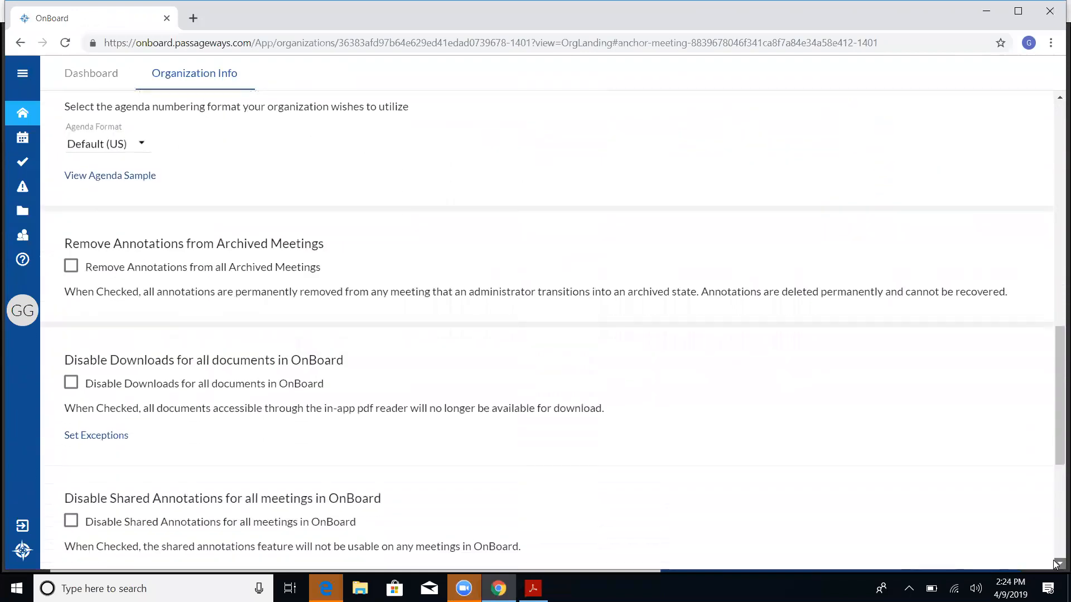
scroll("down", 3)
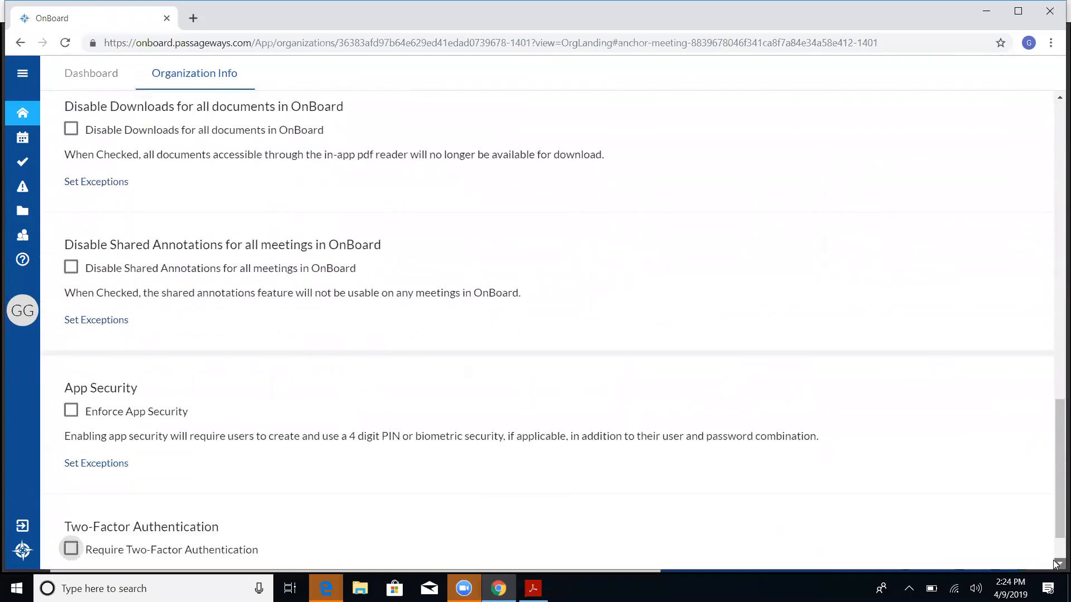
scroll("down", 3)
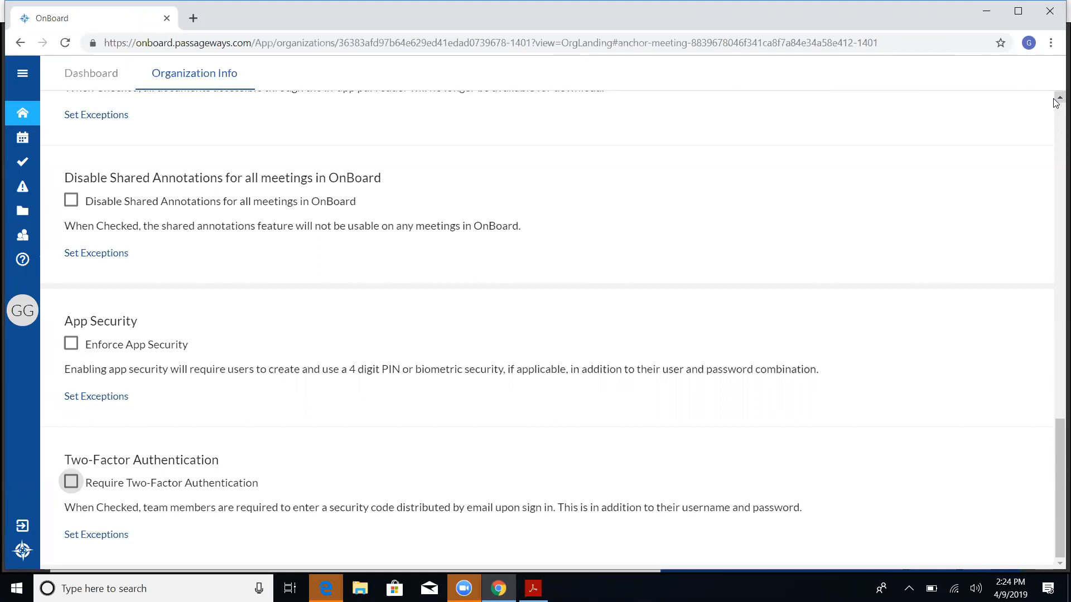
mouse_move(1025, 150)
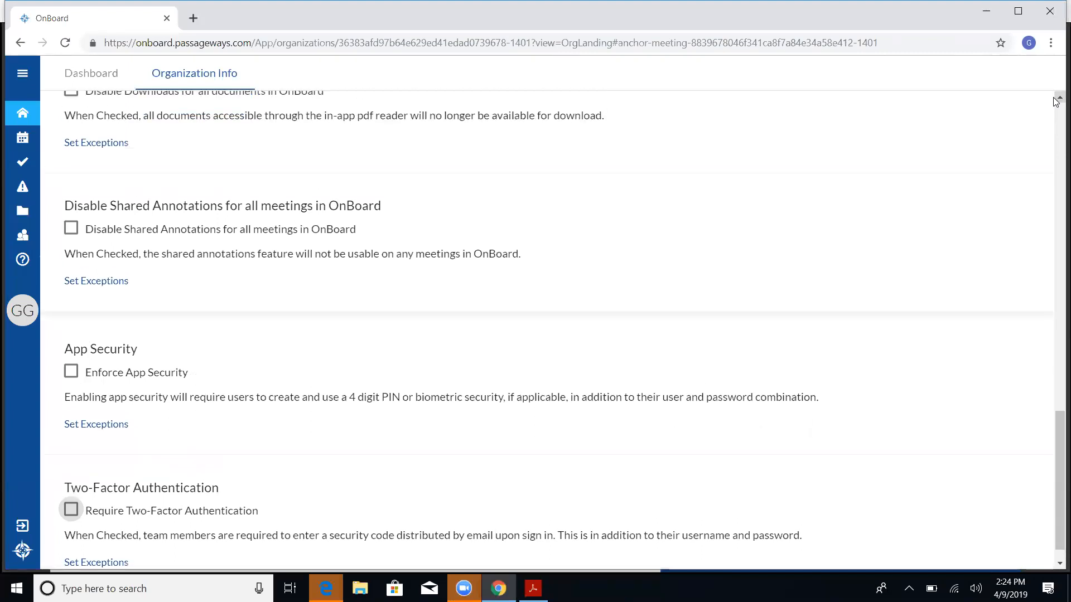
scroll("up", 3)
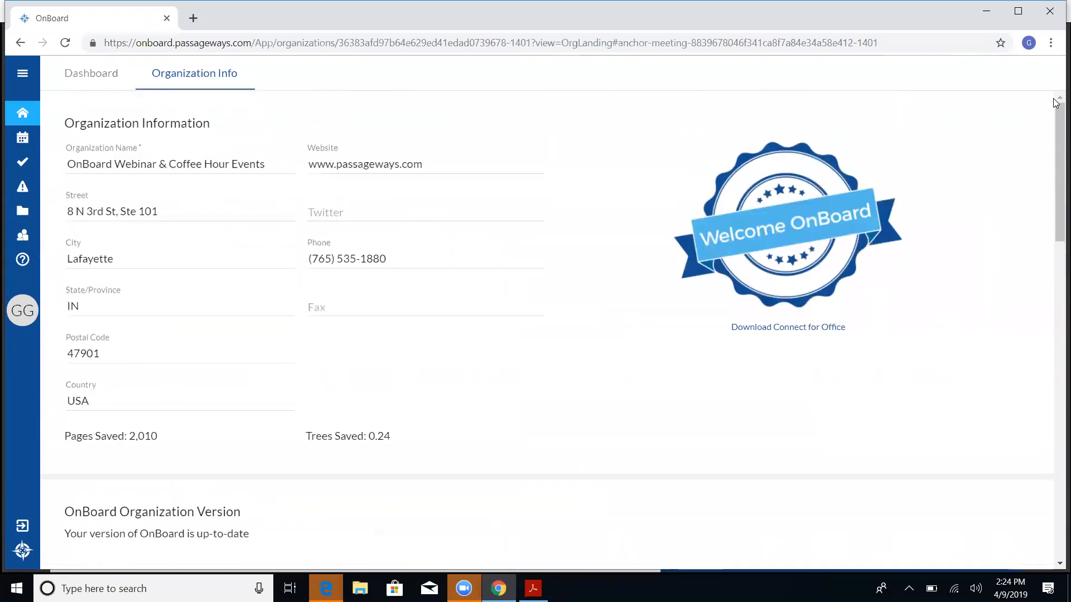
mouse_move(436, 126)
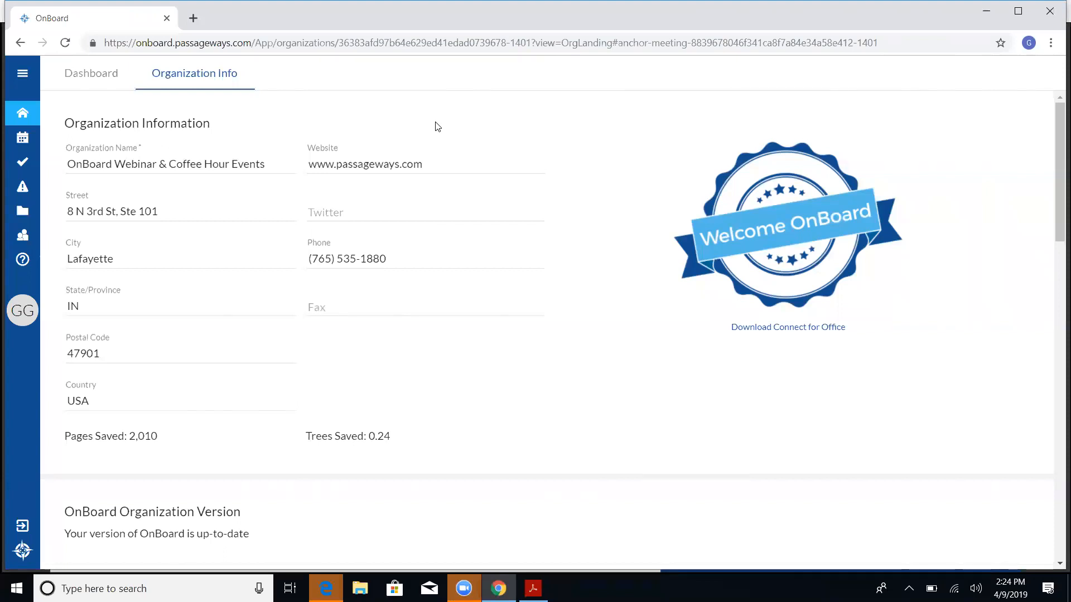
mouse_move(523, 269)
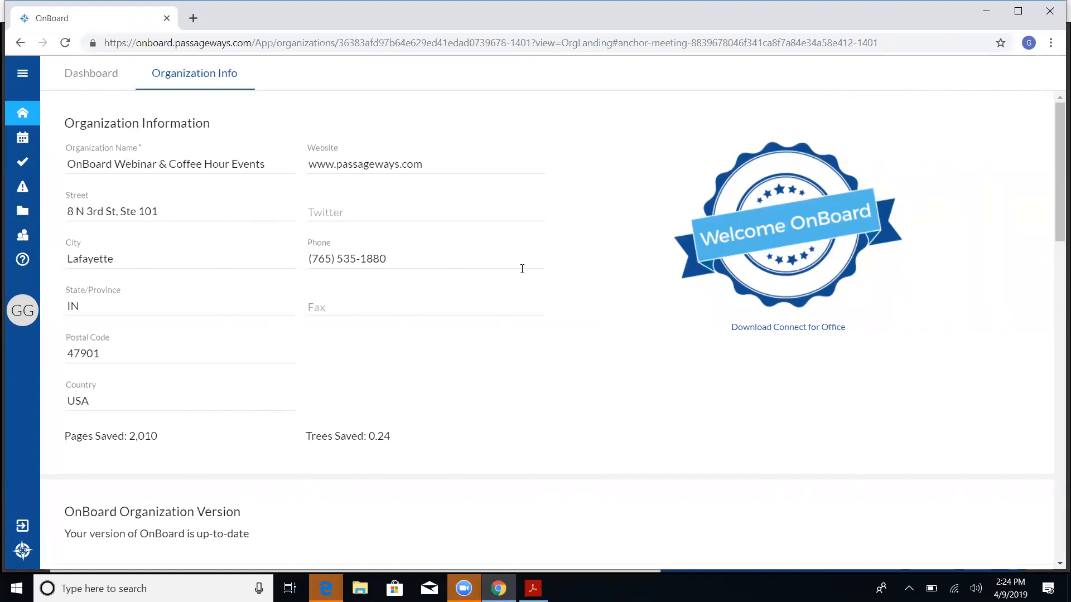
mouse_move(24, 349)
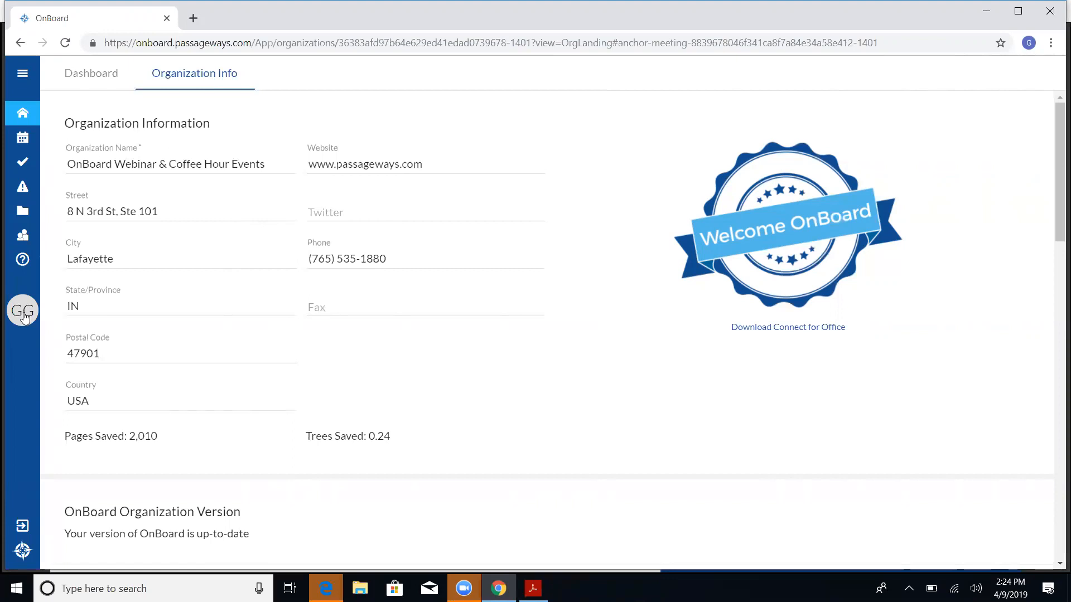
Open your own account settings and collapse the side navigation to widen the form
left_click(23, 310)
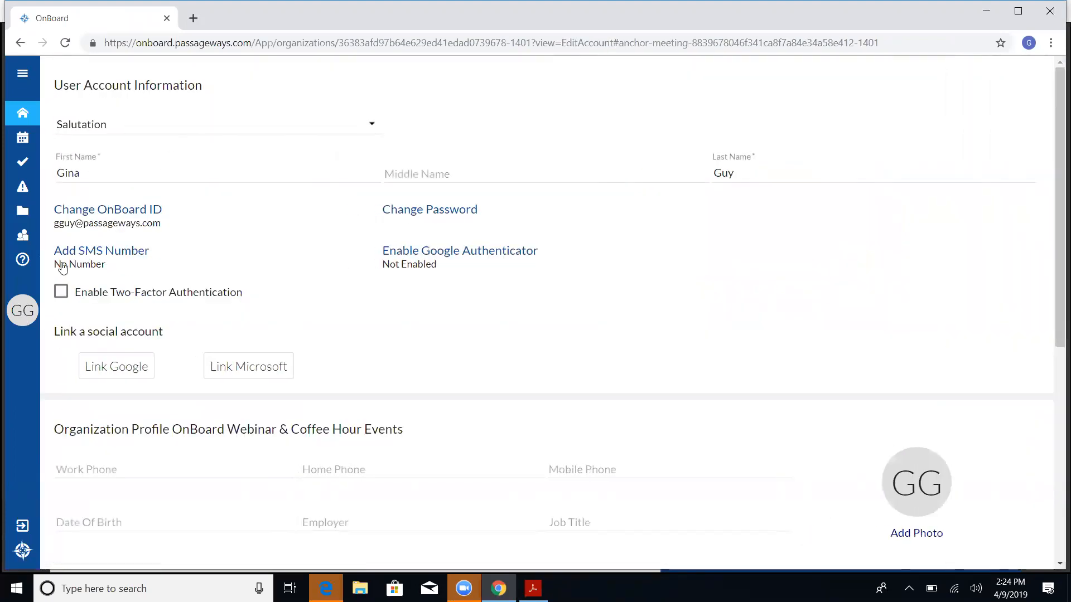
mouse_move(23, 74)
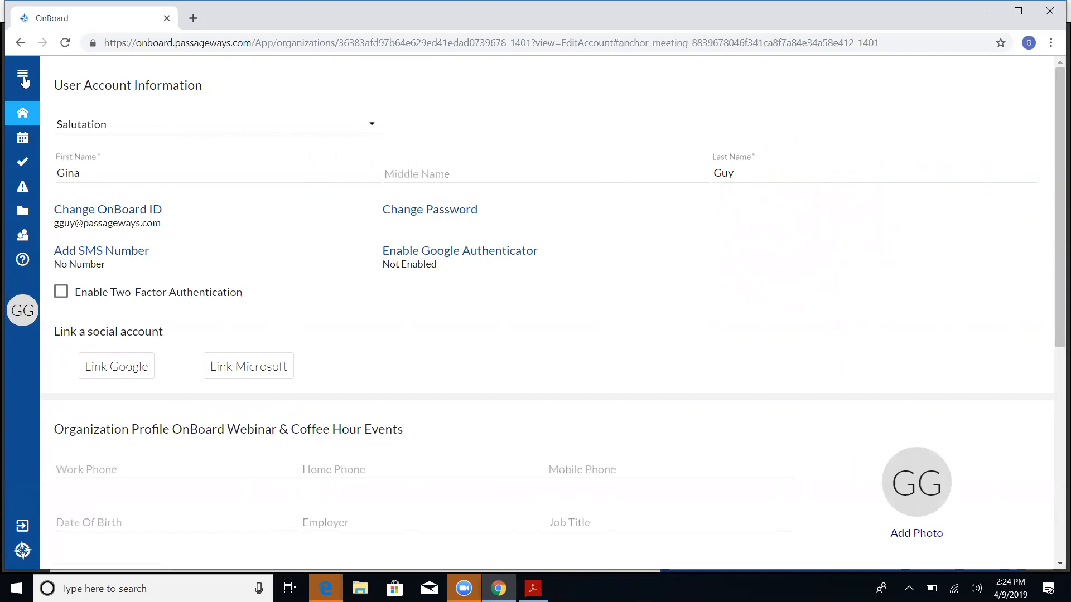
left_click(22, 76)
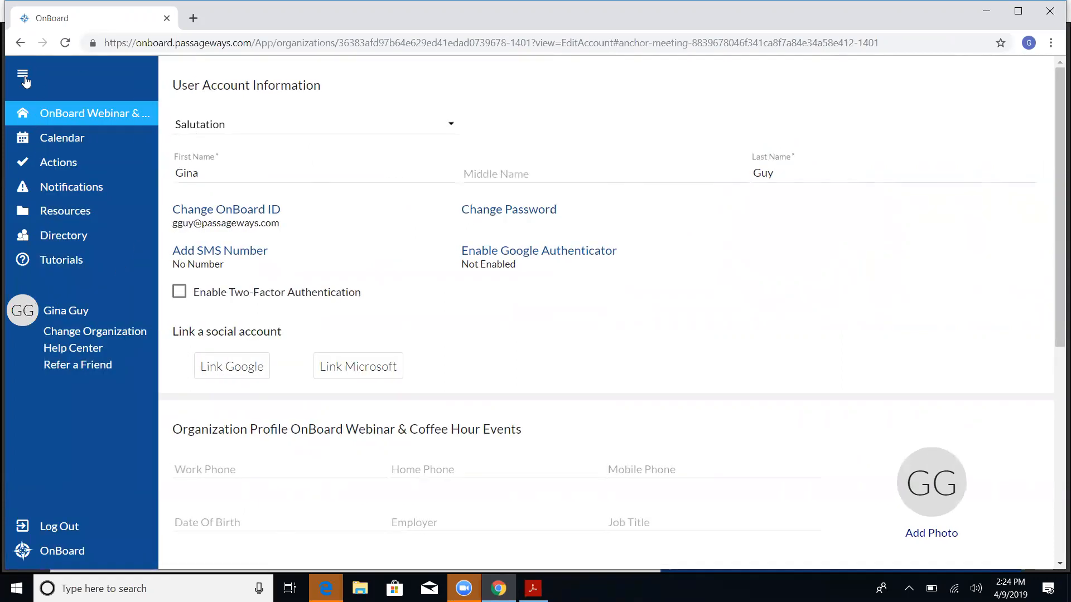
left_click(23, 76)
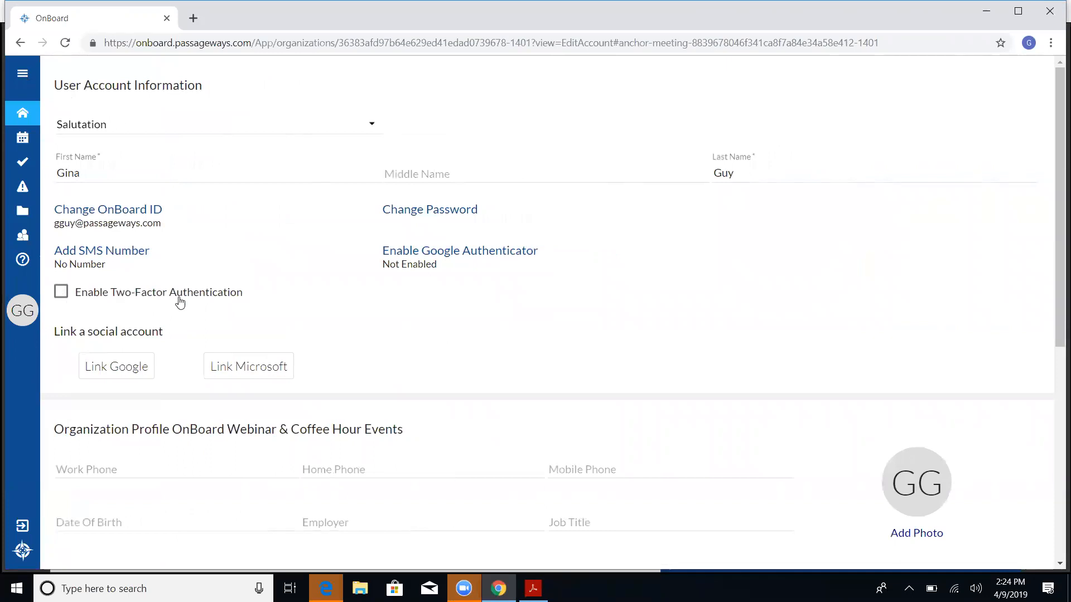
mouse_move(242, 301)
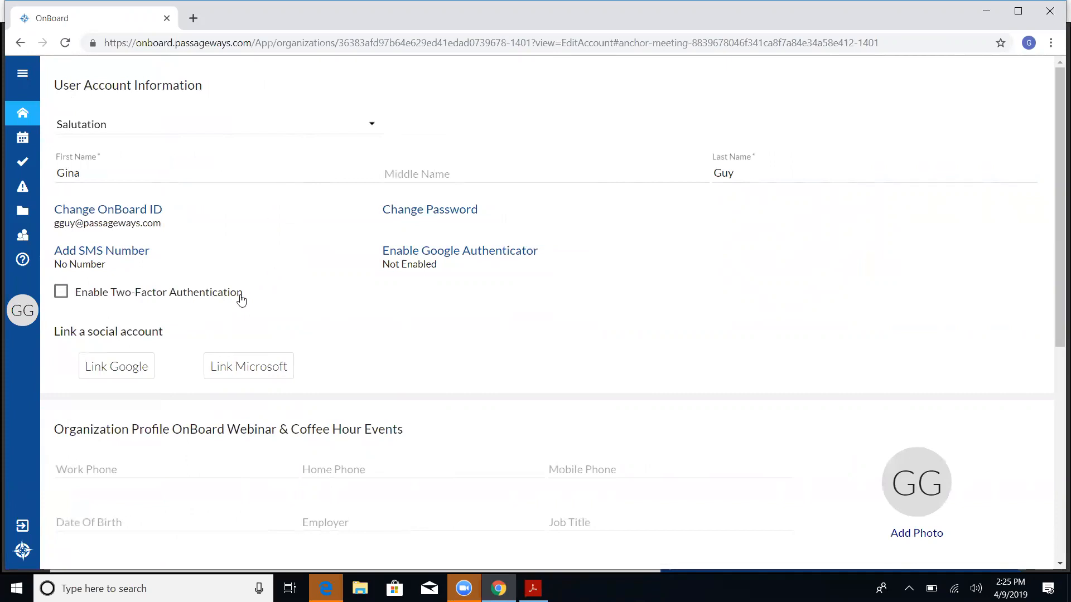
mouse_move(264, 279)
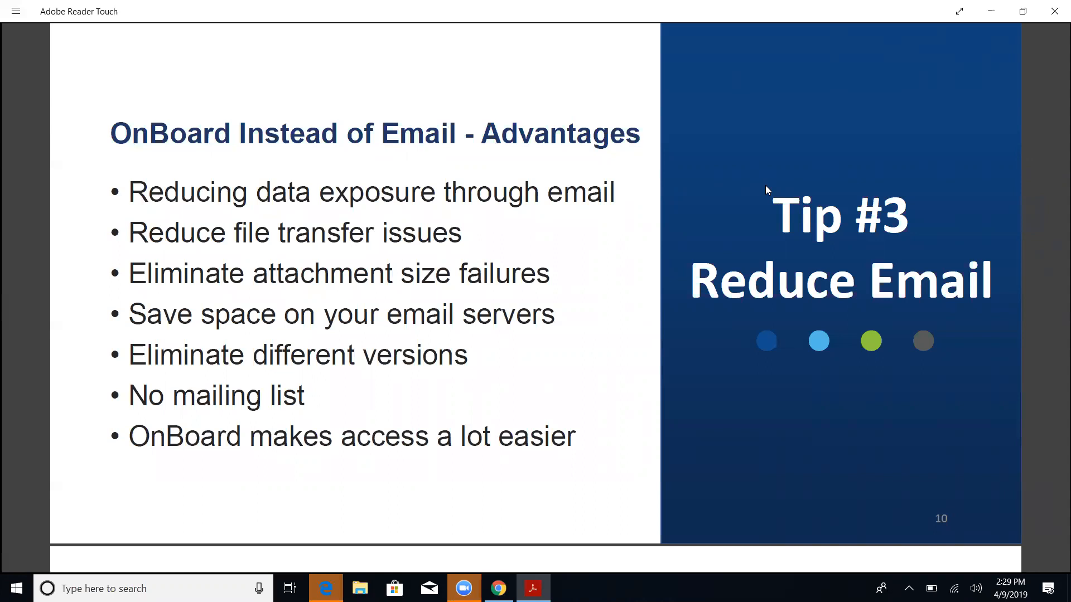
Scroll the presentation forward to slide 11 about PHI exposed in email incidents
scroll("down", 3)
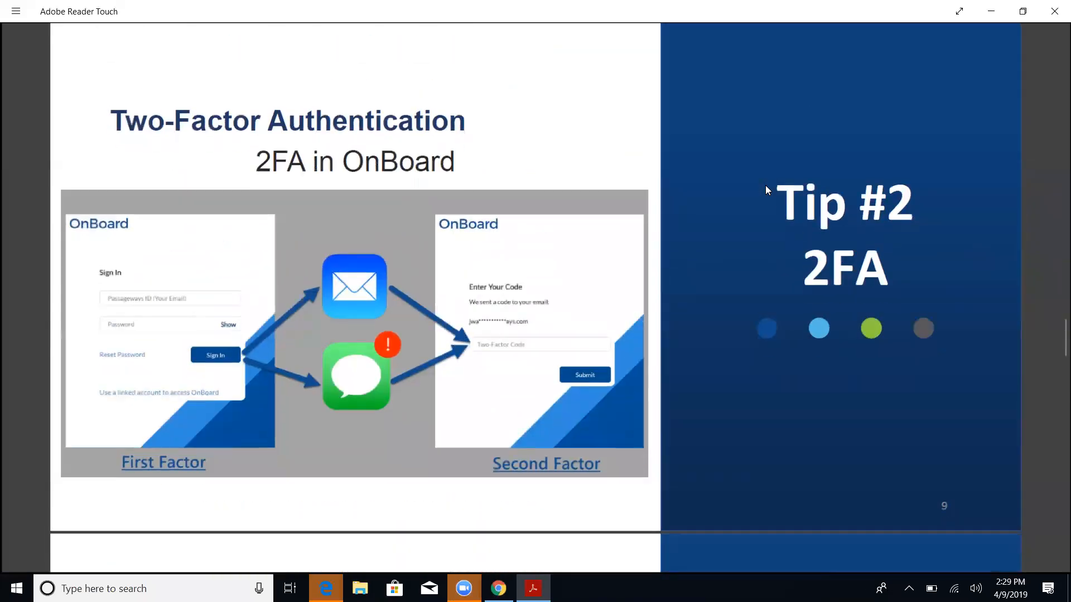
scroll("down", 3)
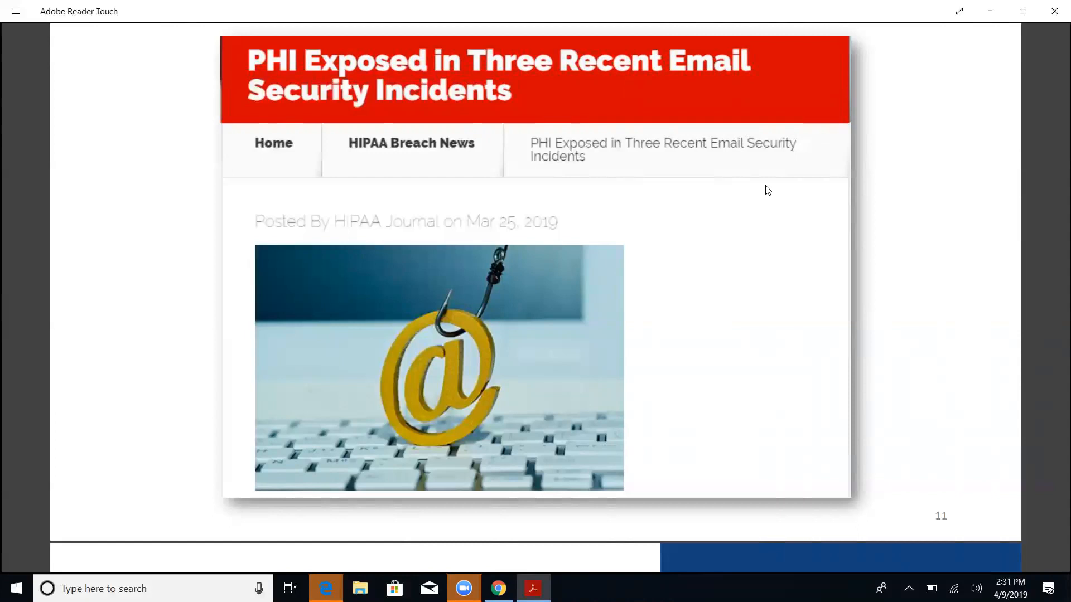
mouse_move(621, 389)
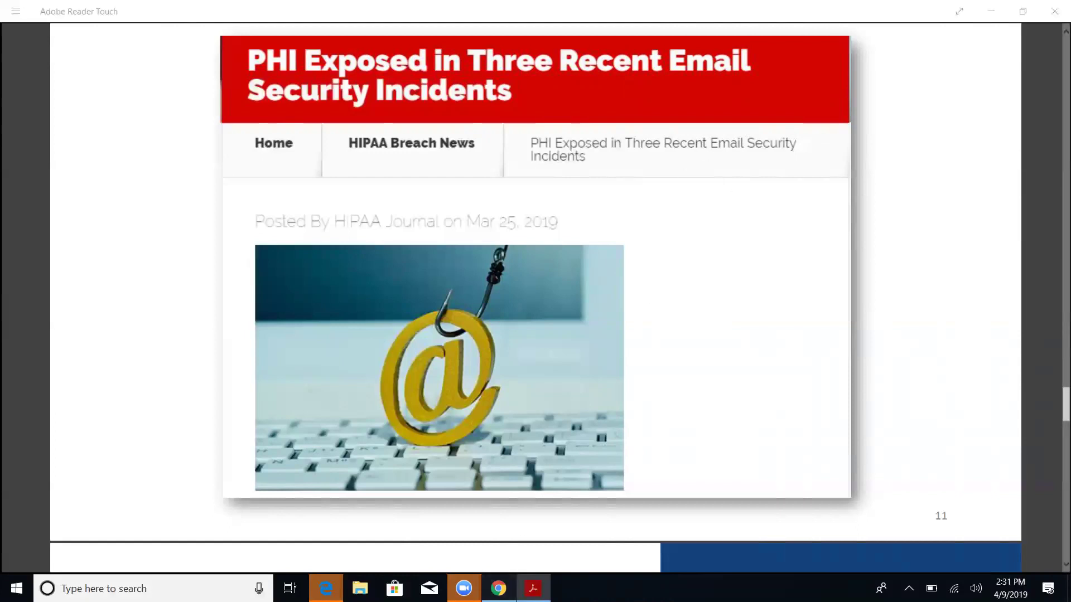
Bring OnBoard forward, expand the side menu, and go through the dashboard to the Directory
left_click(498, 589)
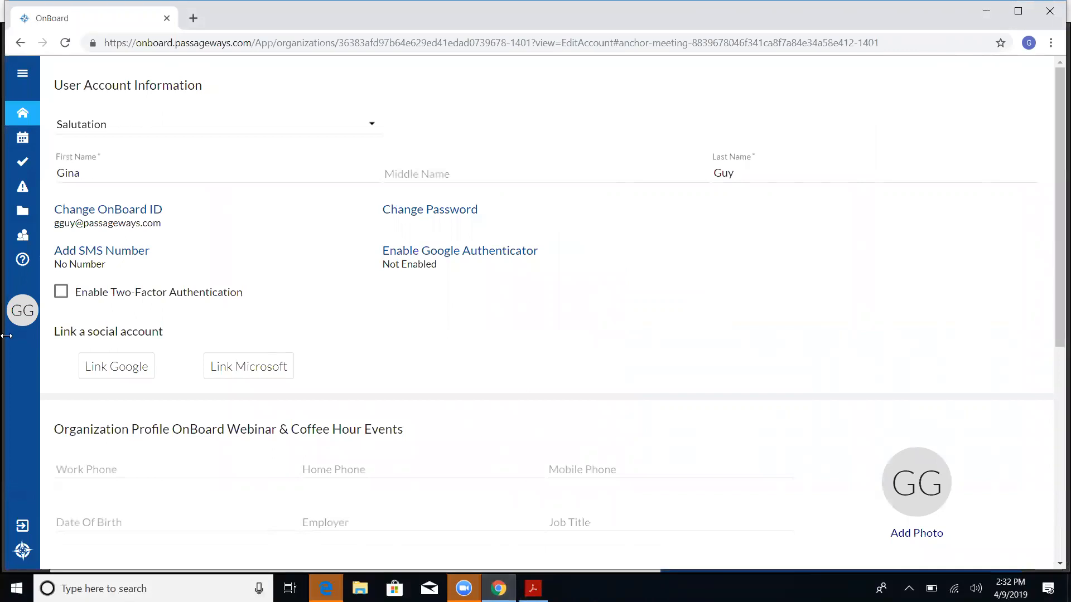
mouse_move(23, 113)
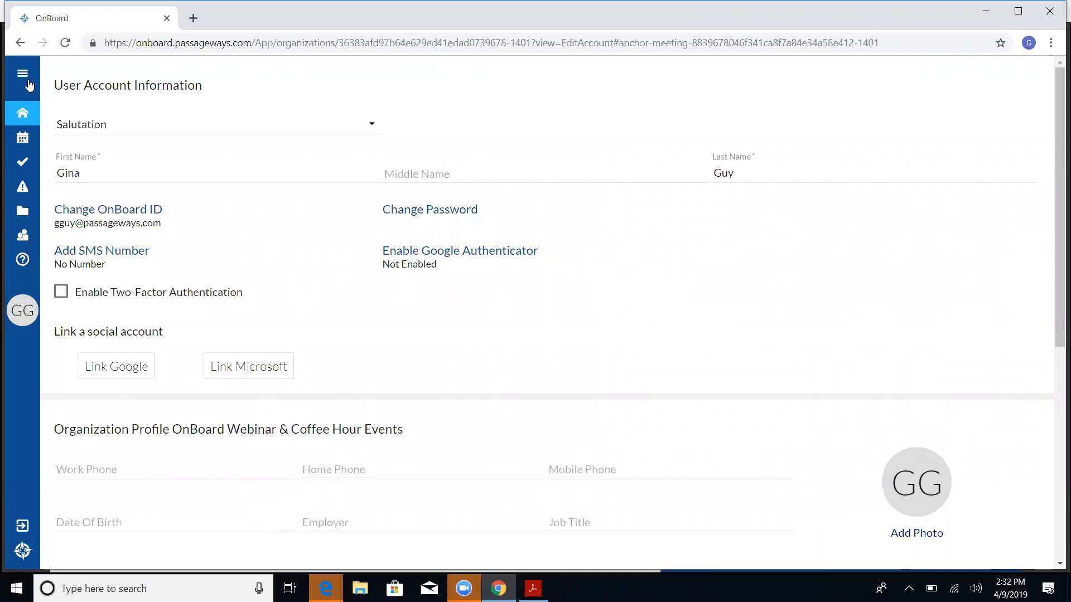
left_click(23, 74)
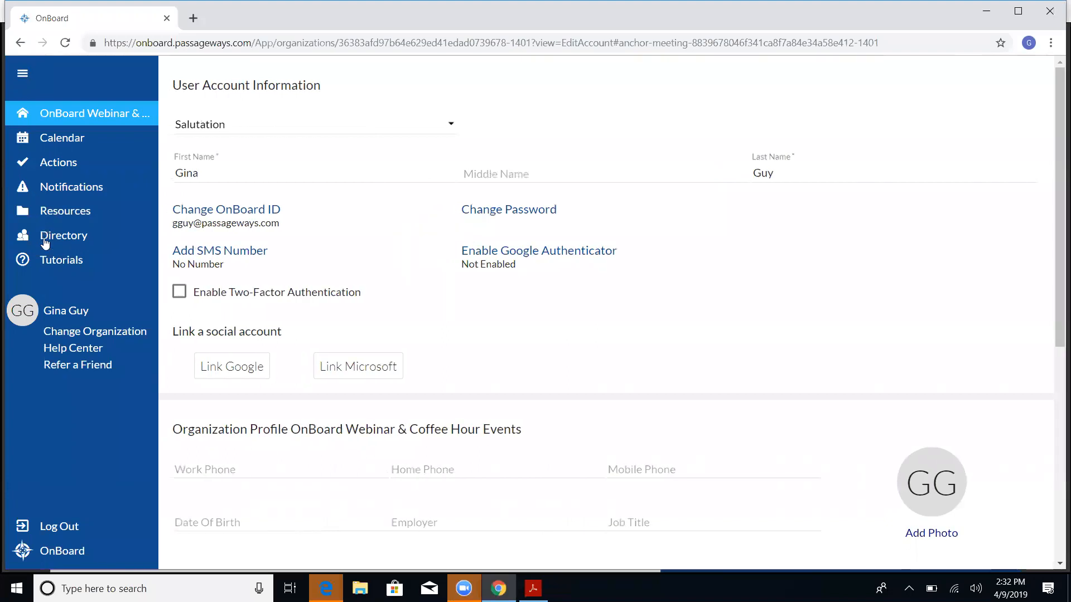
mouse_move(102, 276)
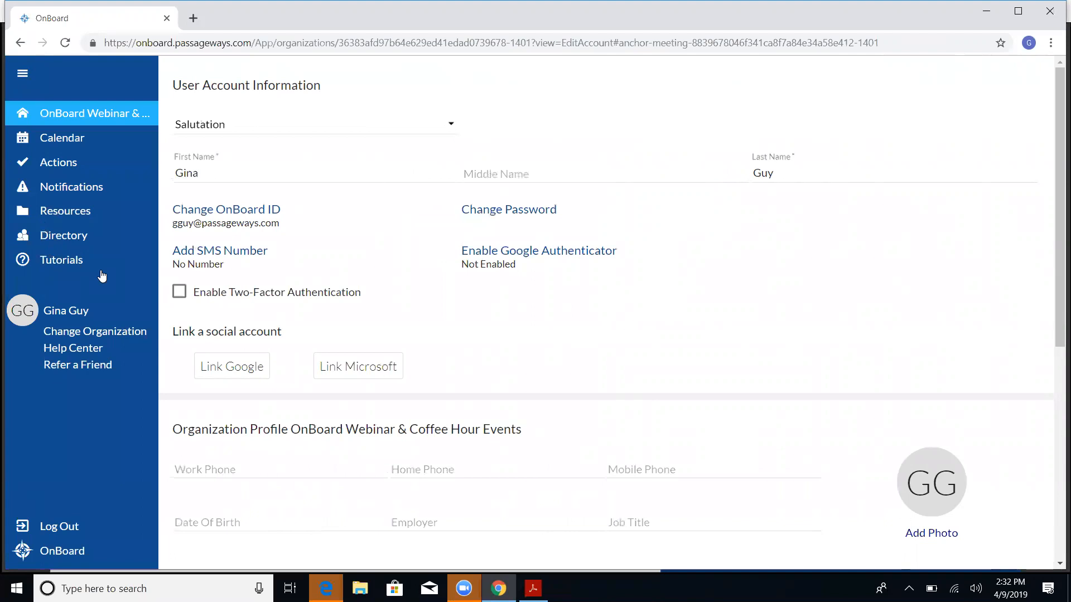
mouse_move(96, 154)
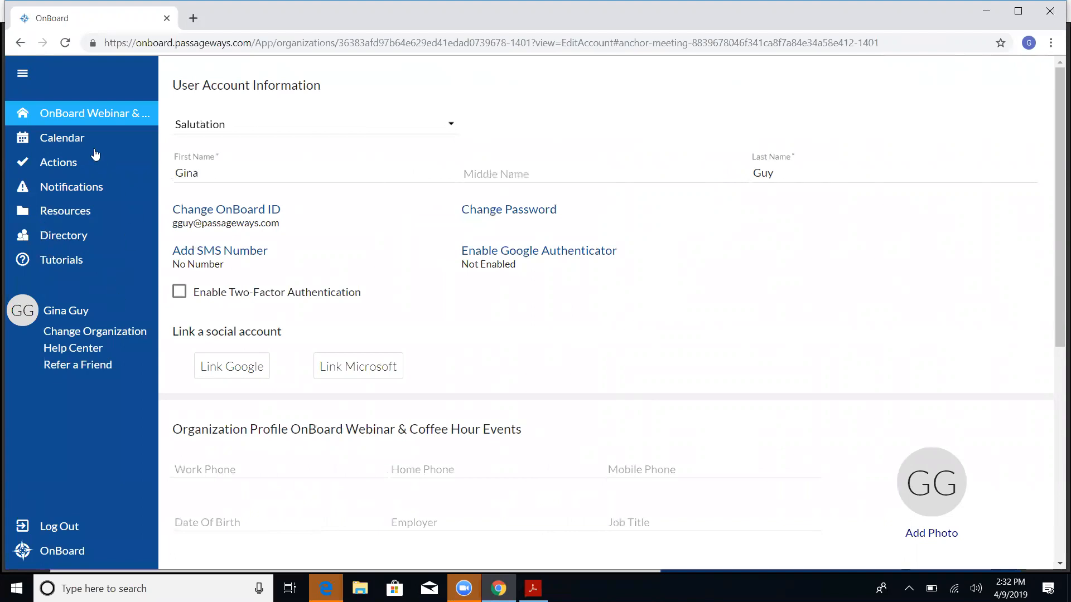
left_click(89, 114)
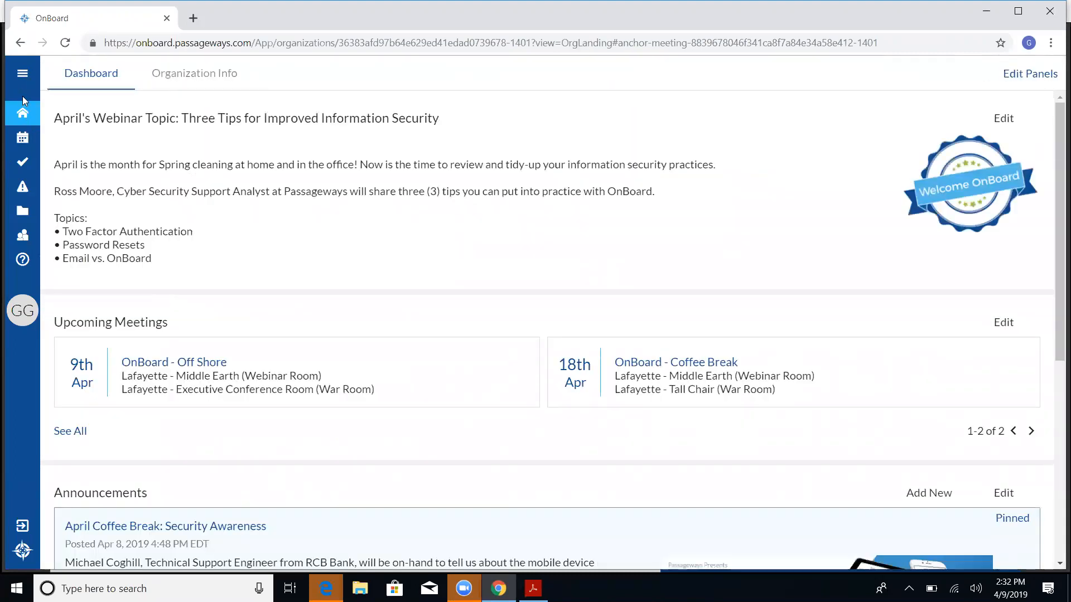
left_click(22, 73)
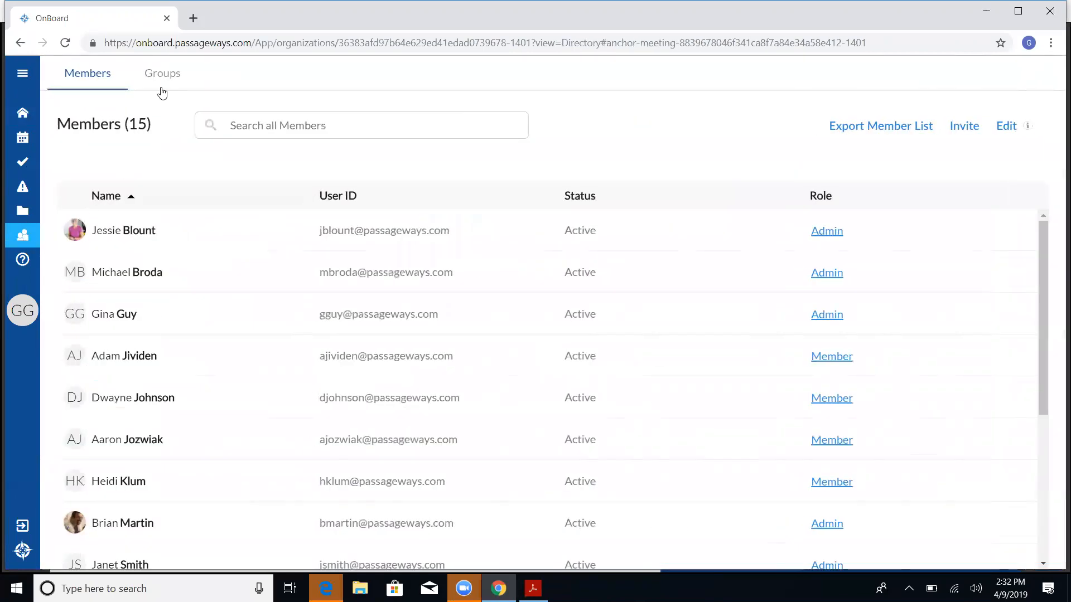
mouse_move(87, 84)
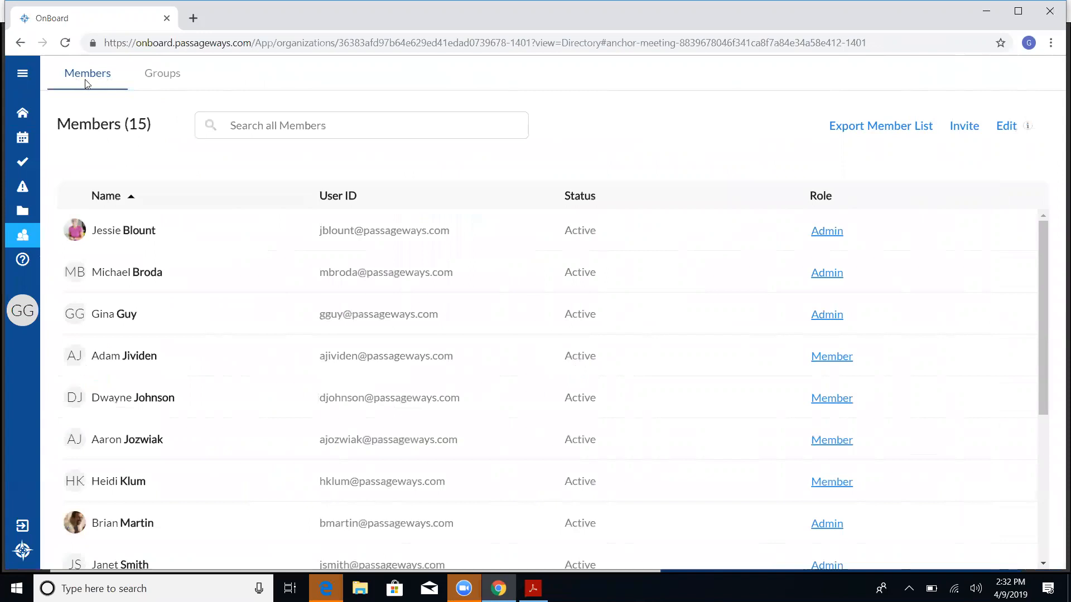
mouse_move(162, 77)
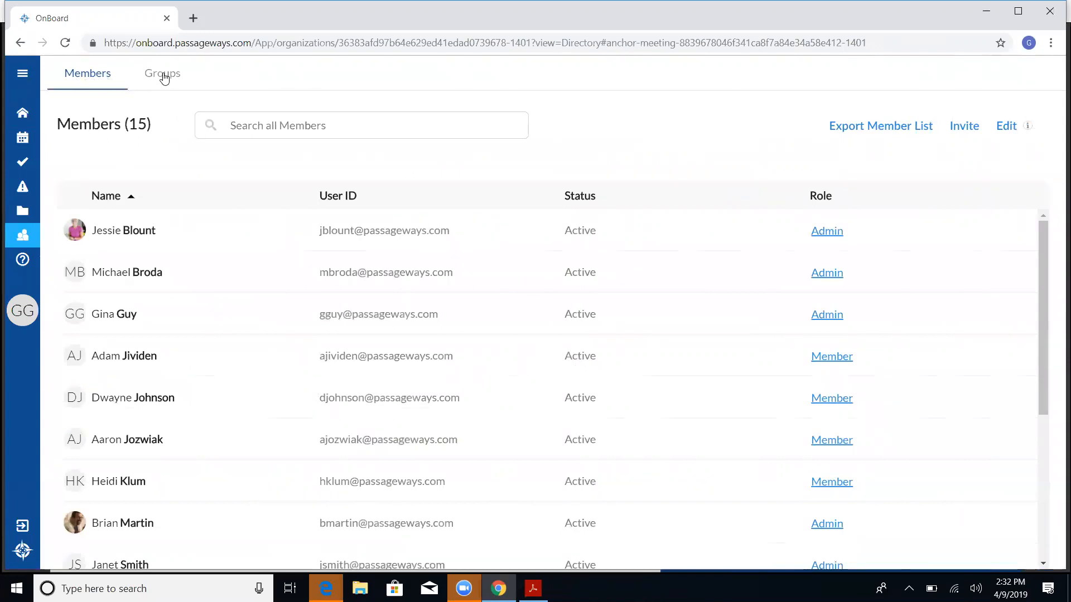
Browse the Groups list and Executive Committee details, then return to the dashboard
left_click(162, 73)
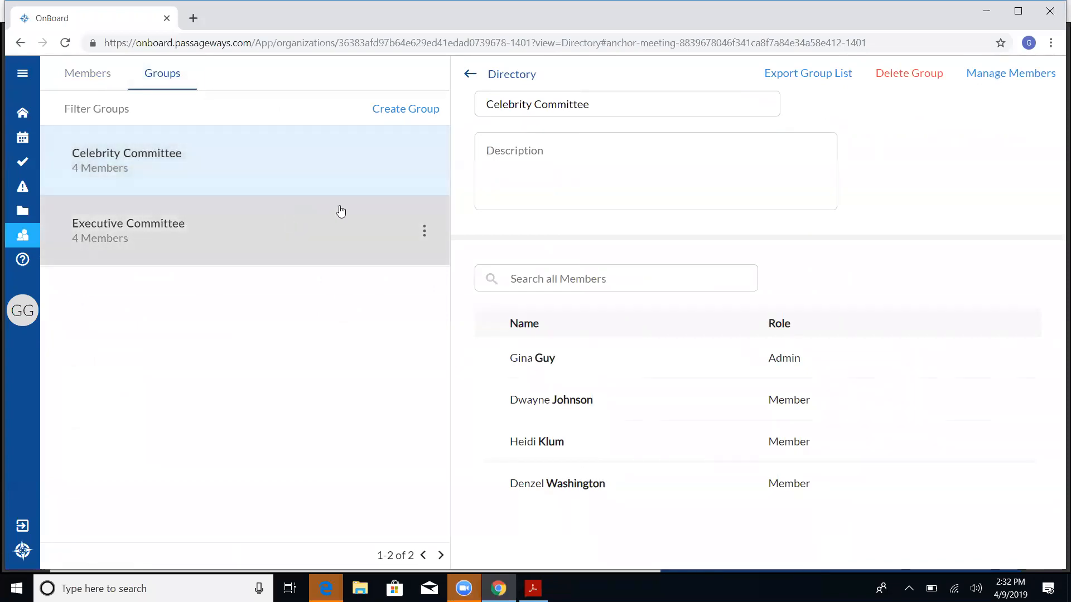
mouse_move(358, 169)
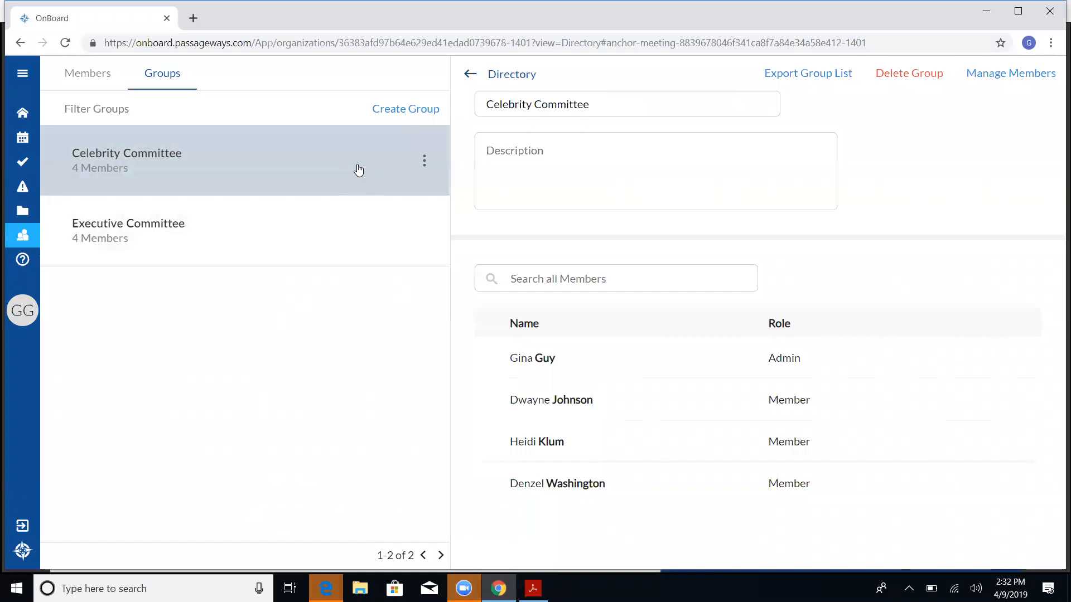
mouse_move(562, 210)
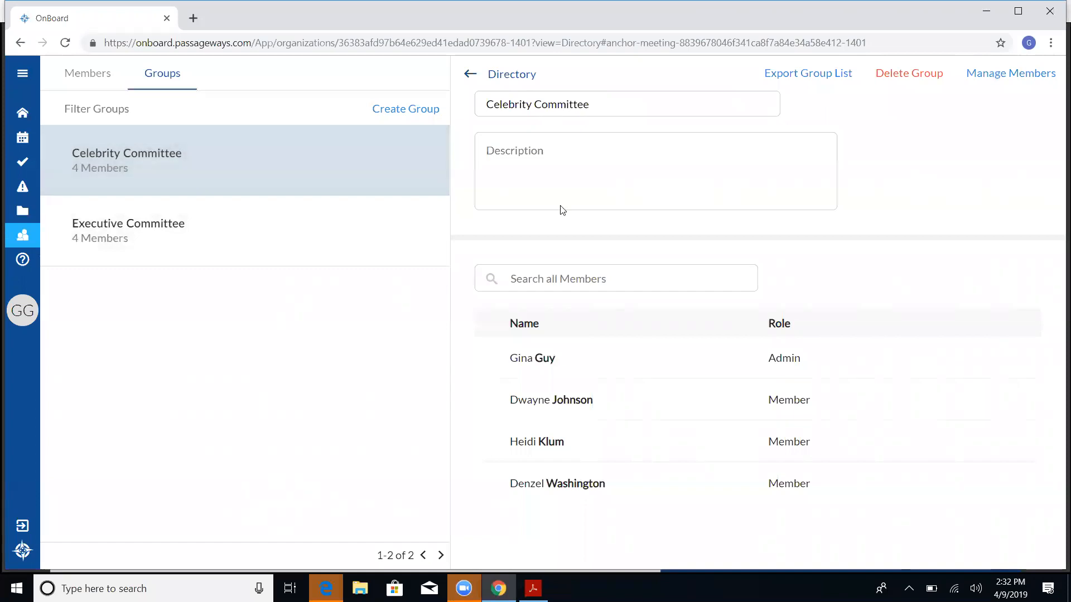
mouse_move(224, 209)
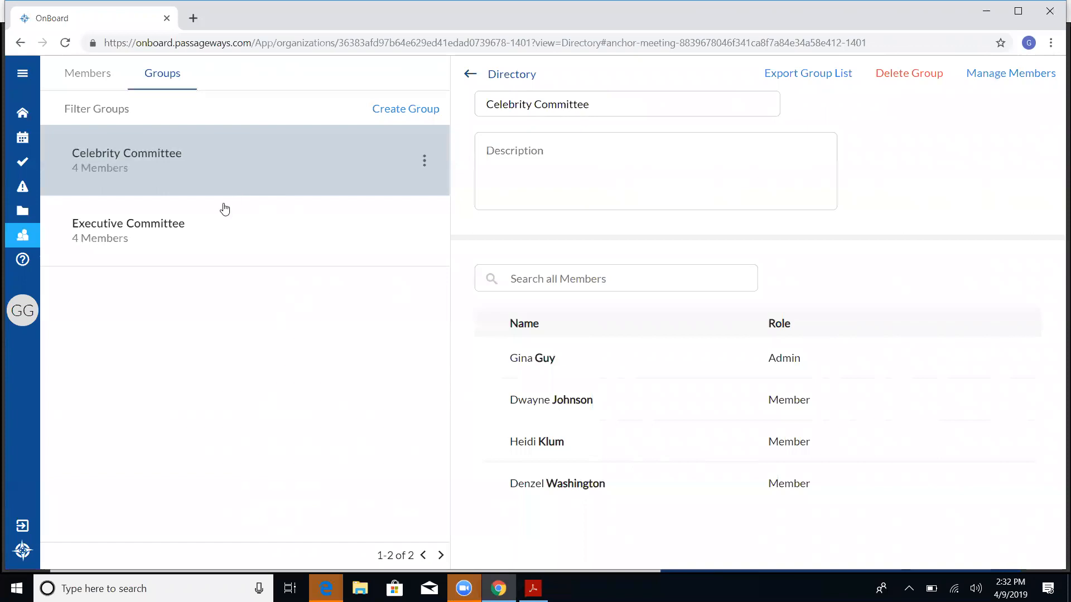
left_click(129, 230)
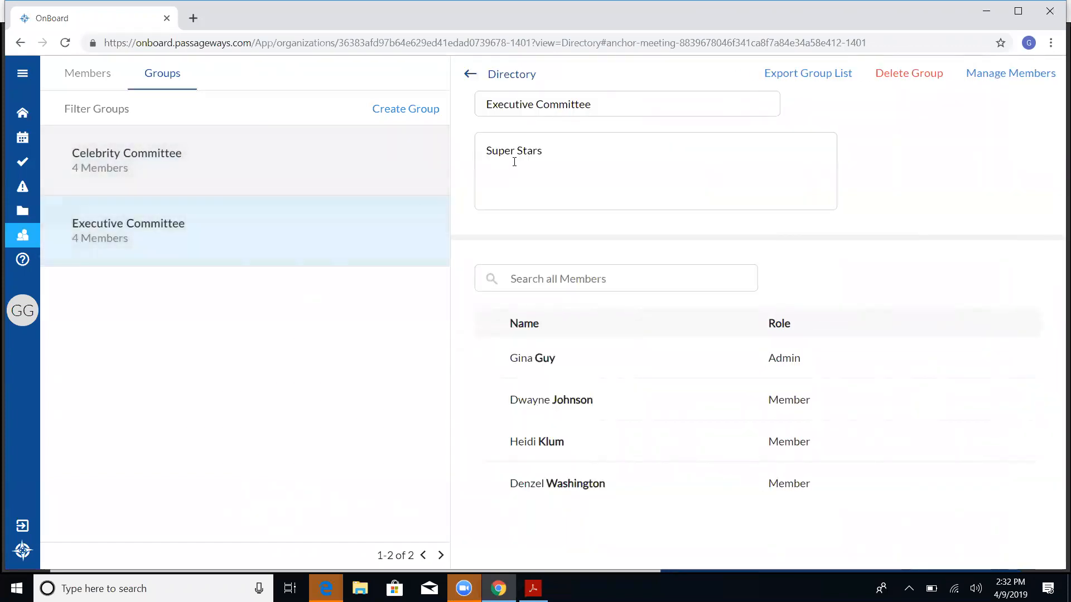
mouse_move(202, 179)
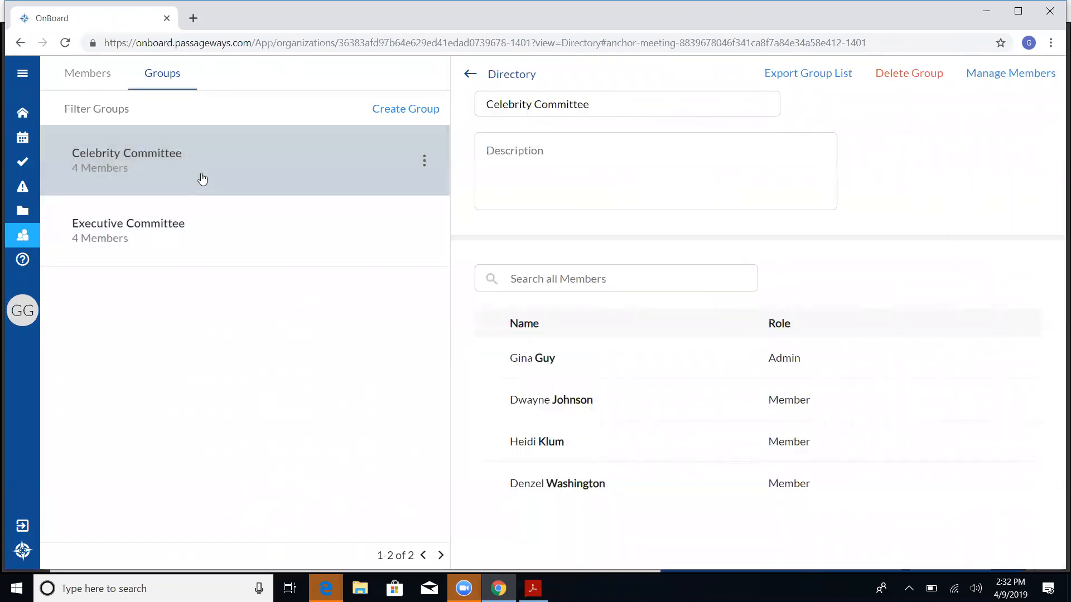
mouse_move(111, 155)
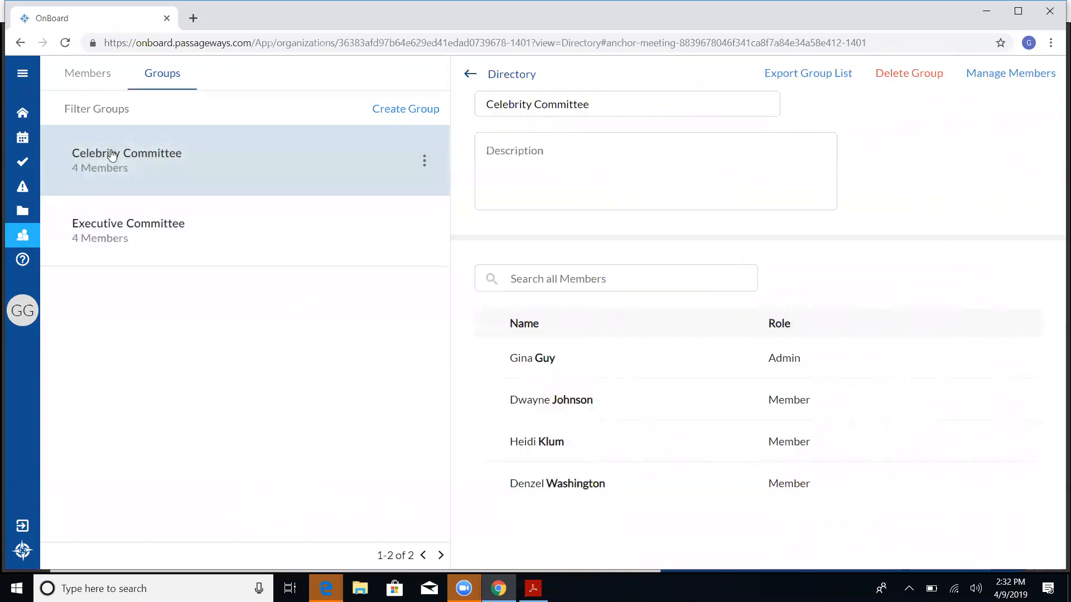
mouse_move(22, 115)
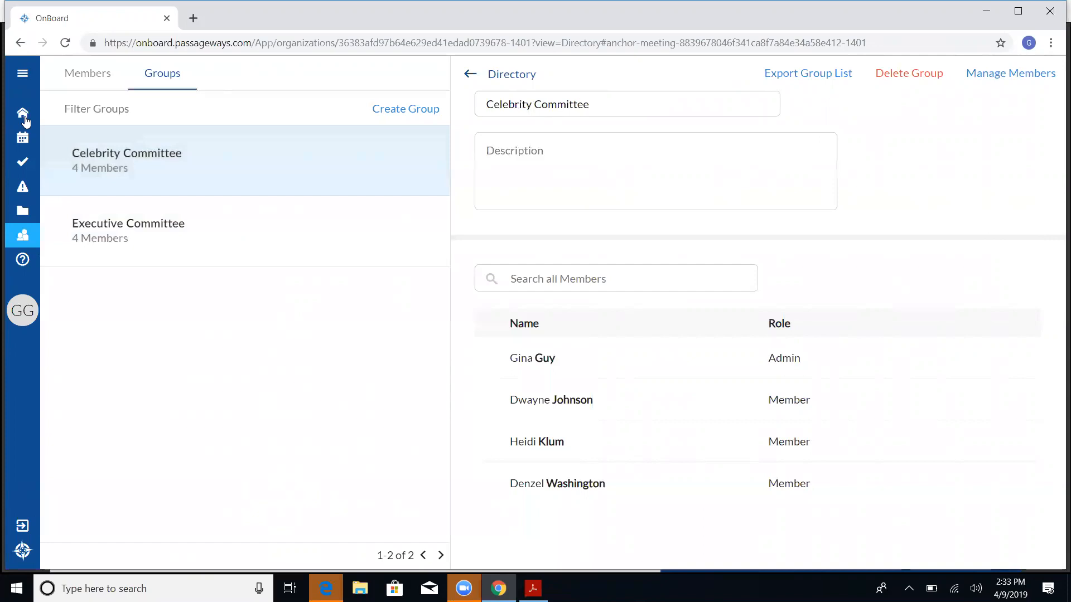
left_click(22, 113)
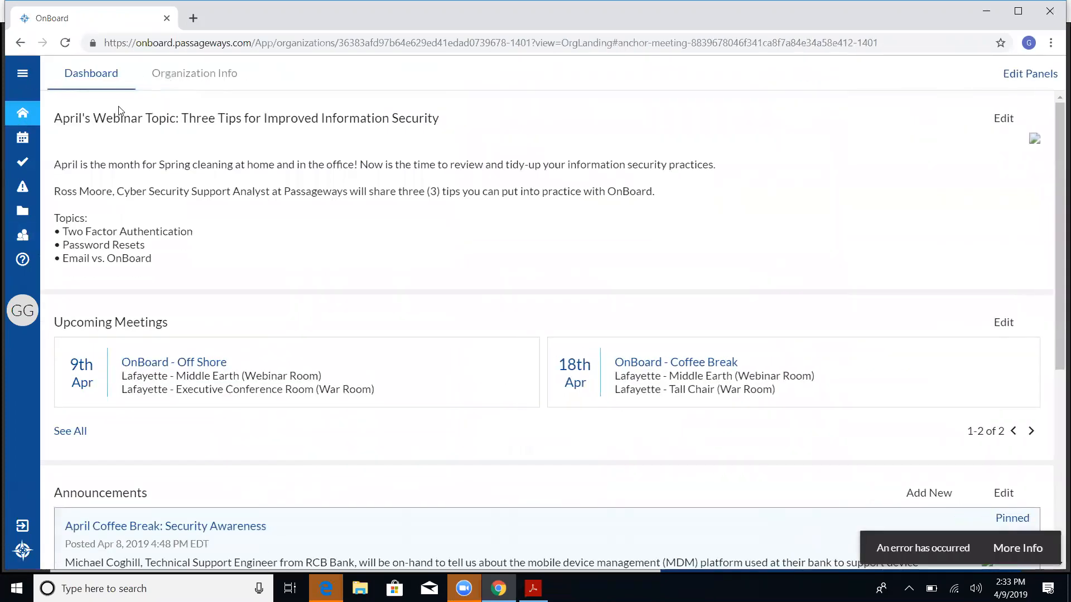
mouse_move(359, 209)
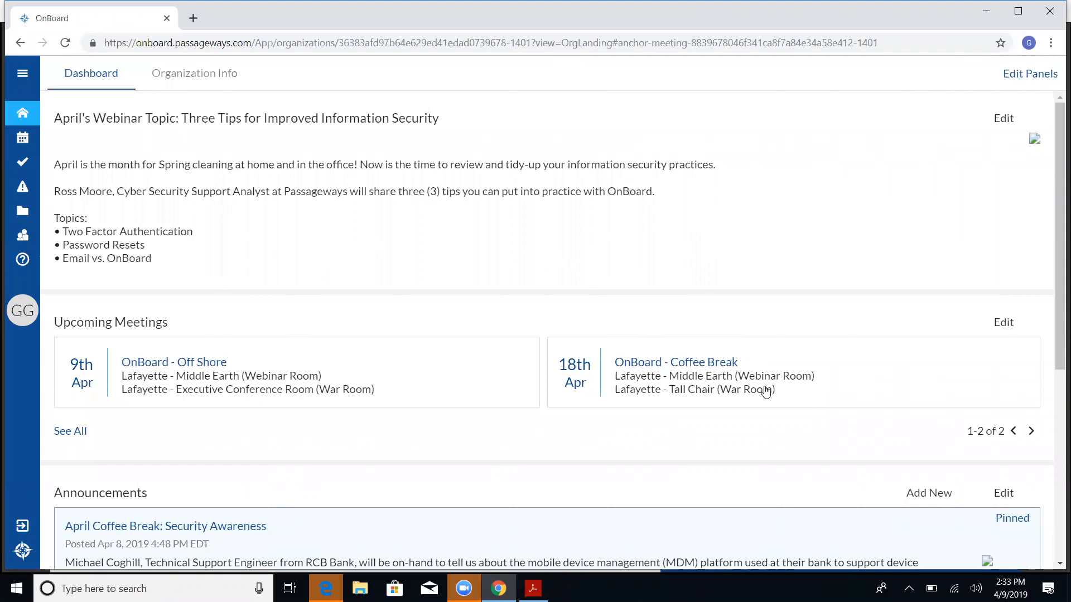
mouse_move(1057, 565)
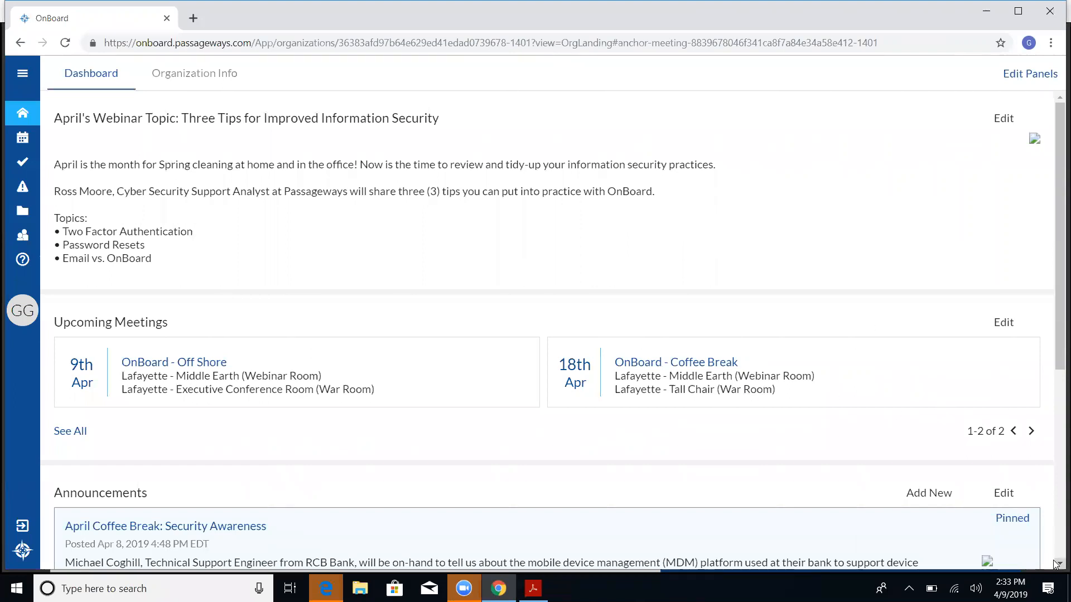
Open the April Meeting Board Book Amendments announcement from Announcements and start editing it
scroll("down", 3)
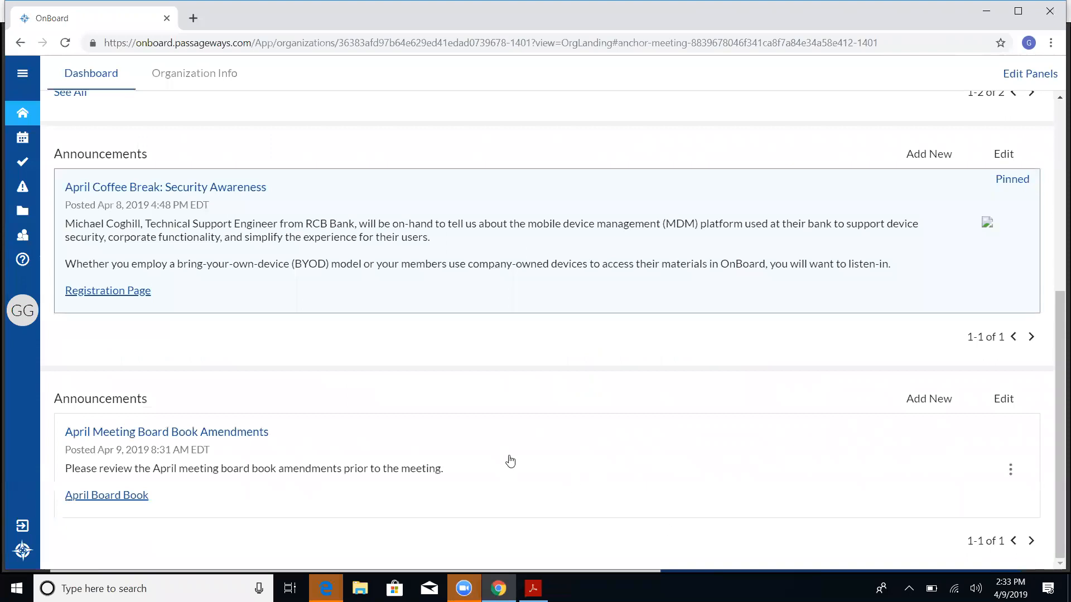
left_click(167, 432)
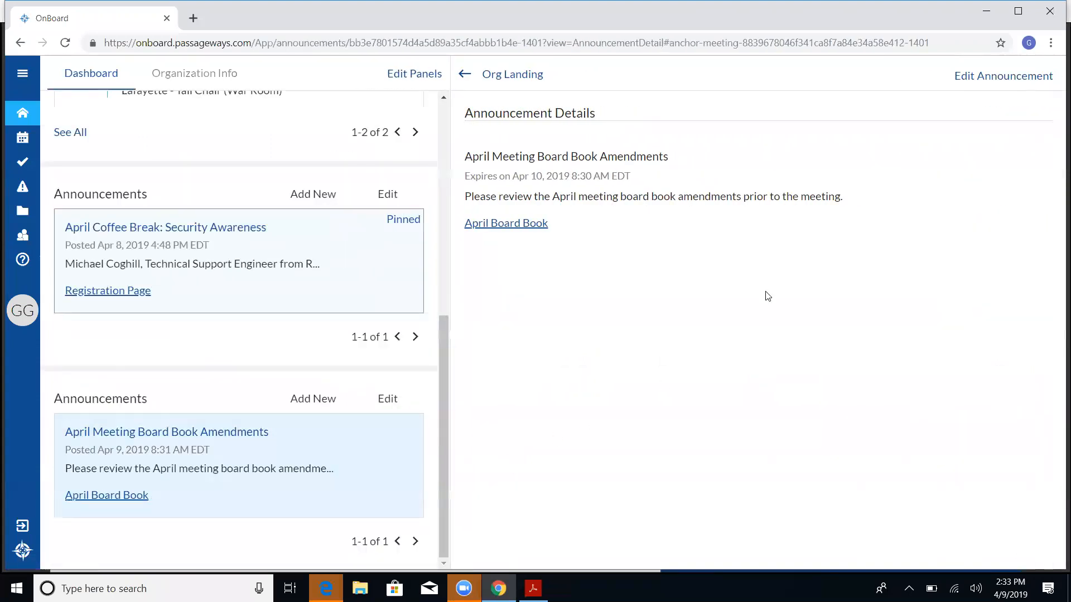
mouse_move(761, 224)
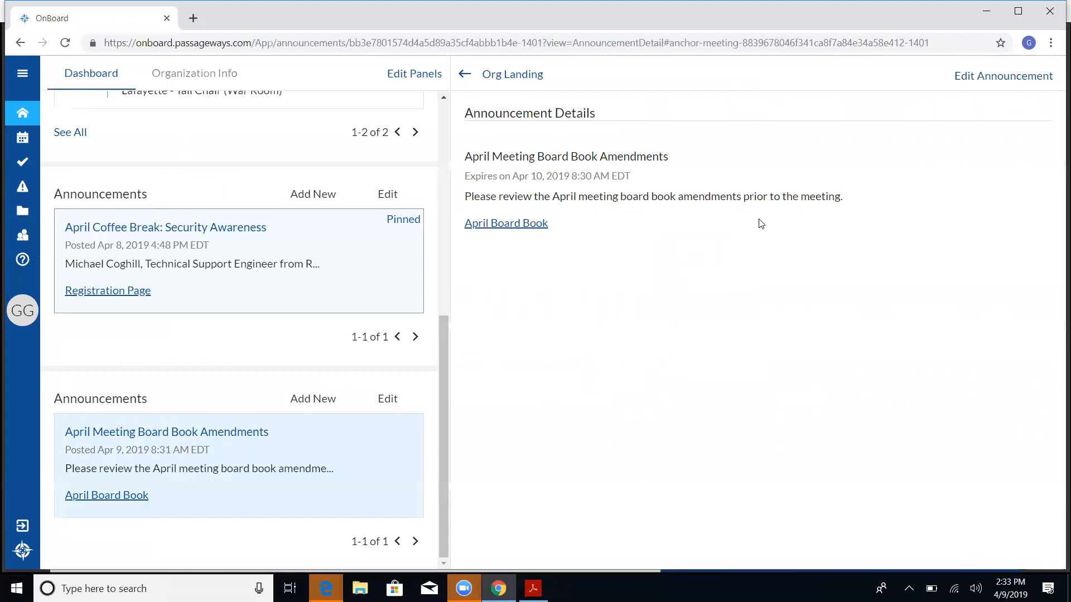
mouse_move(665, 135)
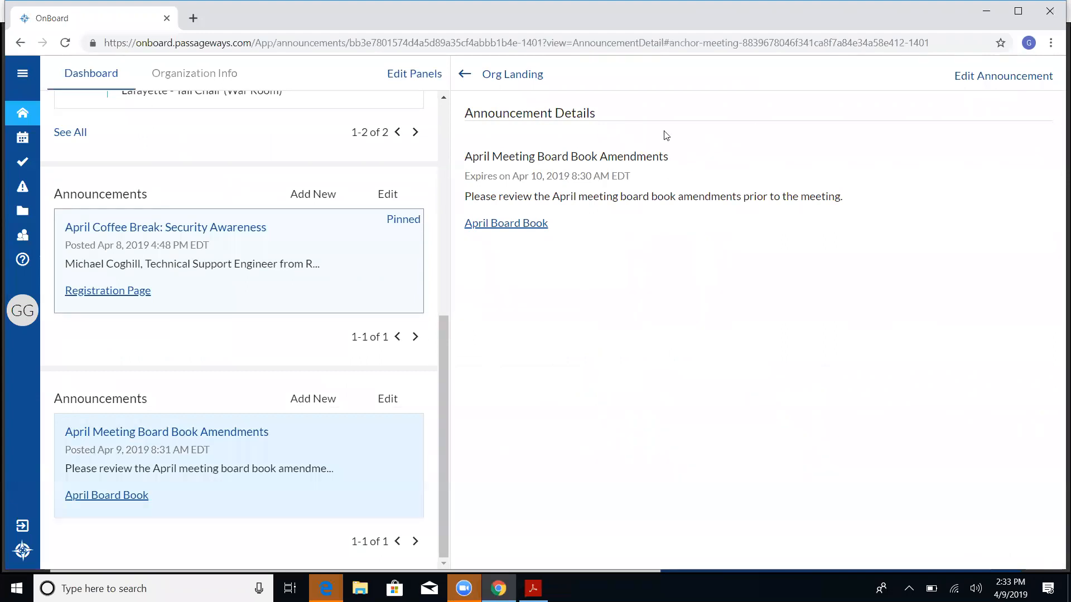
mouse_move(762, 209)
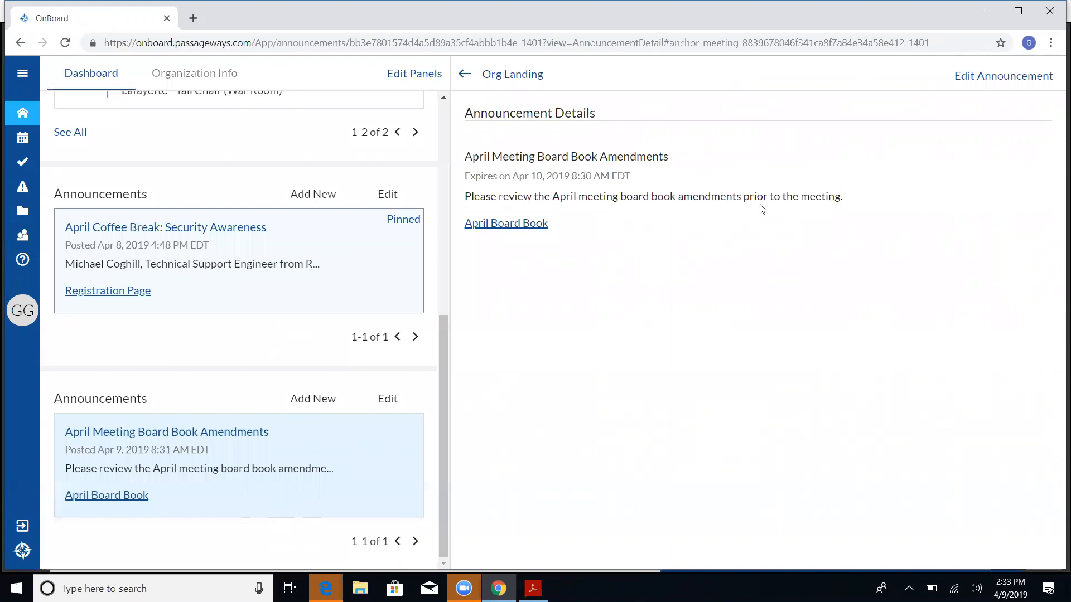
mouse_move(933, 170)
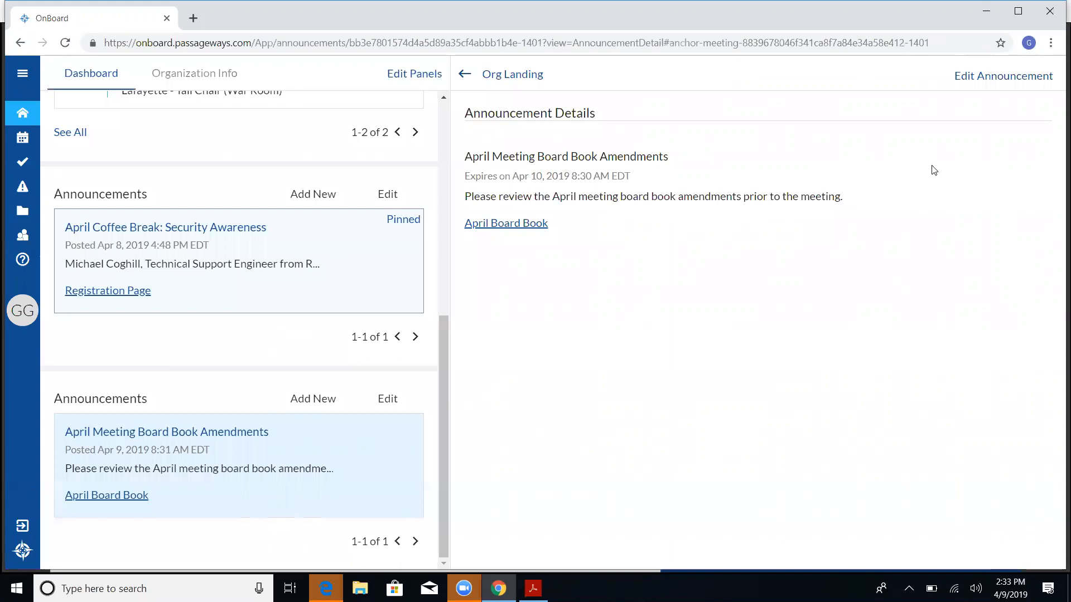
left_click(1004, 75)
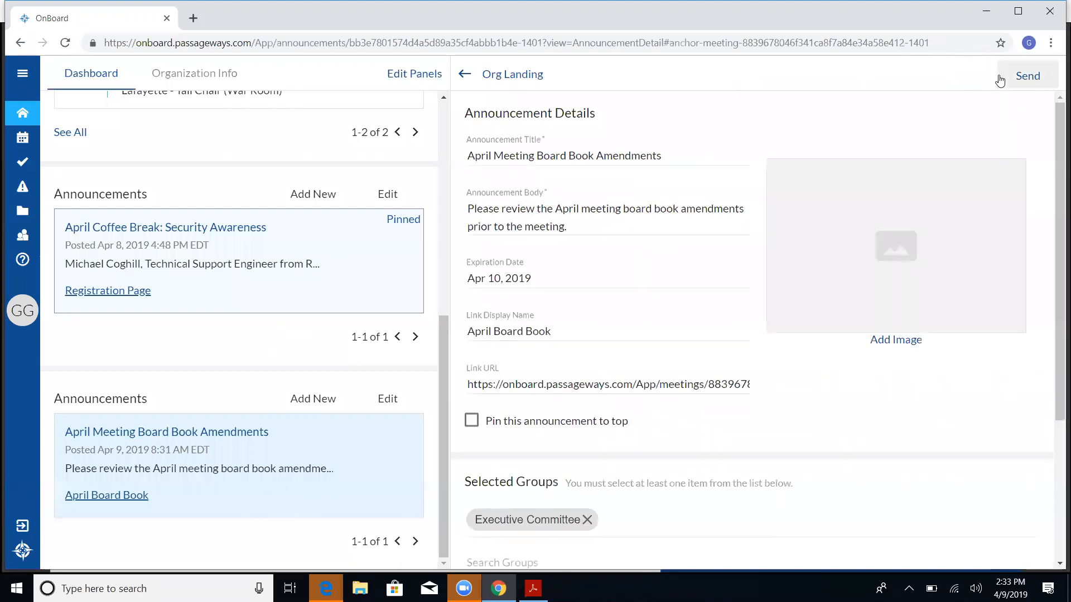
mouse_move(1043, 432)
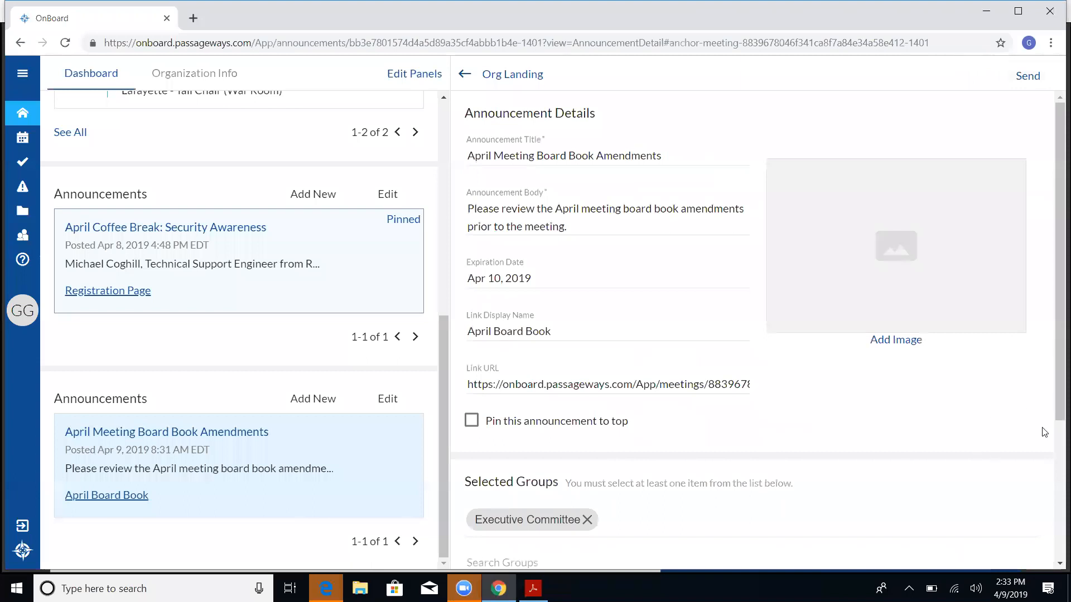
mouse_move(618, 362)
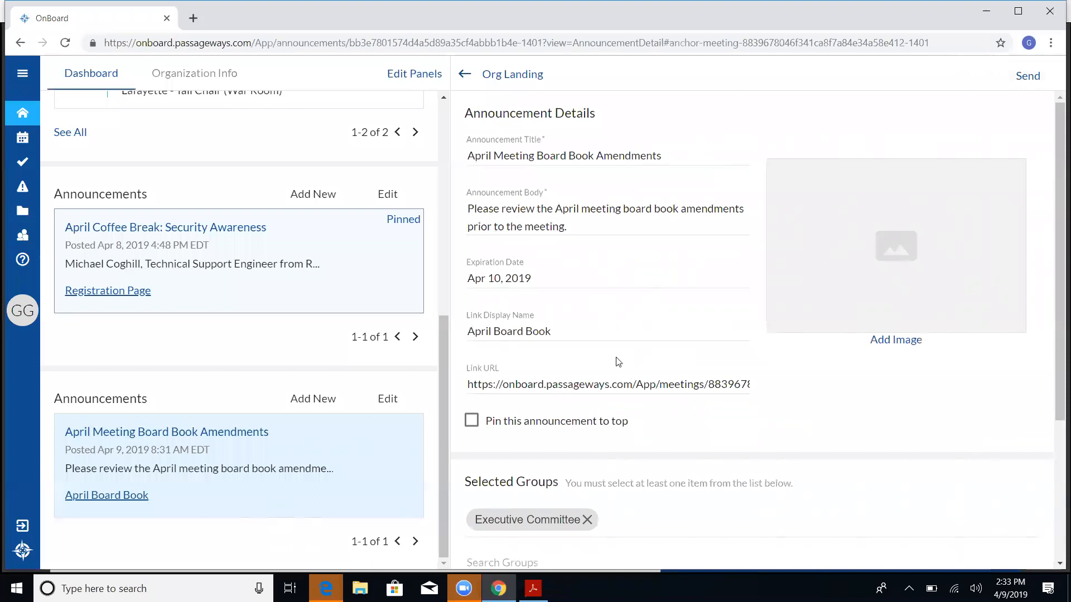
mouse_move(1059, 562)
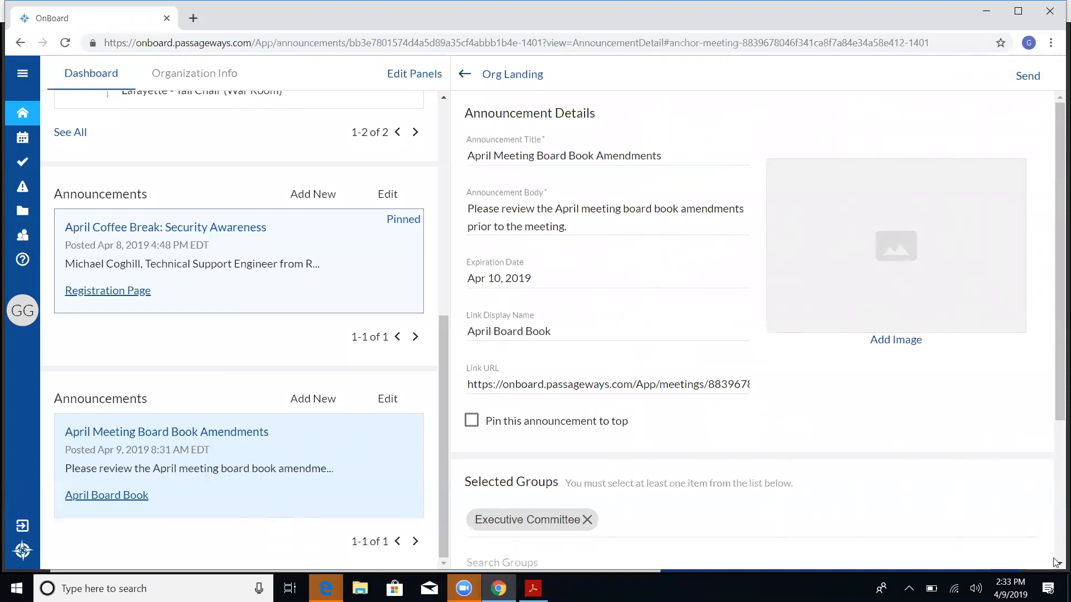
Add Celebrity Committee to the announcement's selected groups, then return to the dashboard
scroll("down", 3)
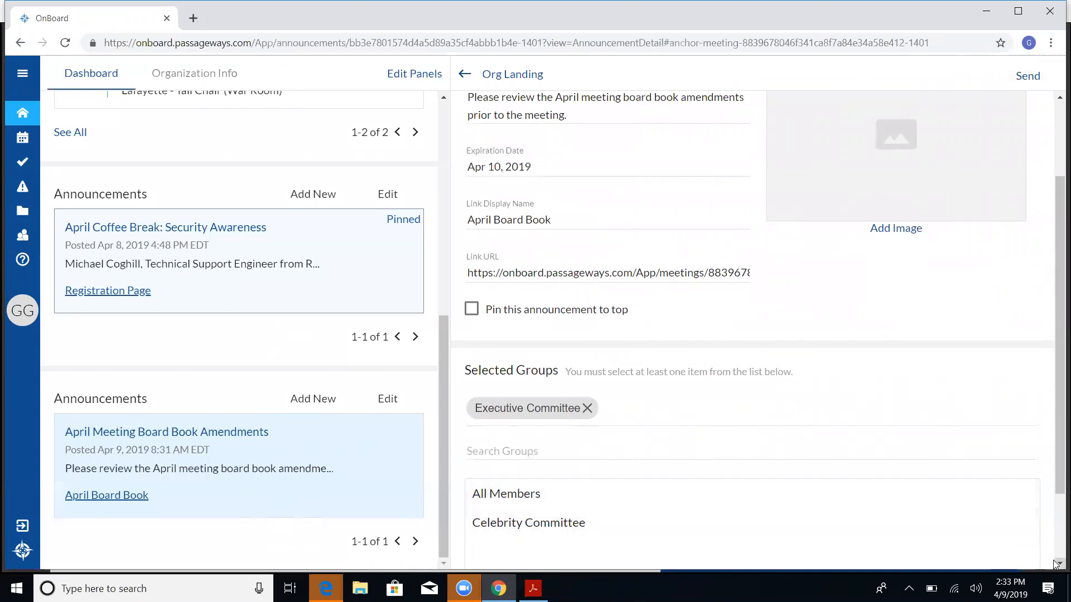
scroll("down", 3)
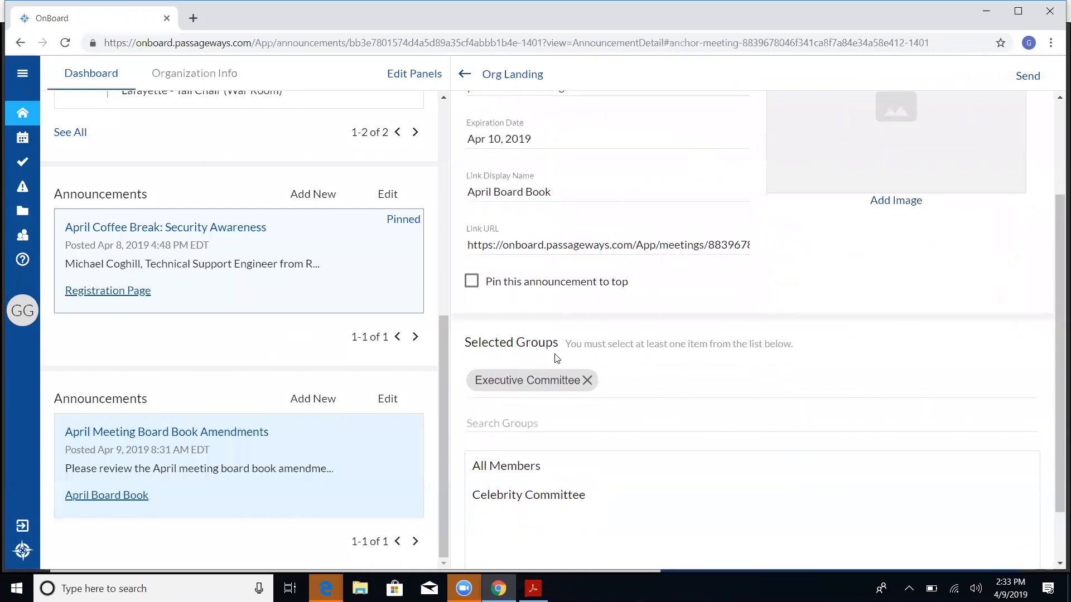
mouse_move(538, 497)
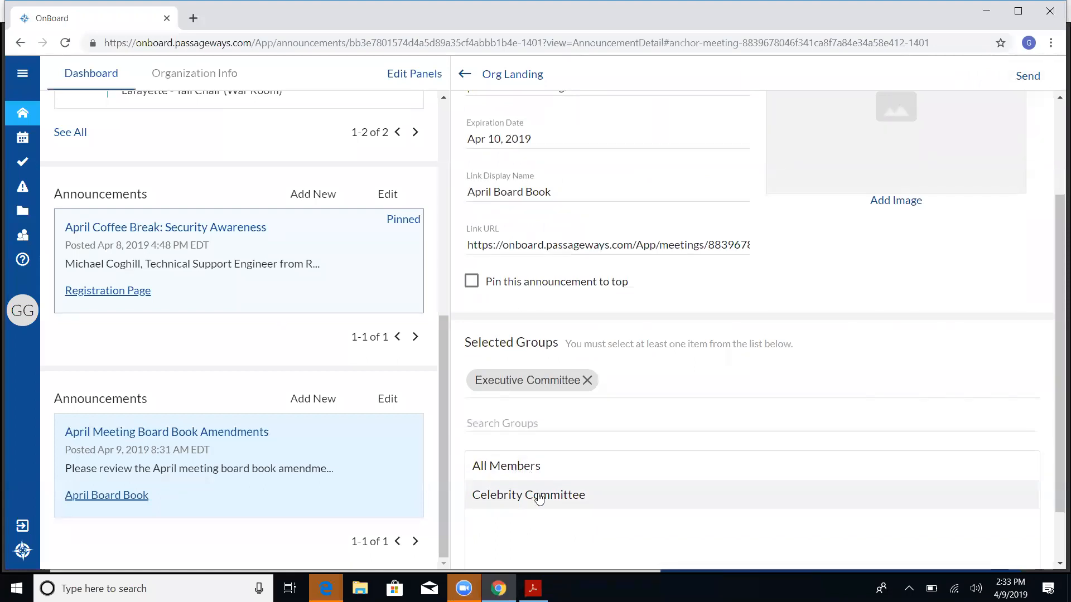
left_click(528, 494)
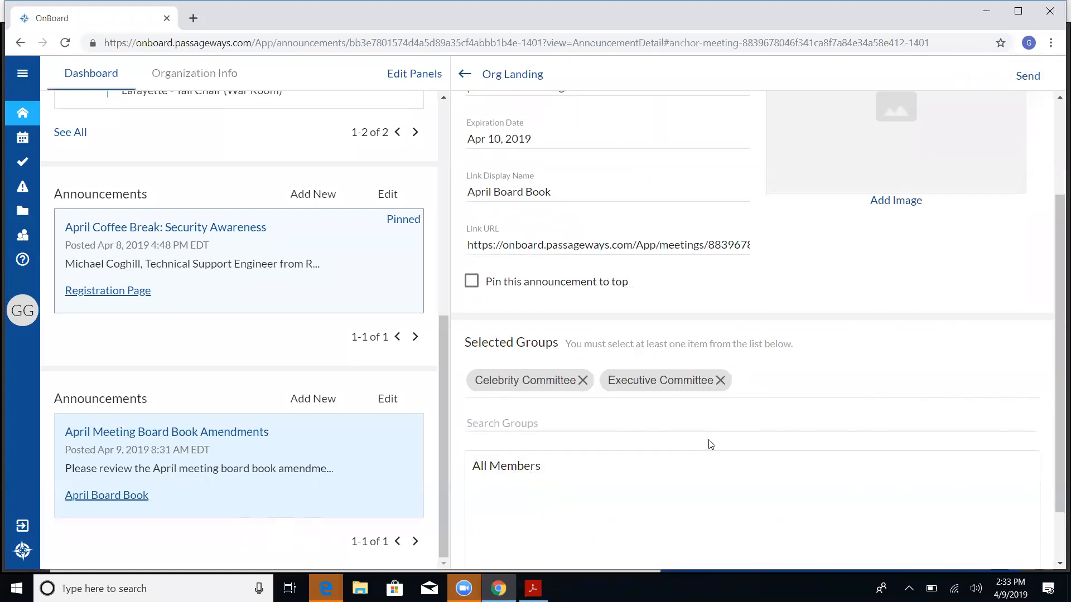
mouse_move(1055, 130)
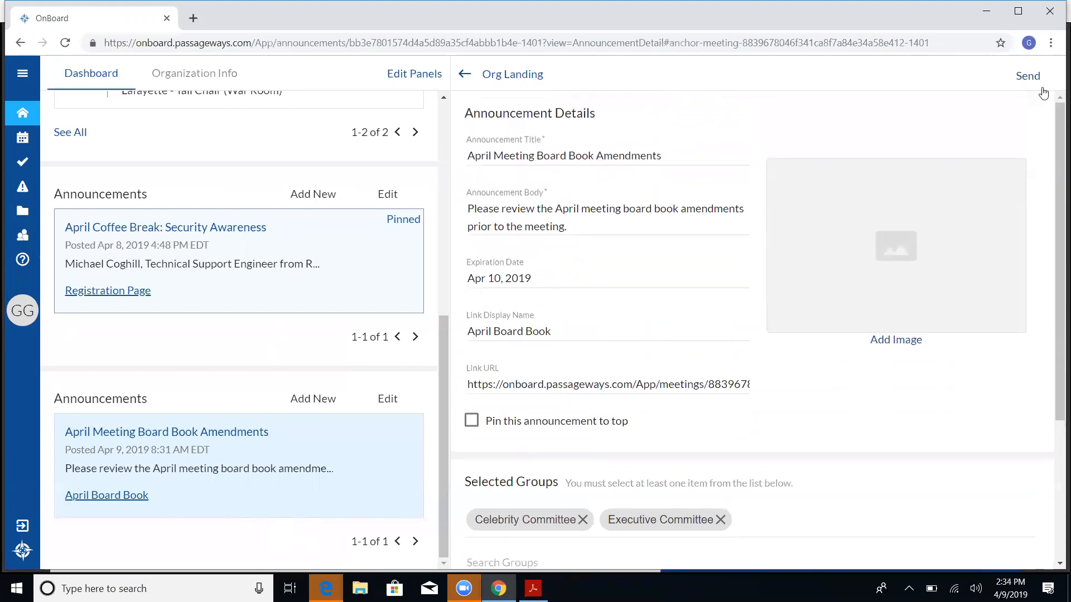
mouse_move(893, 89)
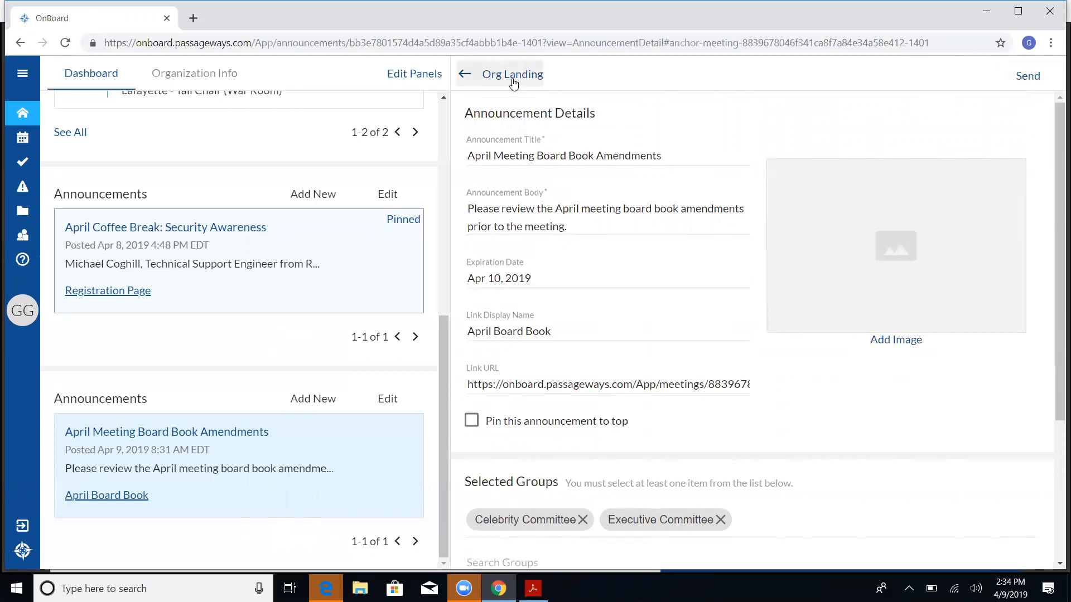
left_click(512, 73)
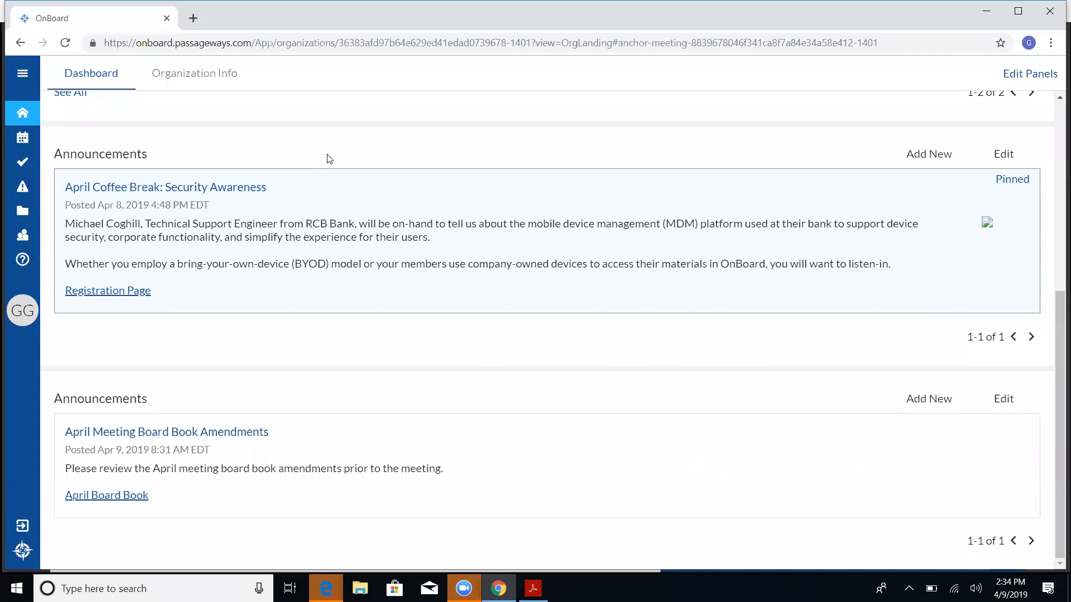
mouse_move(156, 110)
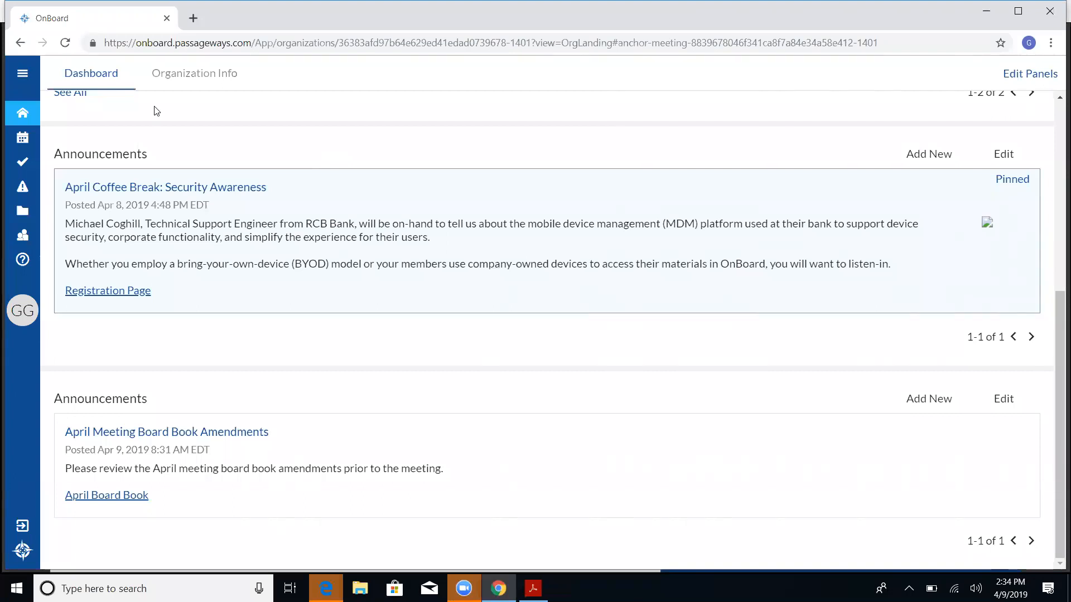
mouse_move(22, 188)
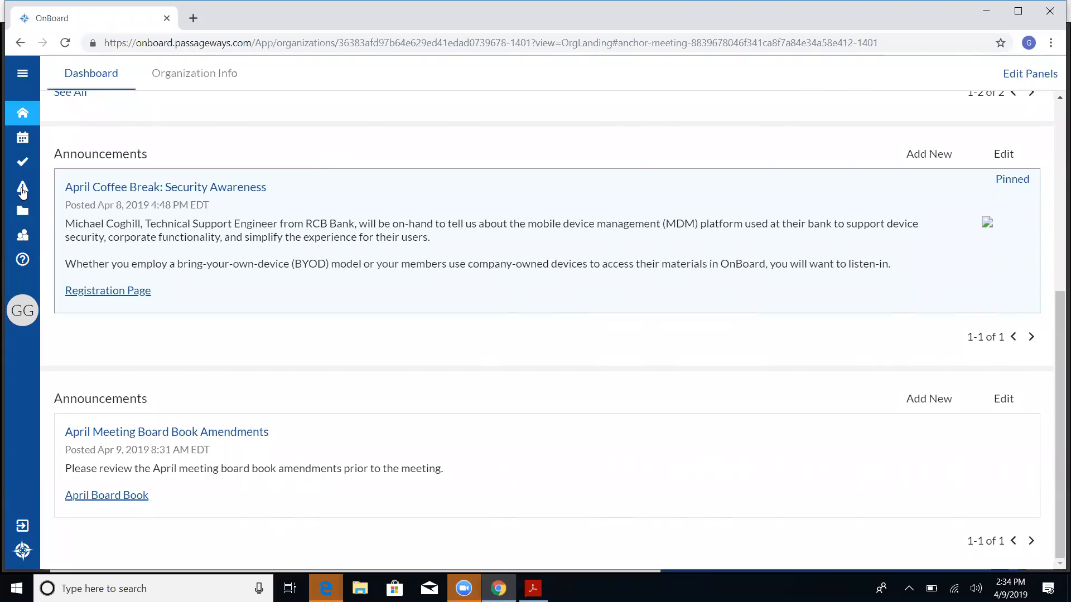
left_click(22, 188)
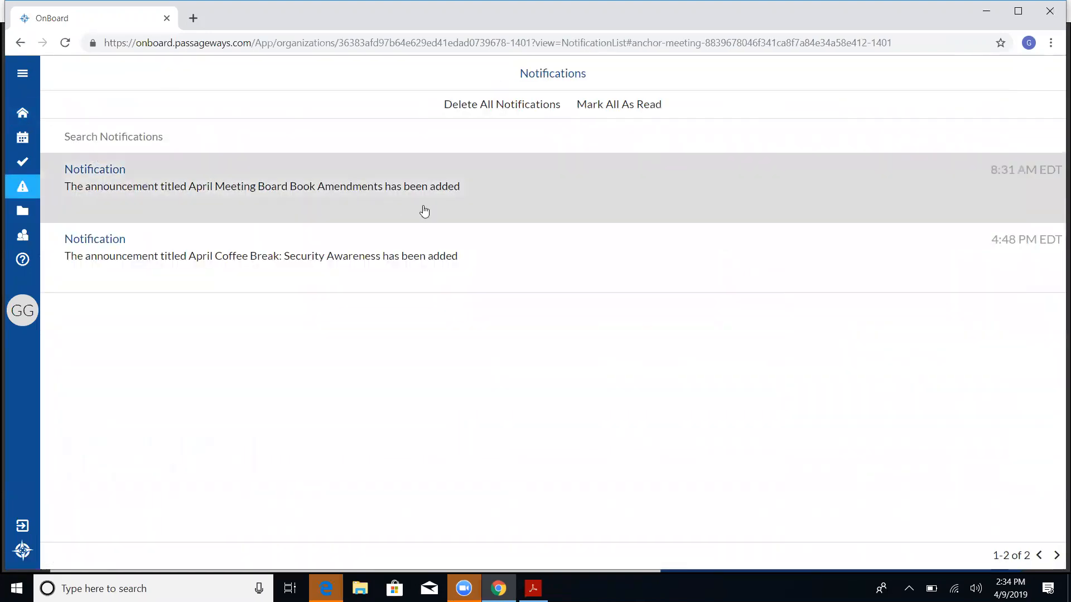
mouse_move(138, 237)
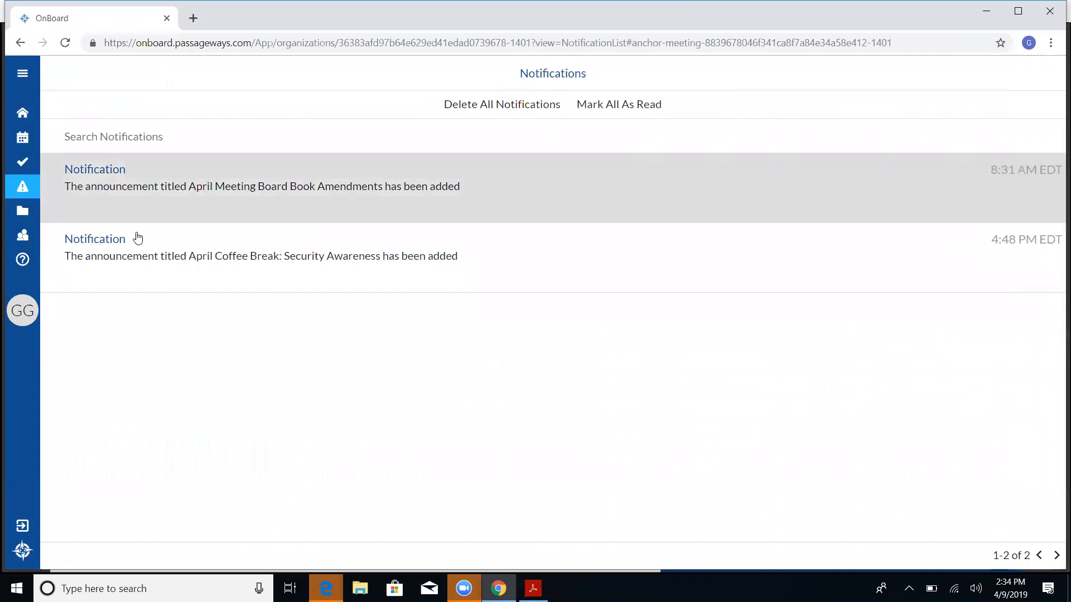
mouse_move(169, 213)
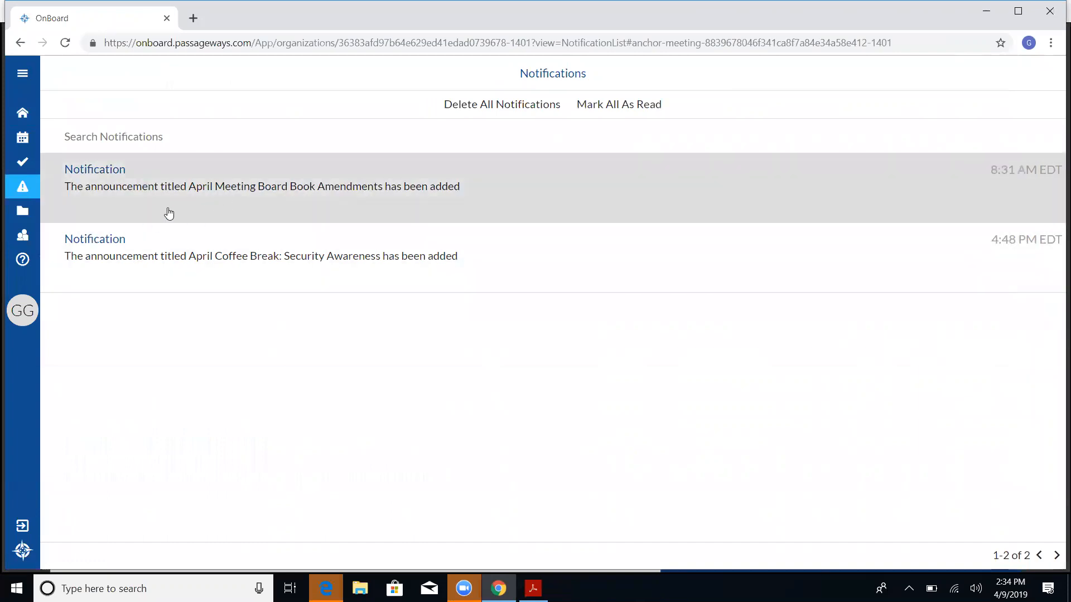
mouse_move(309, 210)
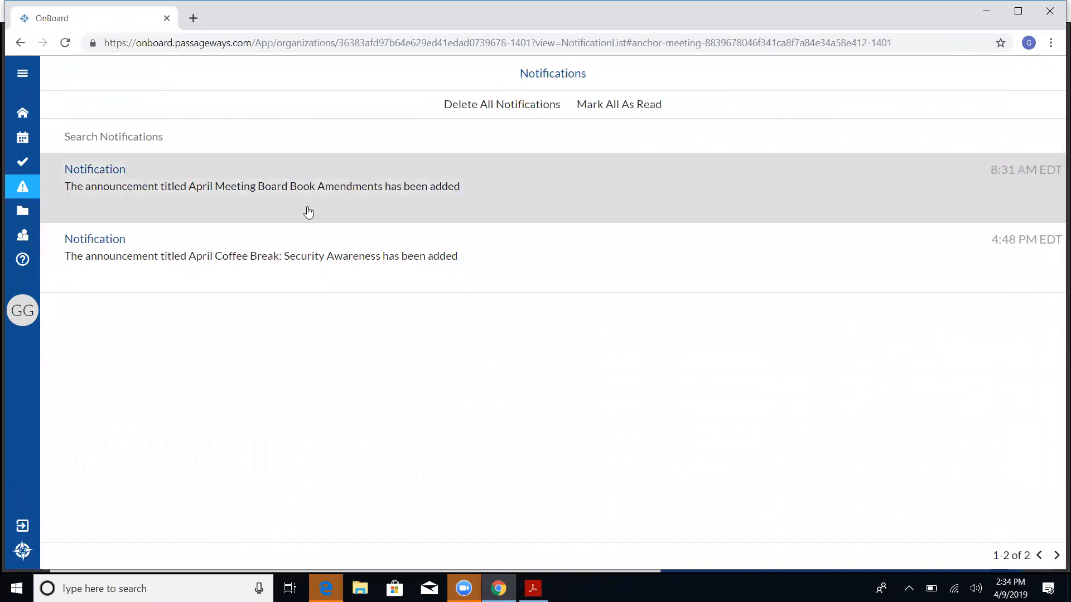
mouse_move(326, 209)
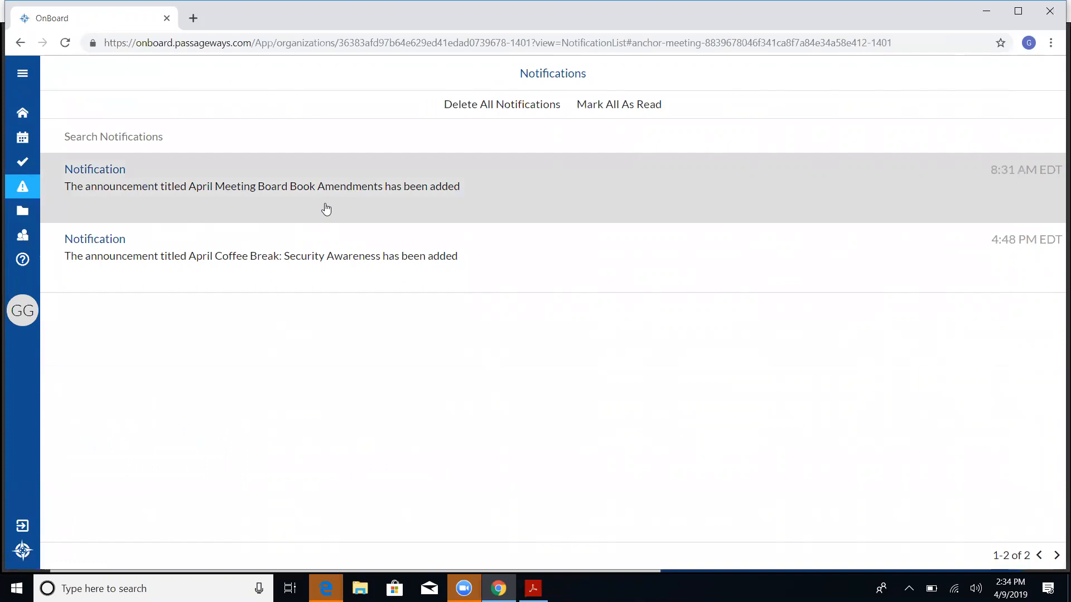
mouse_move(64, 124)
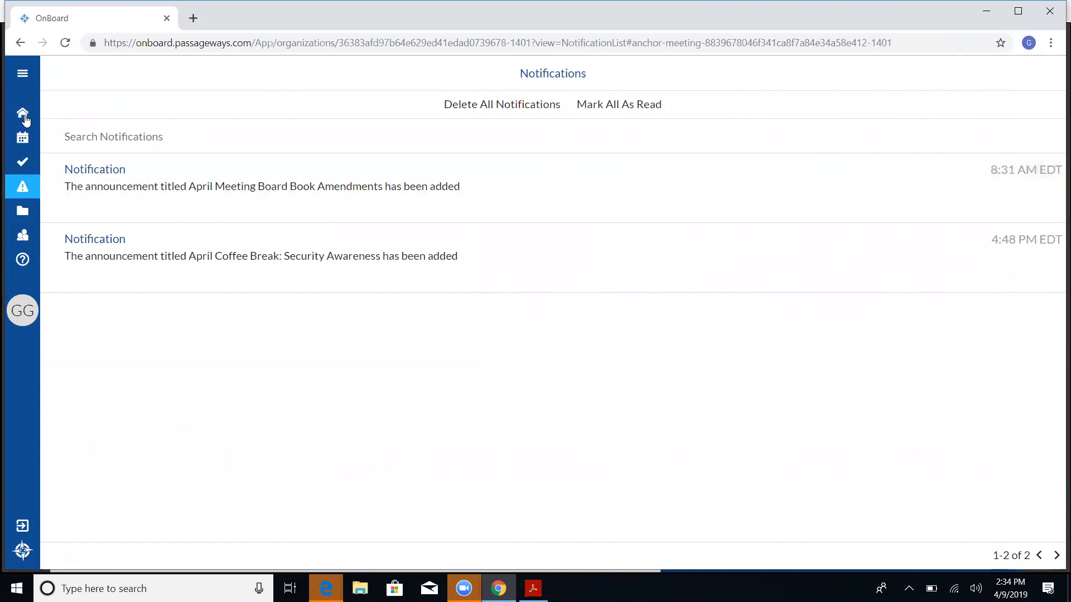
mouse_move(36, 115)
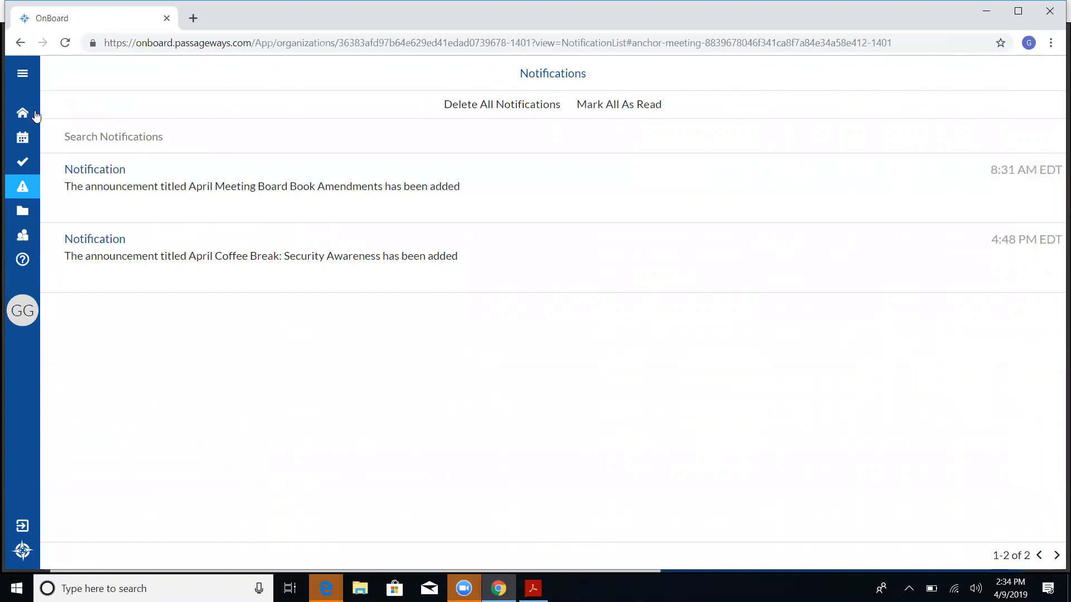
left_click(22, 114)
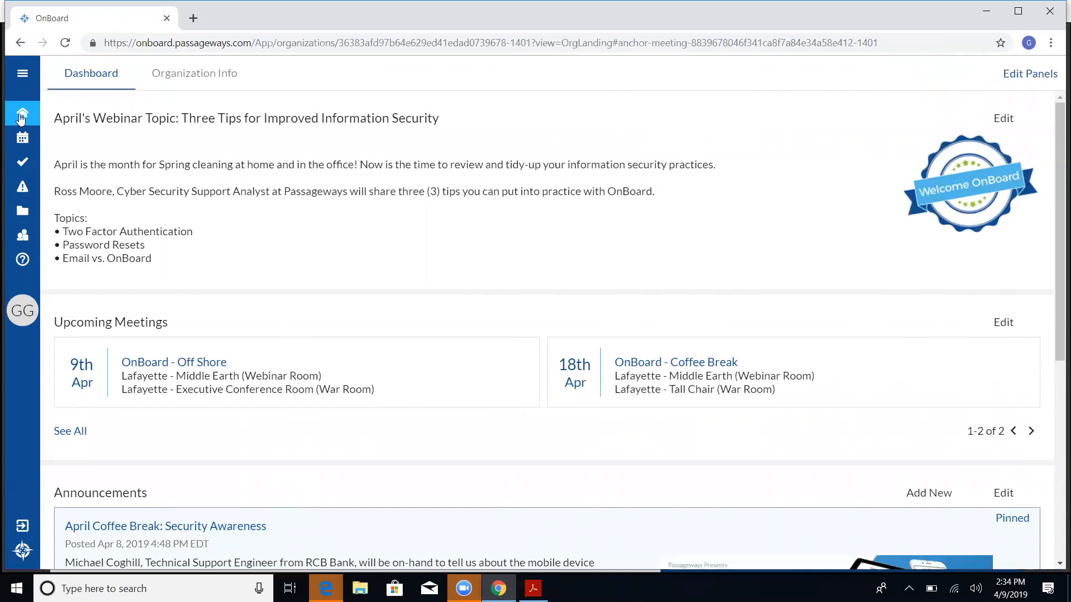
mouse_move(476, 534)
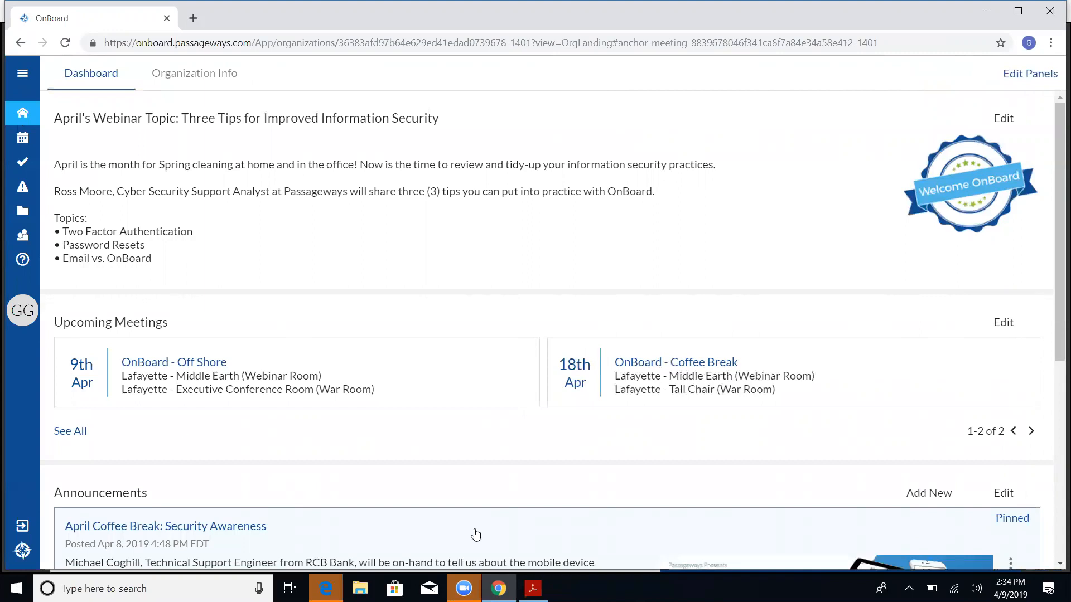
left_click(532, 588)
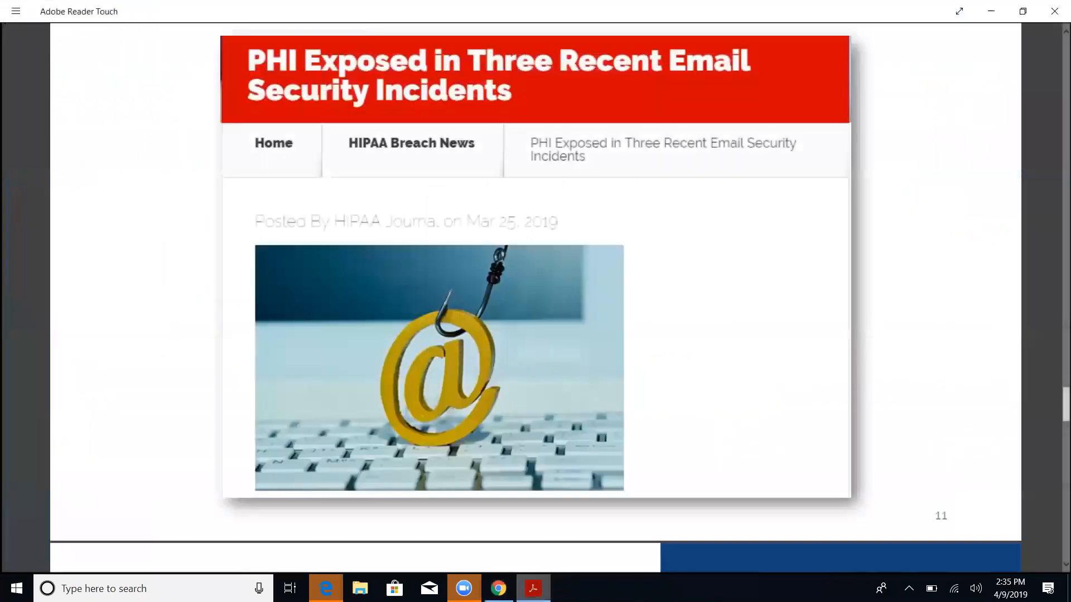
Scroll past the April 18th Coffee Break slide to the closing OnBoard and OnSemble page
scroll("down", 3)
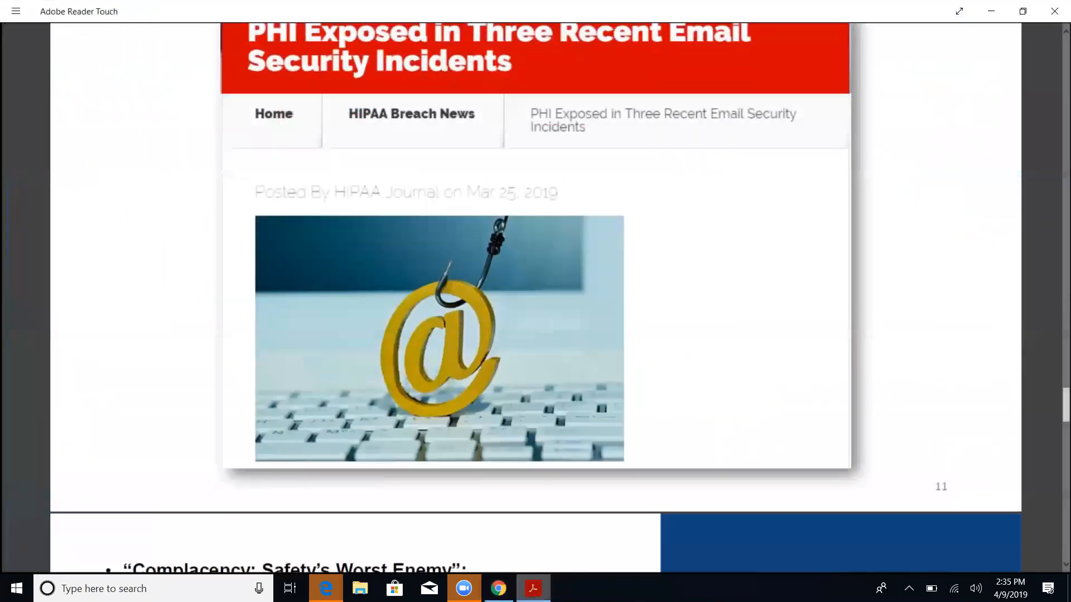
scroll("down", 3)
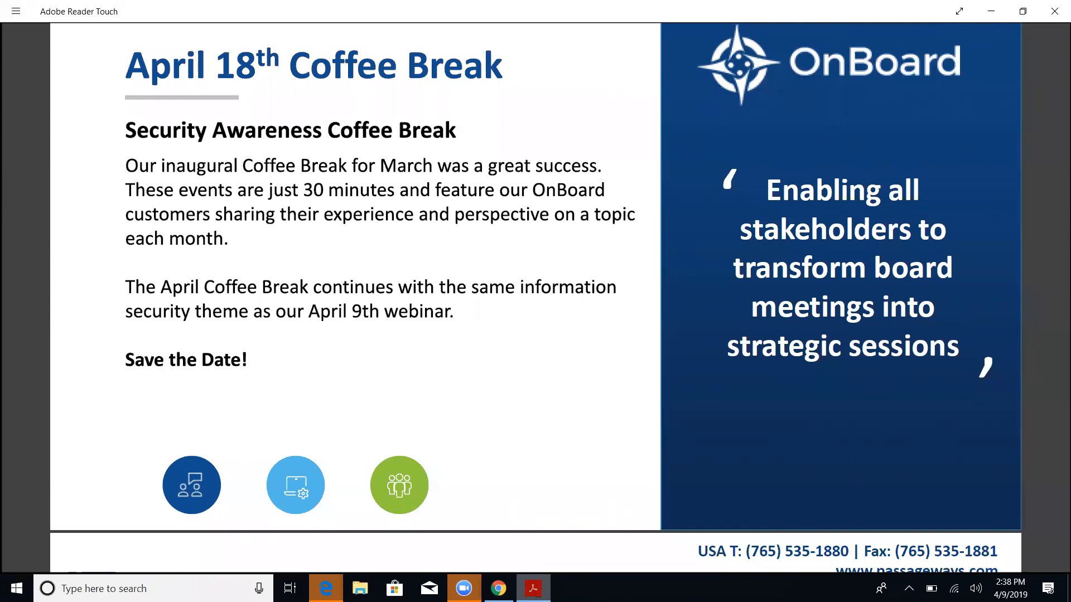
scroll("down", 3)
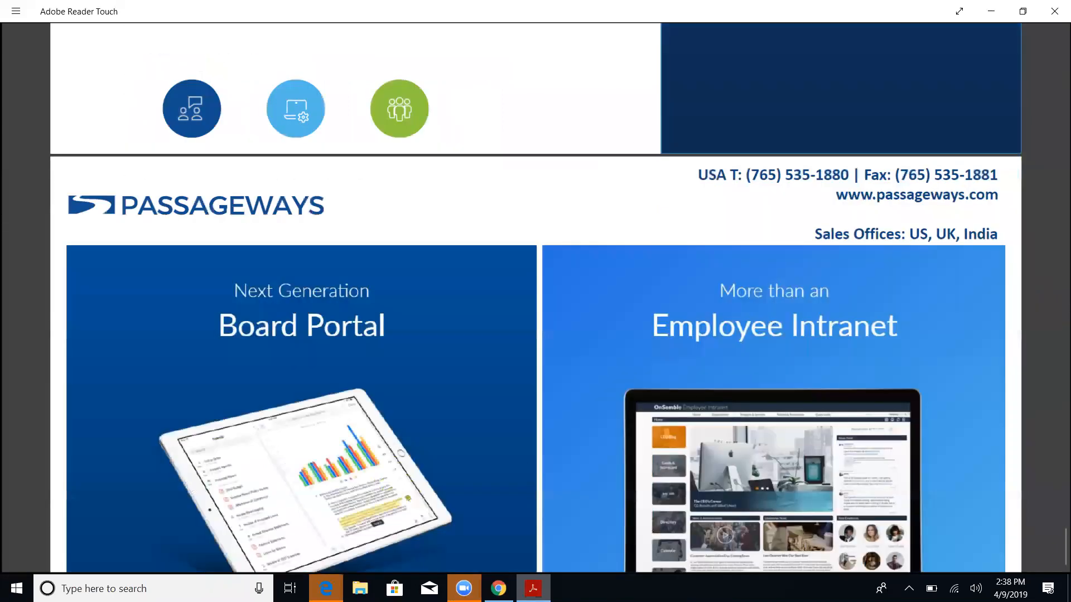
scroll("down", 3)
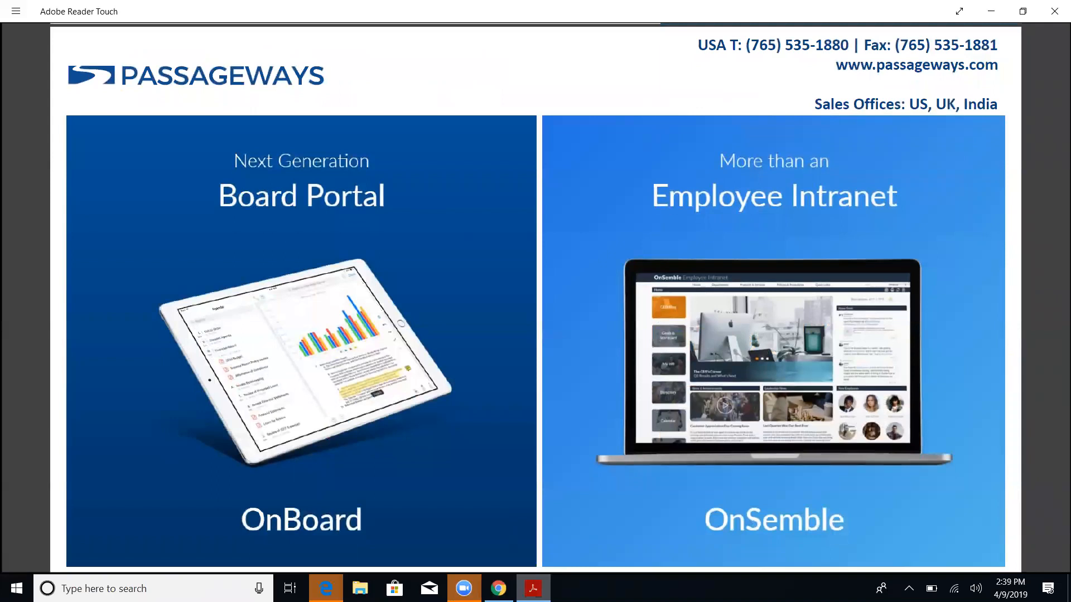